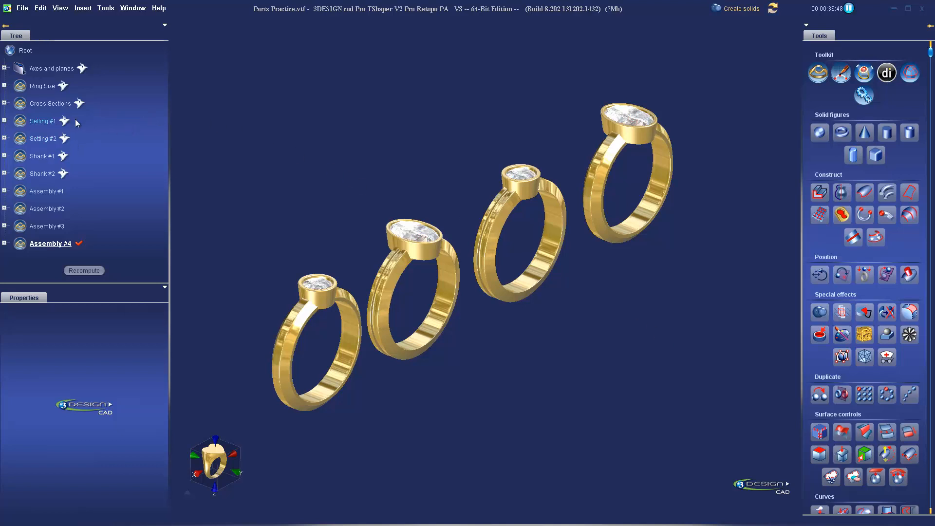
pyautogui.moveTo(359, 215)
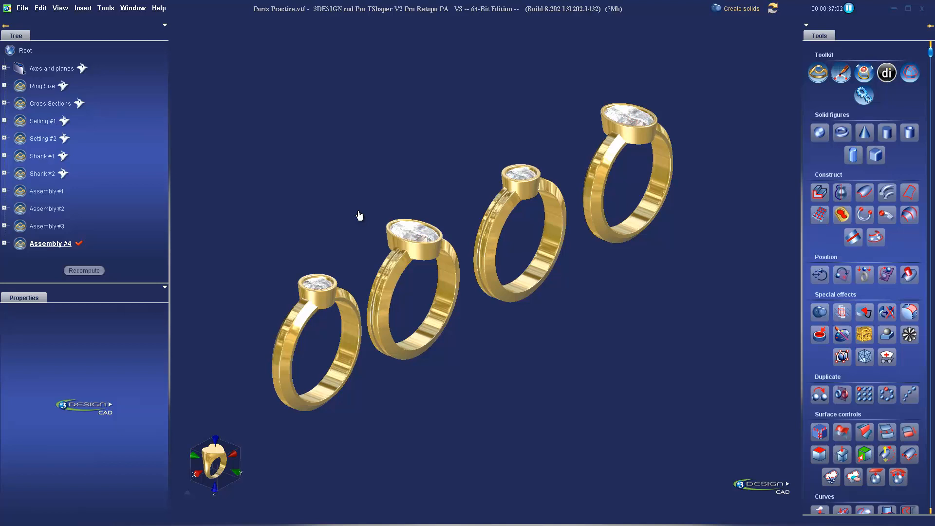
pyautogui.moveTo(42, 85)
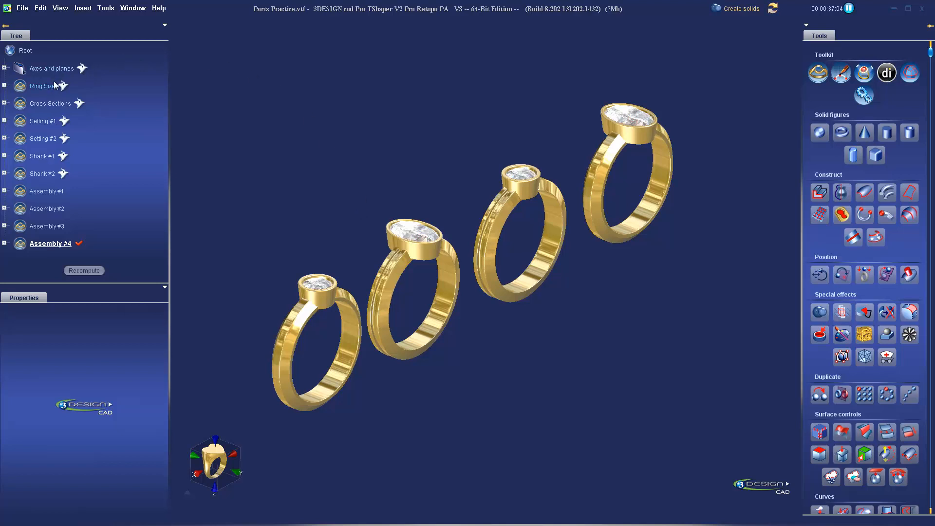
pyautogui.moveTo(549, 207)
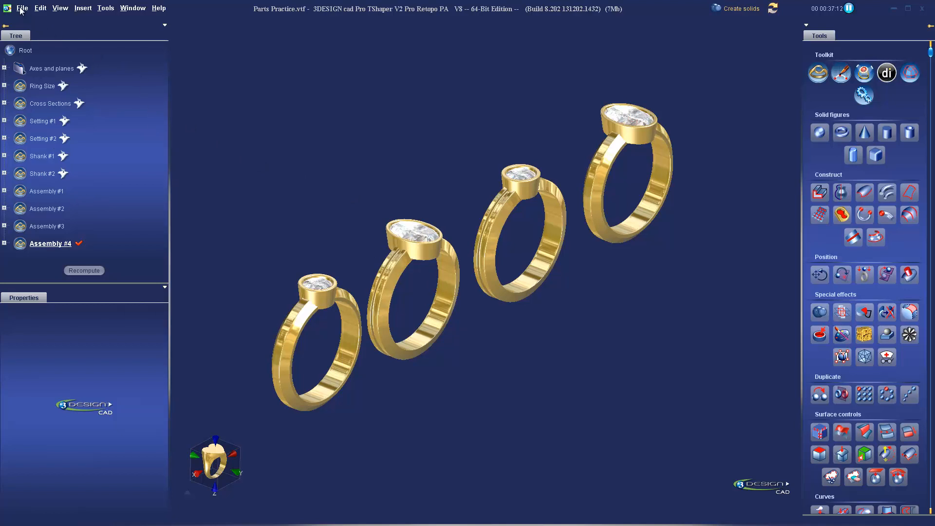
# Create a new blank document and expand its Part to show Main part, Stack and Section for sketch(es).
pyautogui.click(200, 28)
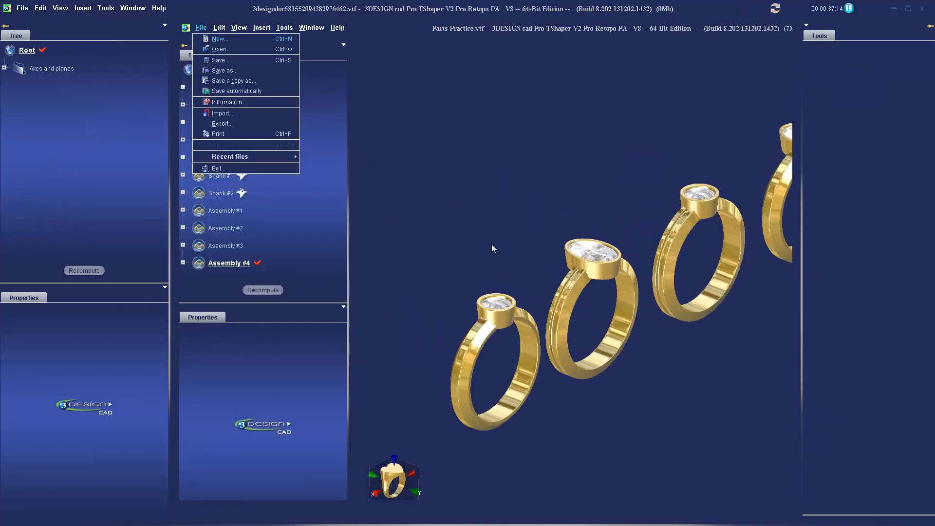
pyautogui.click(220, 38)
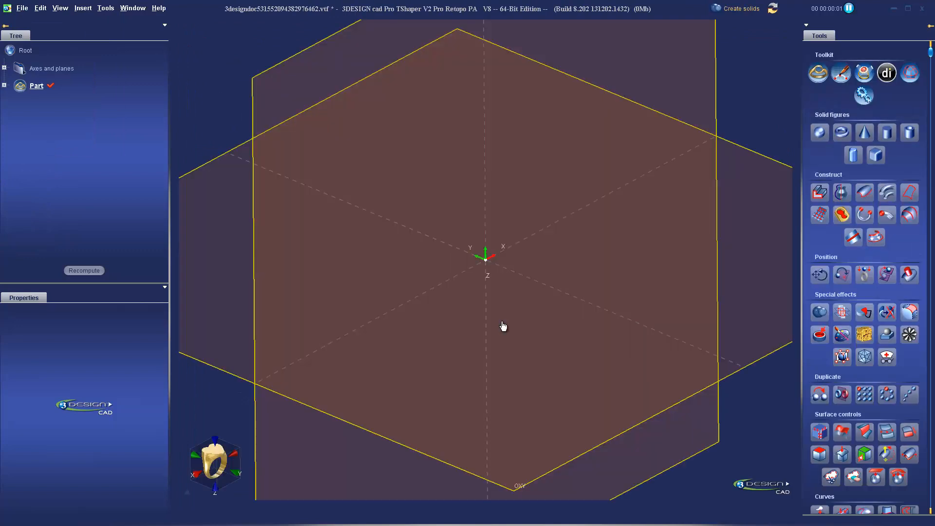
pyautogui.moveTo(282, 221)
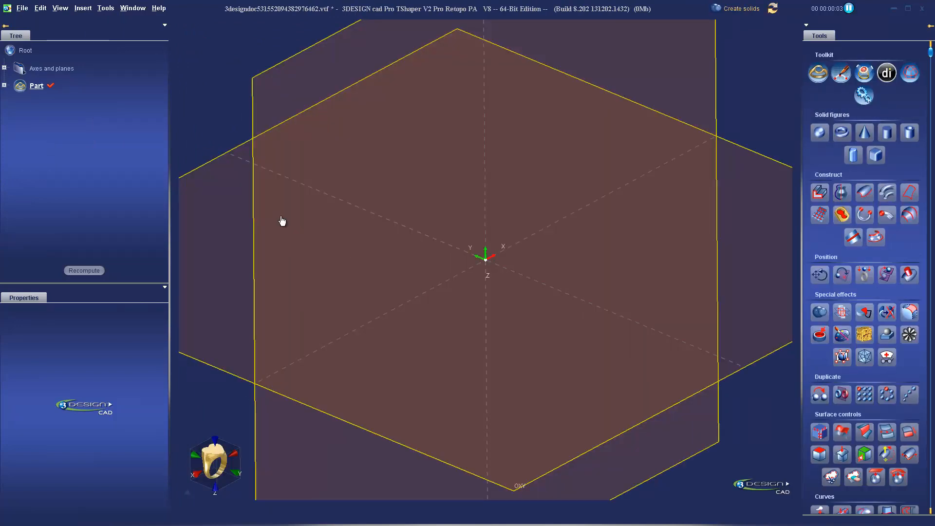
pyautogui.moveTo(5, 94)
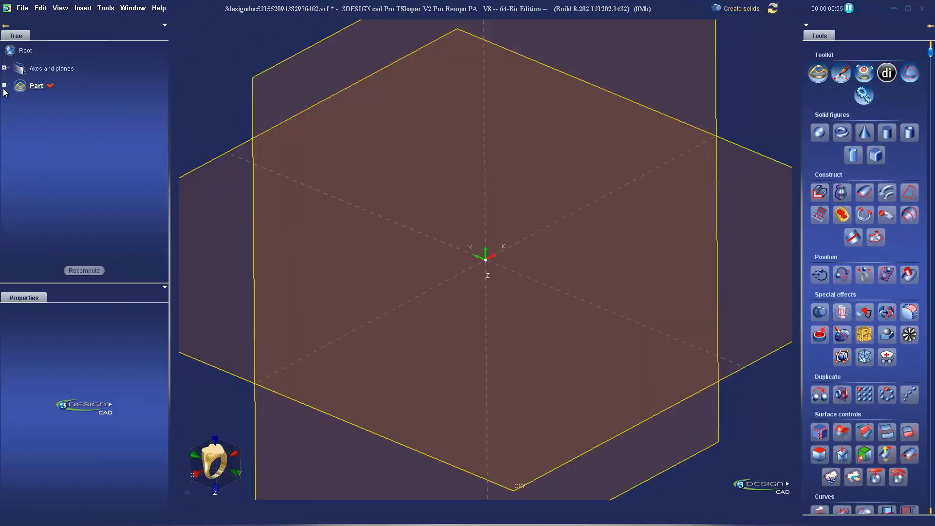
pyautogui.click(5, 85)
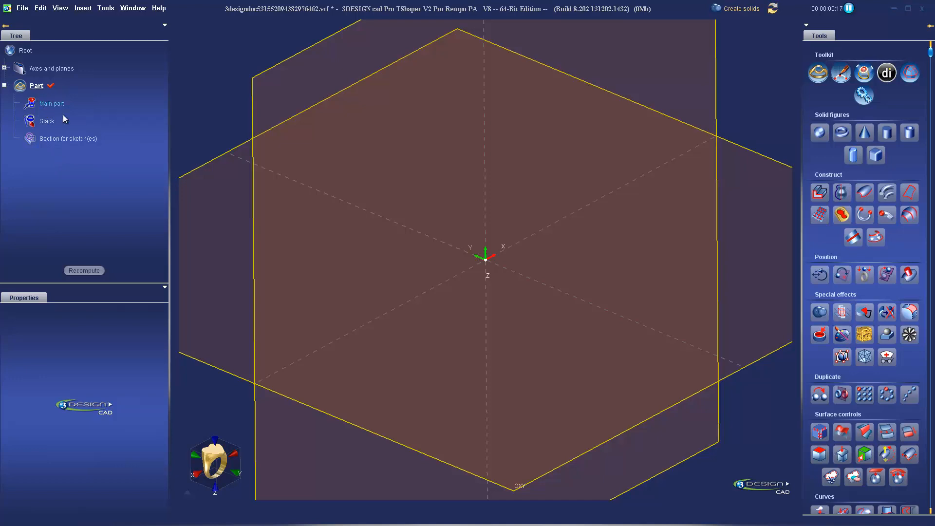
pyautogui.moveTo(35, 125)
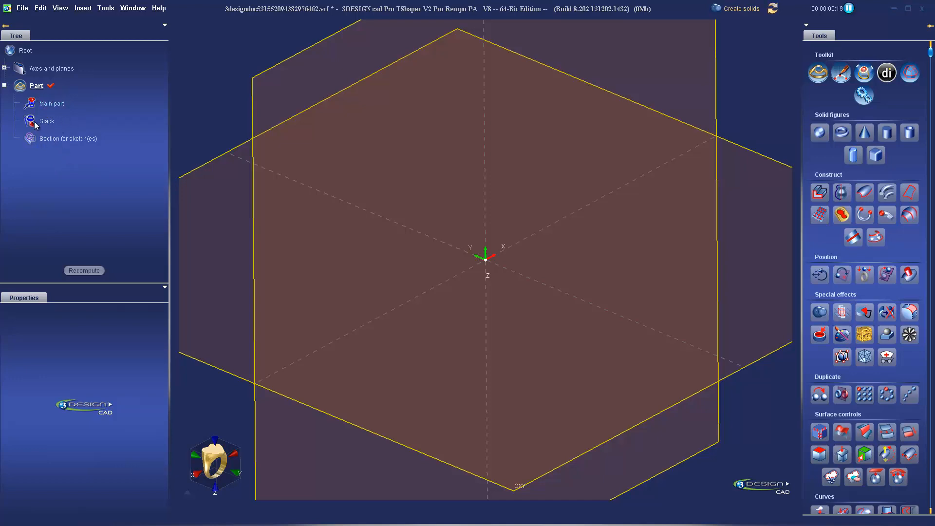
pyautogui.moveTo(68, 146)
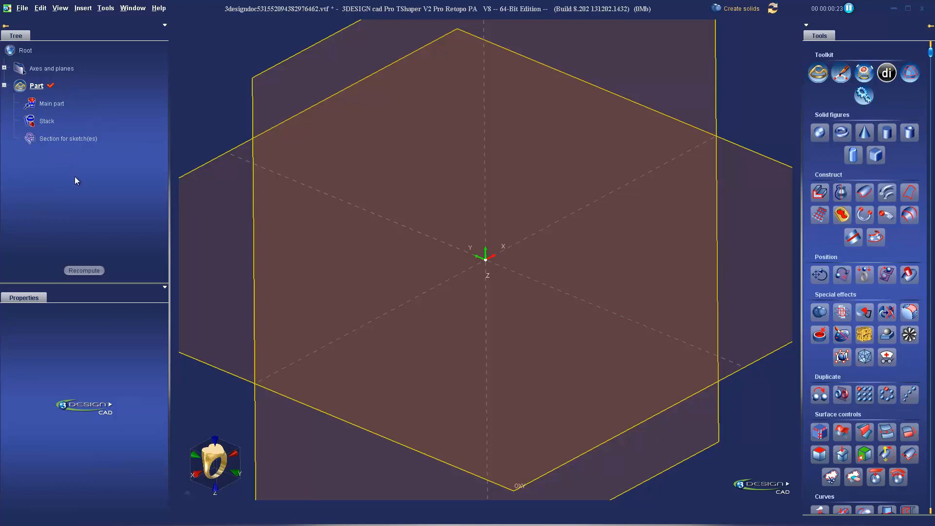
pyautogui.moveTo(117, 163)
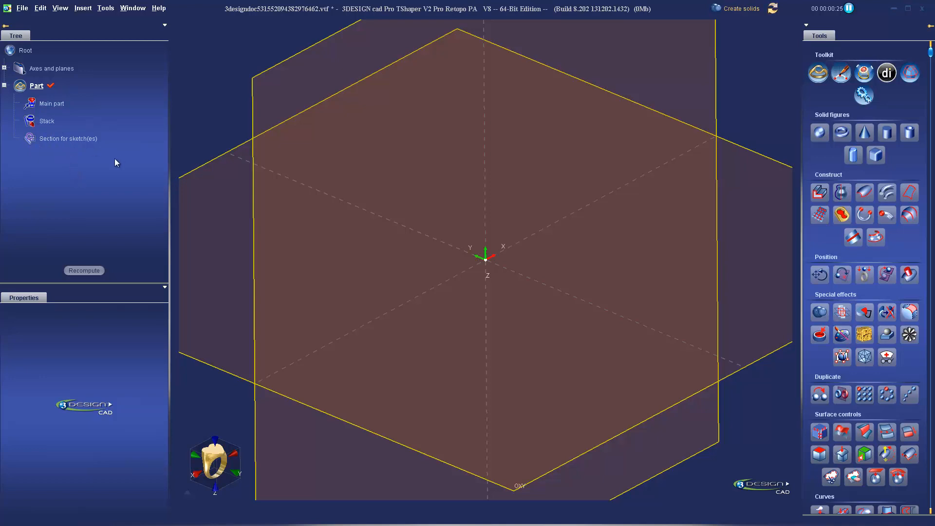
pyautogui.rightClick(67, 138)
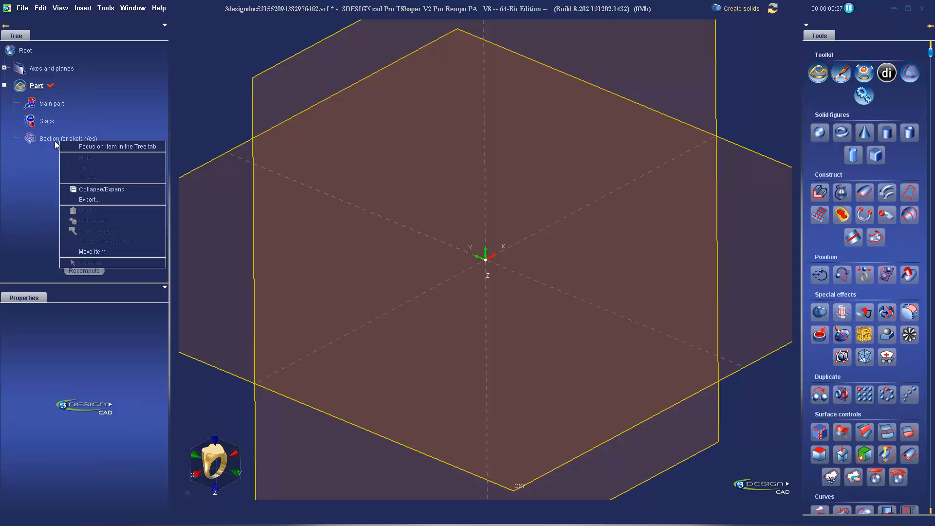
pyautogui.click(16, 204)
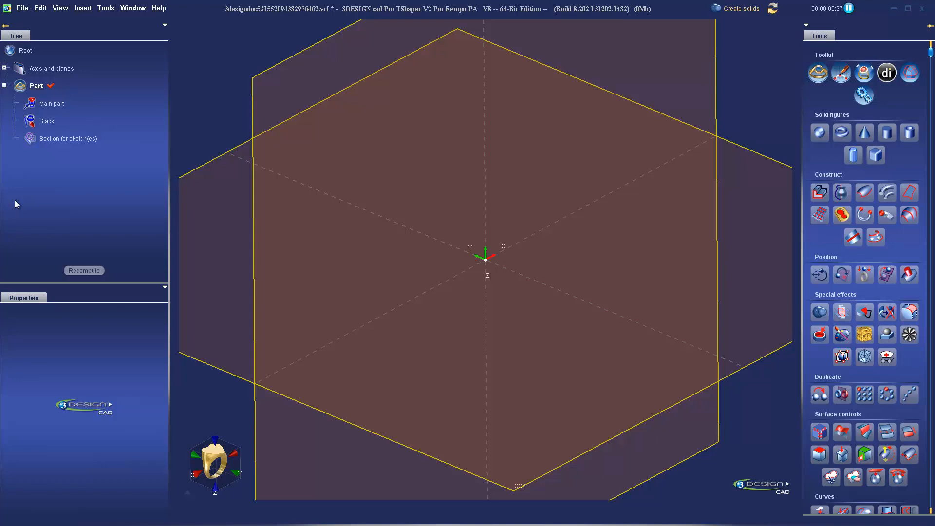
pyautogui.moveTo(106, 12)
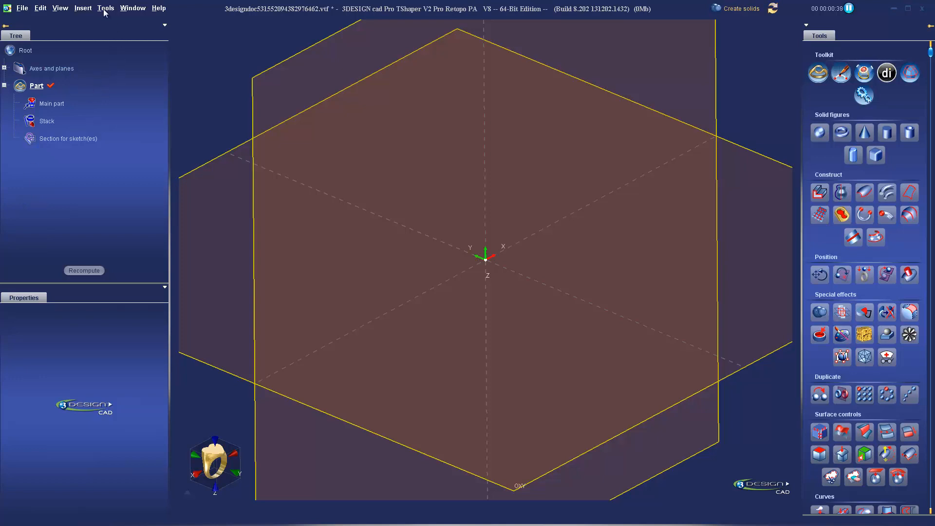
pyautogui.click(106, 8)
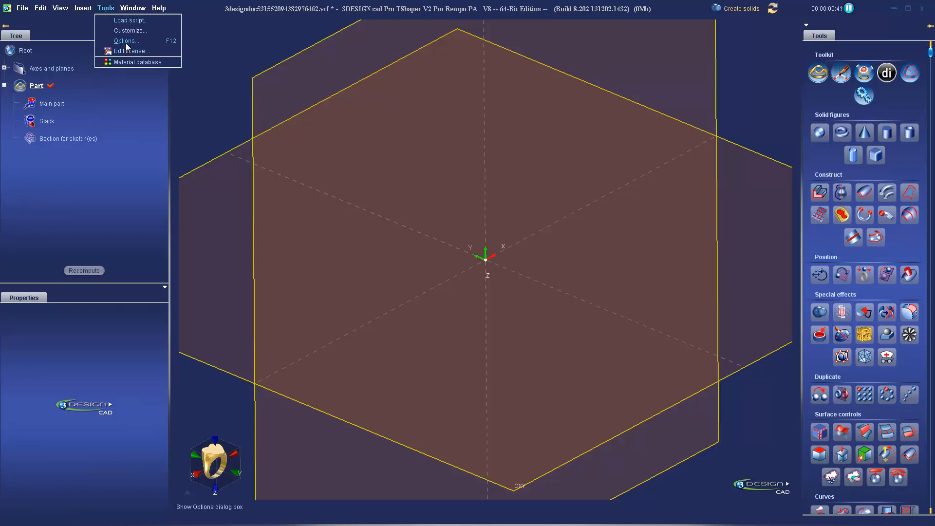
pyautogui.click(125, 41)
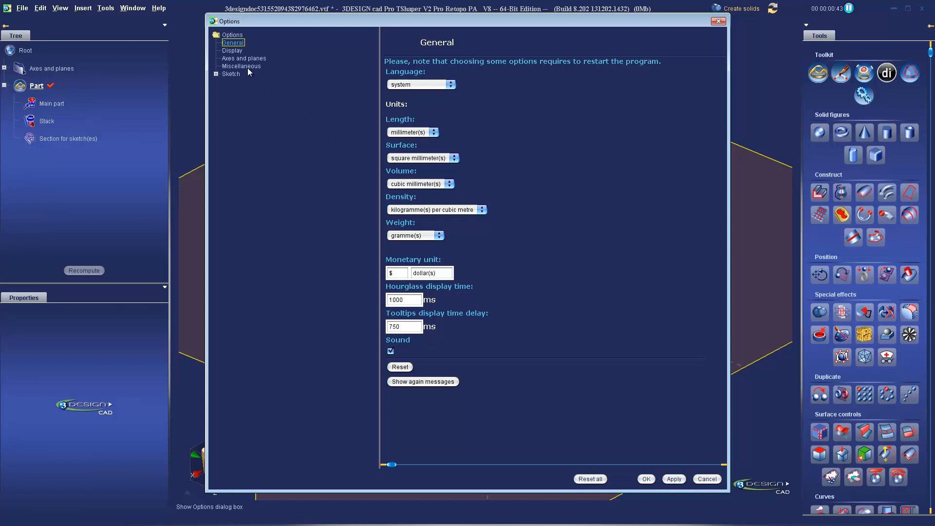
pyautogui.click(241, 66)
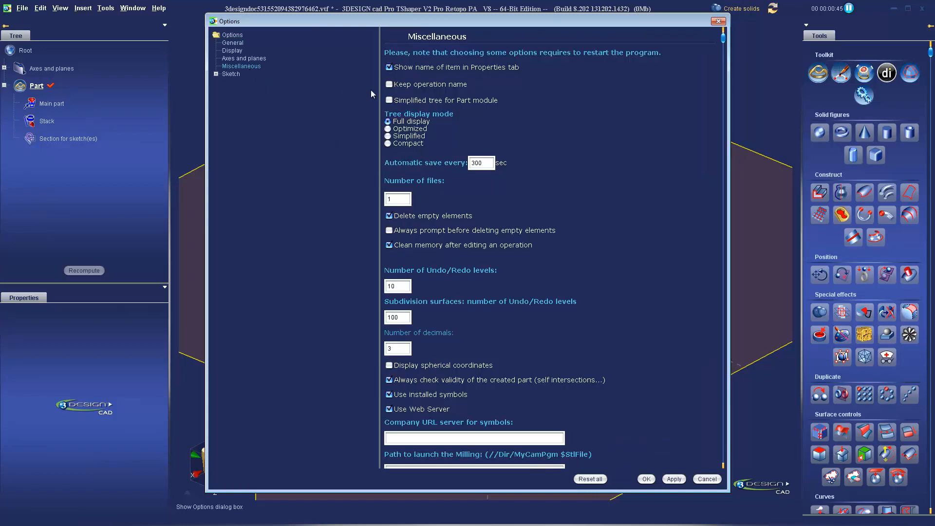
pyautogui.moveTo(420, 106)
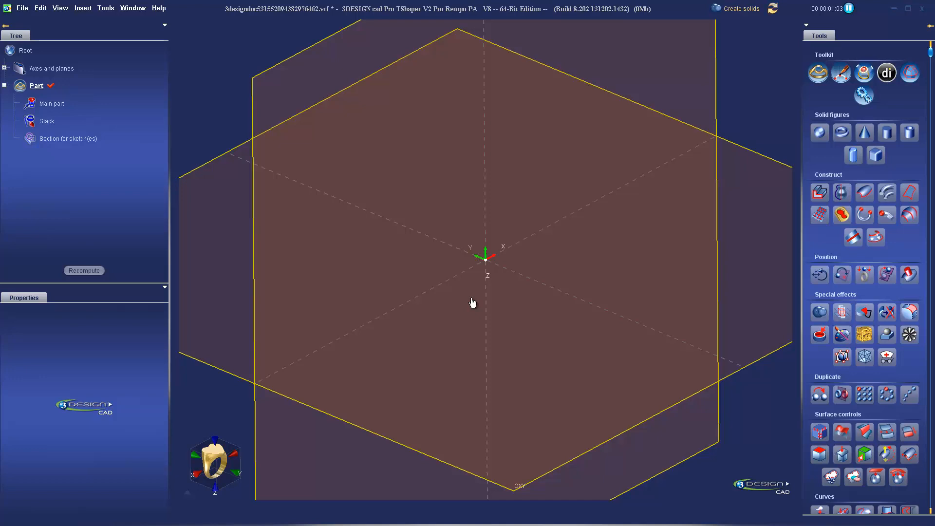
pyautogui.moveTo(271, 209)
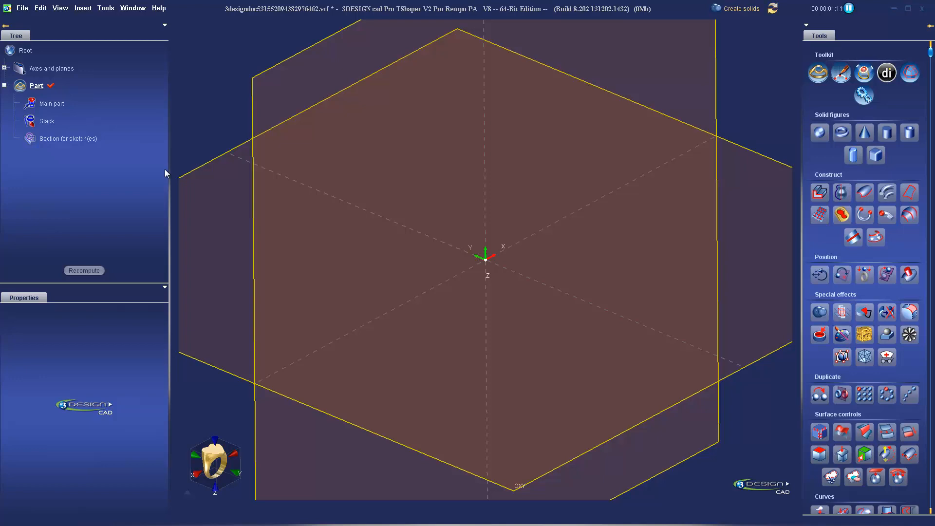
pyautogui.moveTo(156, 167)
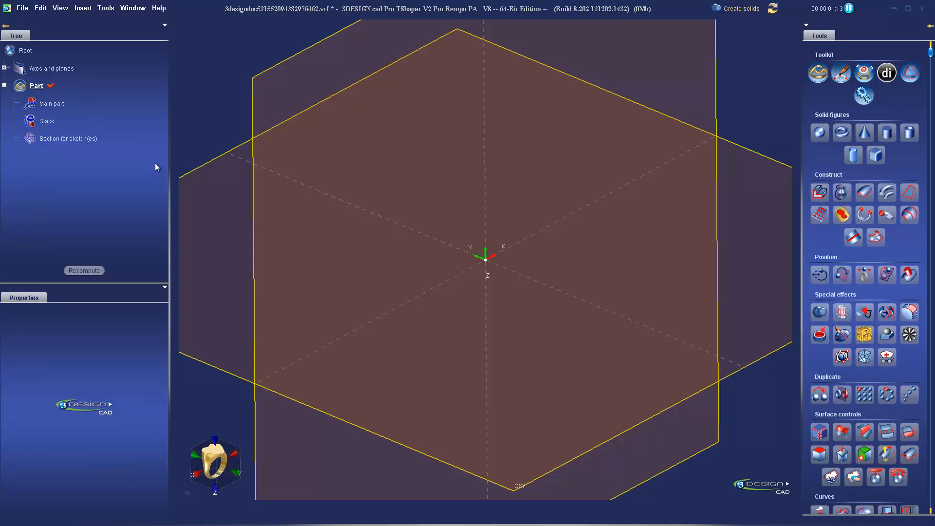
# Rename the empty Part to 'Ring Size'.
pyautogui.rightClick(37, 85)
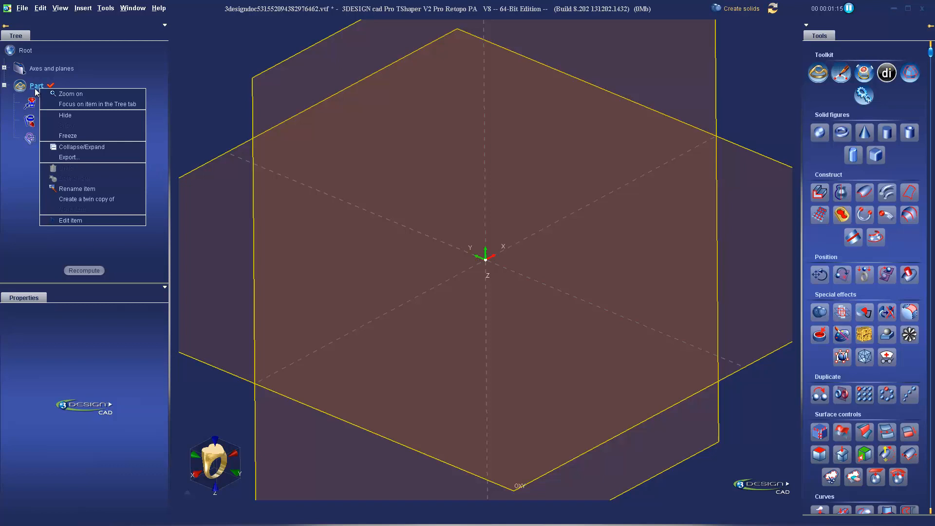
pyautogui.moveTo(77, 188)
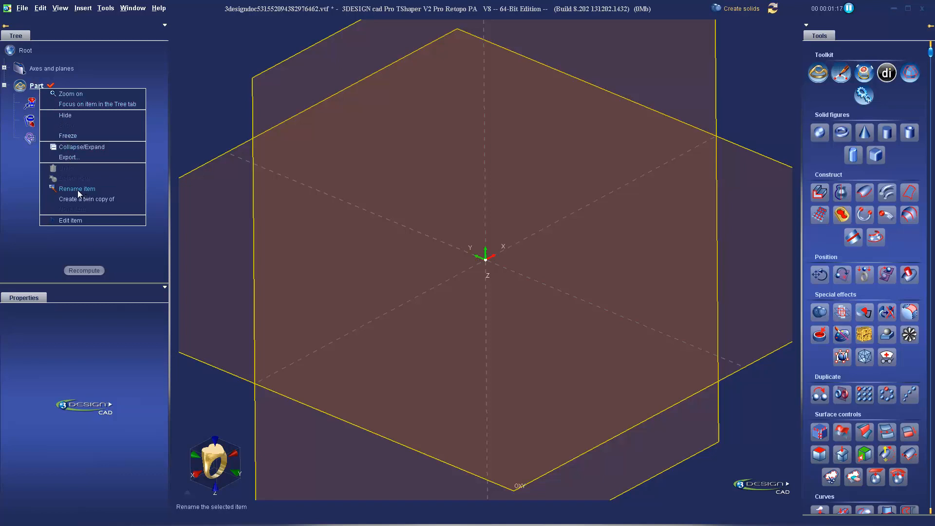
pyautogui.click(76, 189)
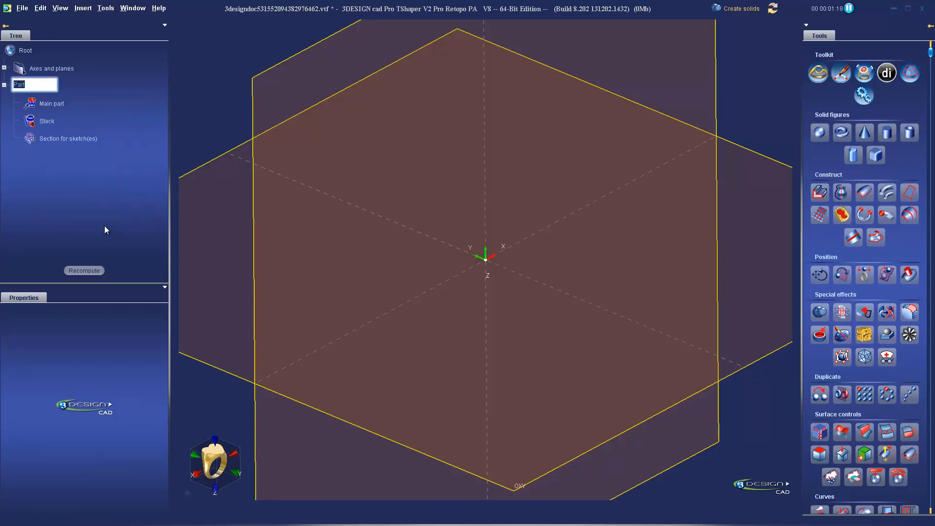
pyautogui.write('R')
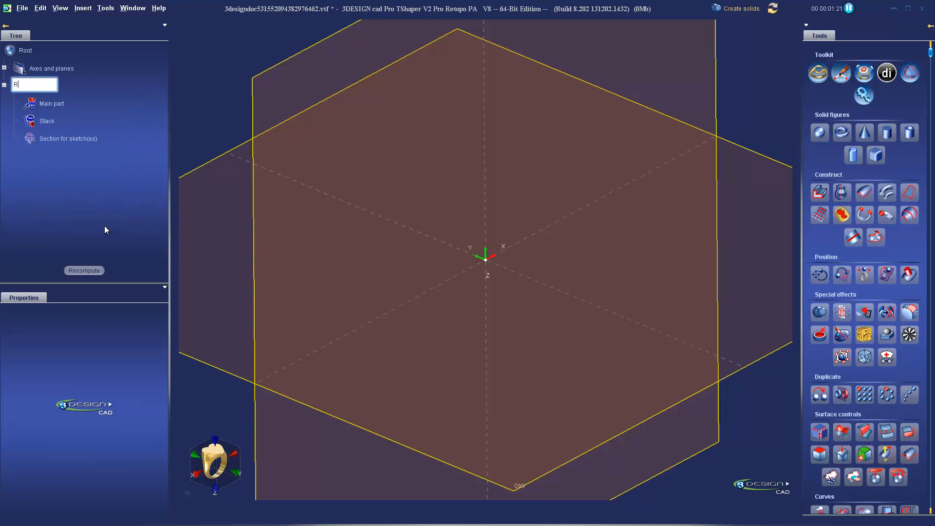
pyautogui.write('ing Size')
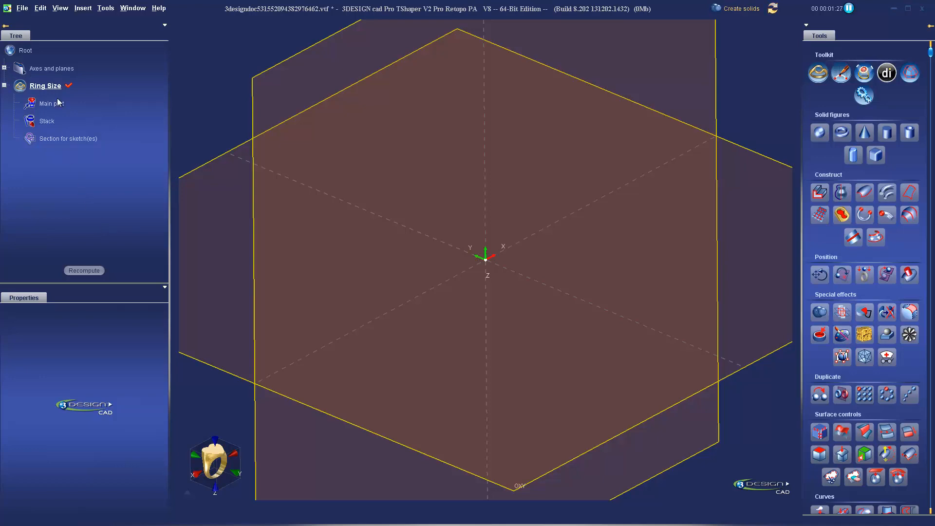
pyautogui.moveTo(621, 276)
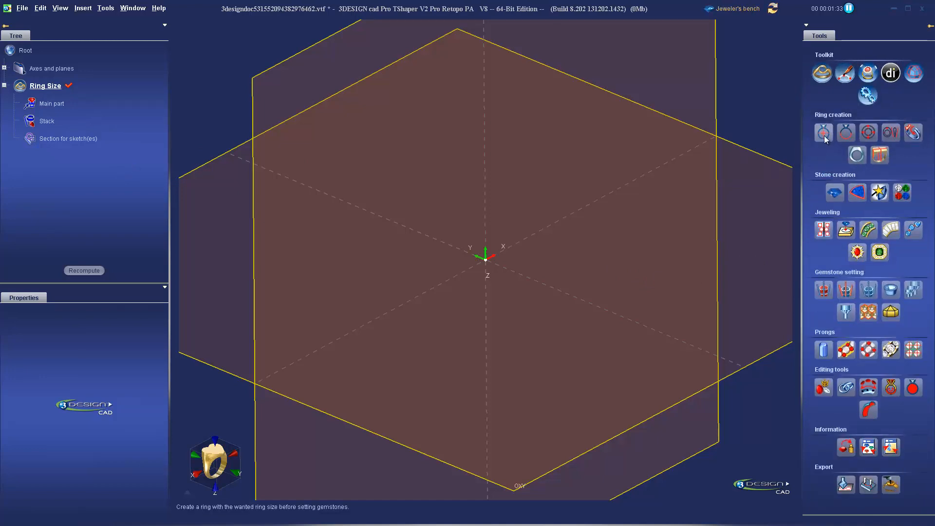
# Add a size 8 ring size builder with a 3 mm top plane, choosing the sizing standard.
pyautogui.click(823, 132)
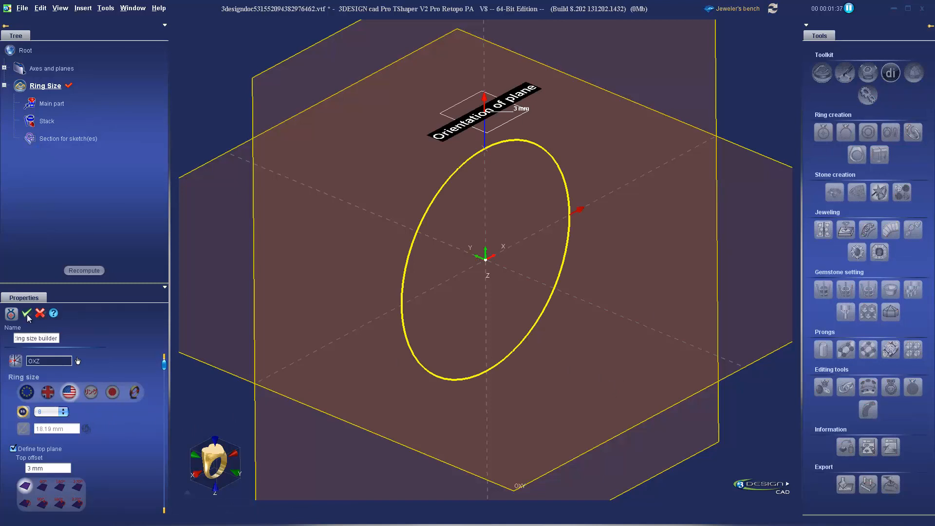
pyautogui.scroll(-3)
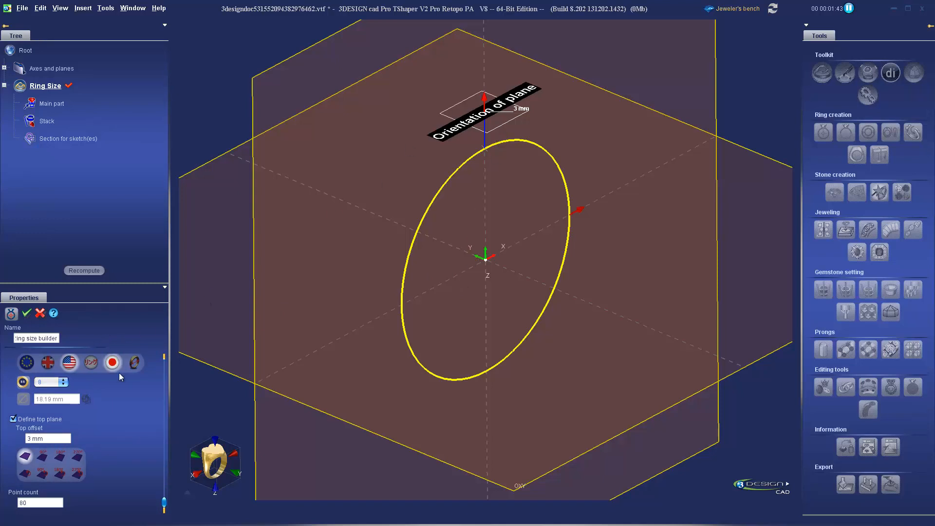
pyautogui.click(26, 313)
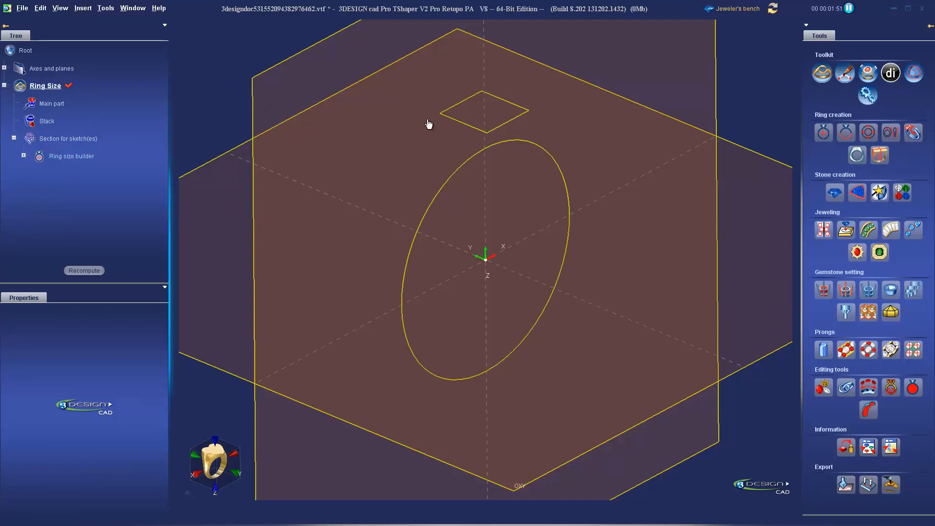
pyautogui.moveTo(822, 72)
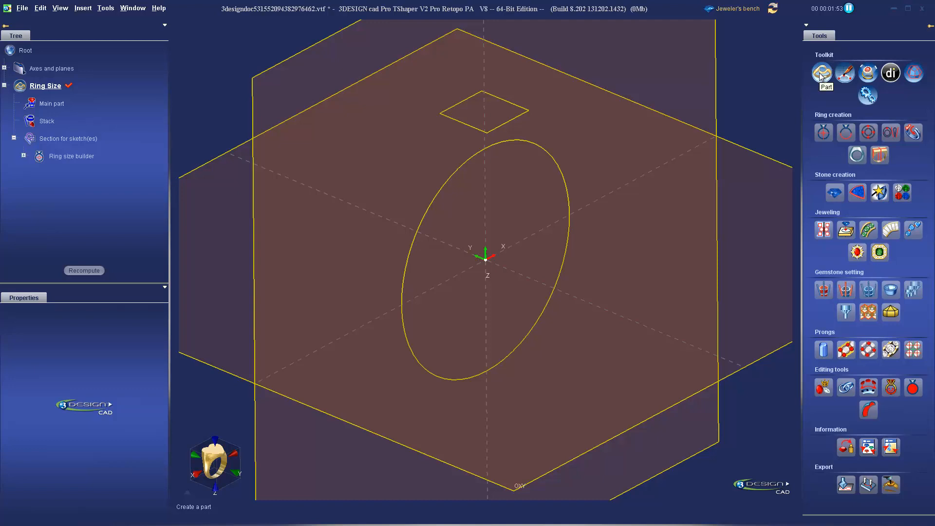
# Create a second empty Part and accept the 'Your current Part has changed' warning.
pyautogui.click(822, 72)
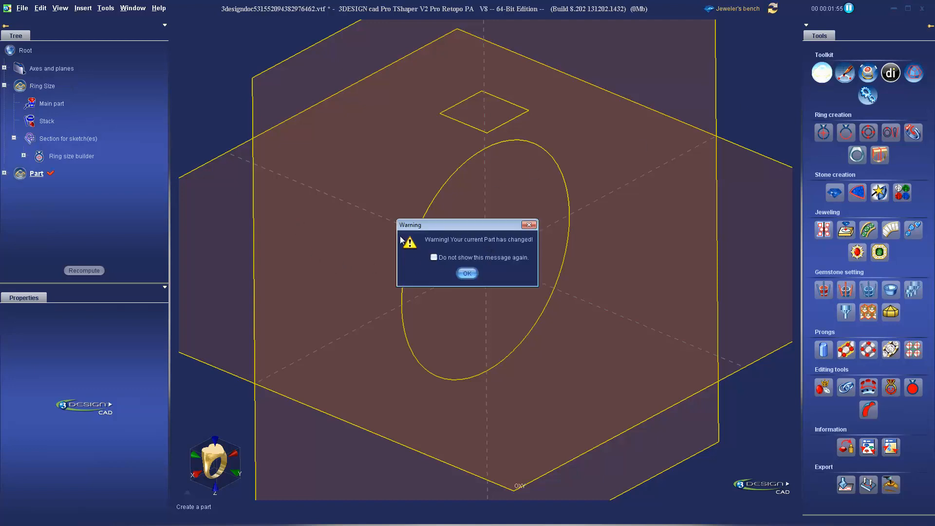
pyautogui.moveTo(397, 375)
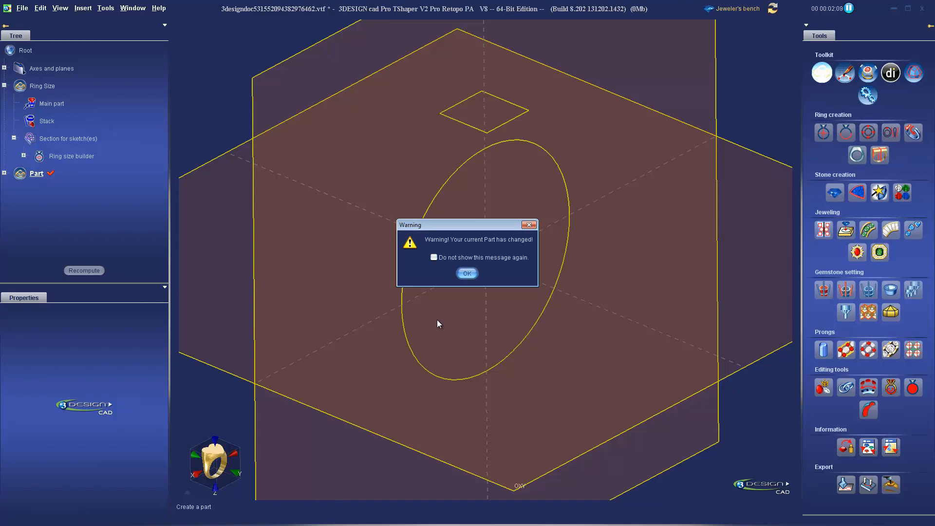
pyautogui.moveTo(499, 368)
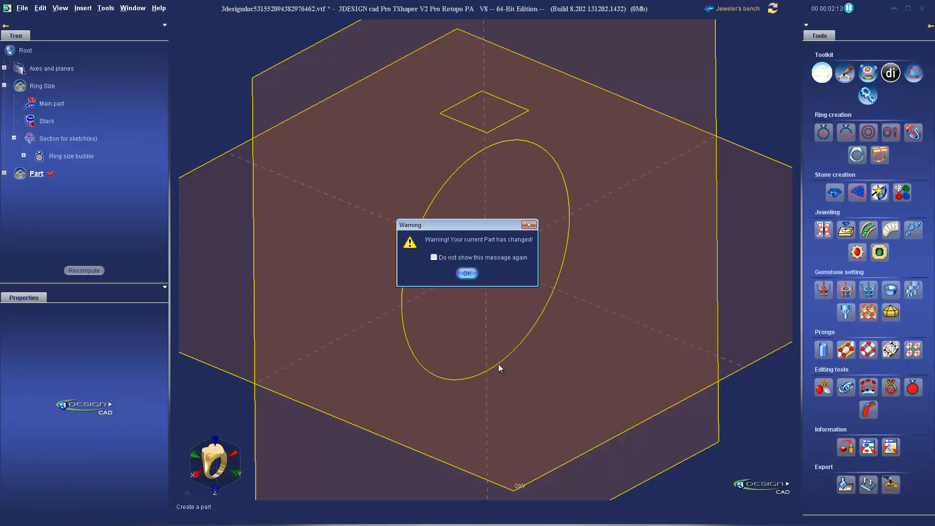
pyautogui.moveTo(489, 348)
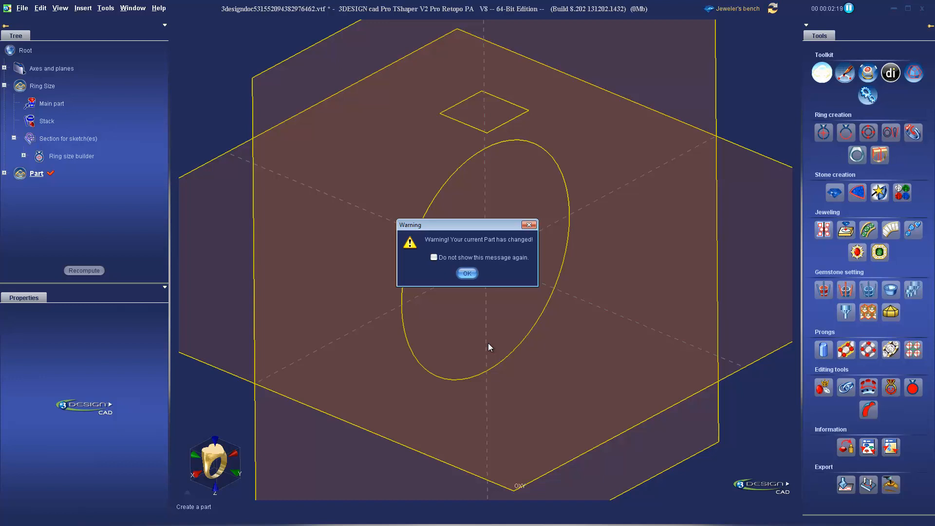
pyautogui.moveTo(467, 273)
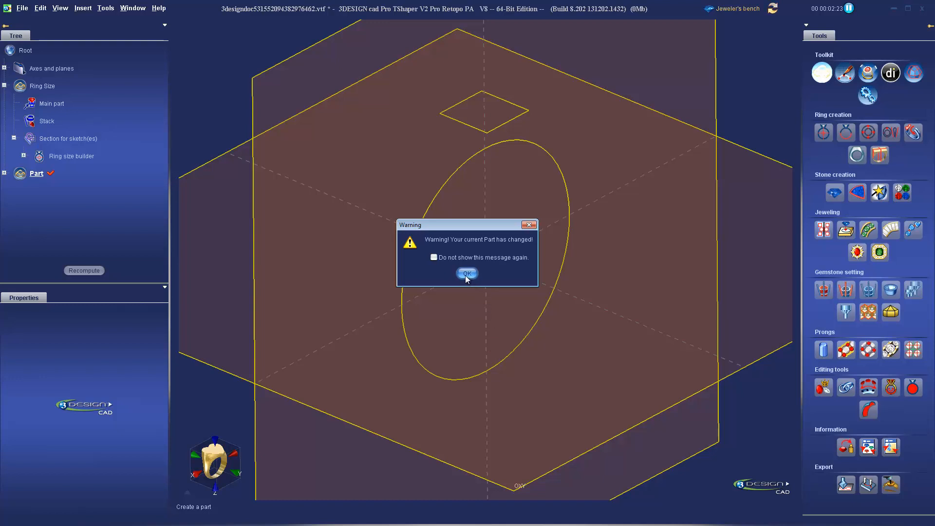
pyautogui.click(467, 273)
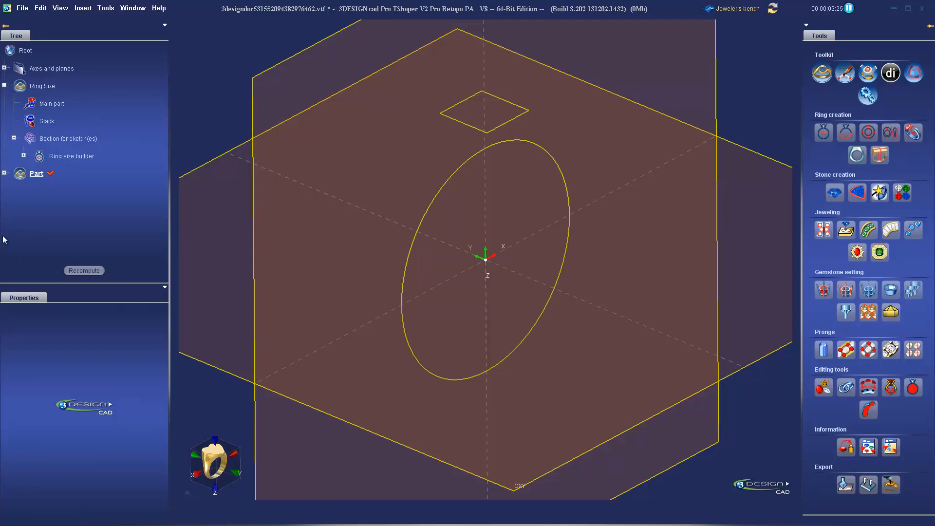
# Rename the second Part to 'Cross Sections'.
pyautogui.rightClick(36, 173)
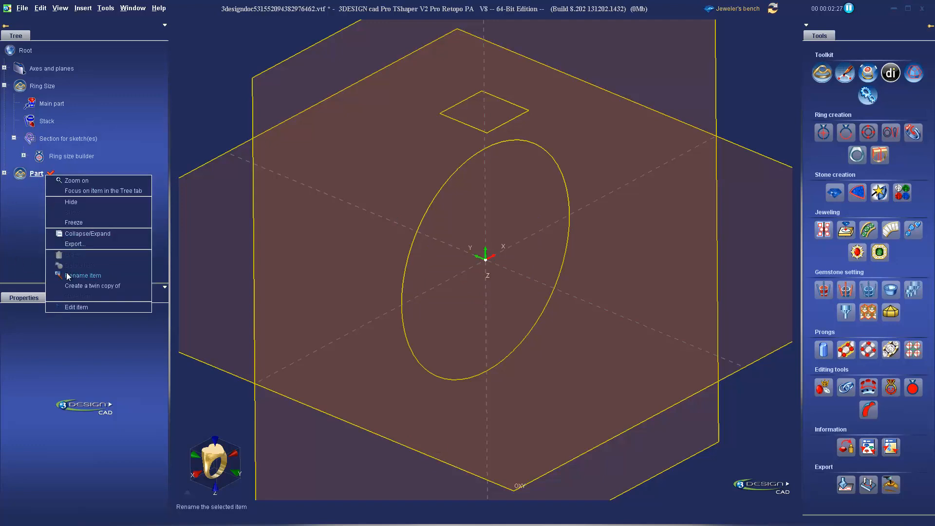
pyautogui.click(83, 275)
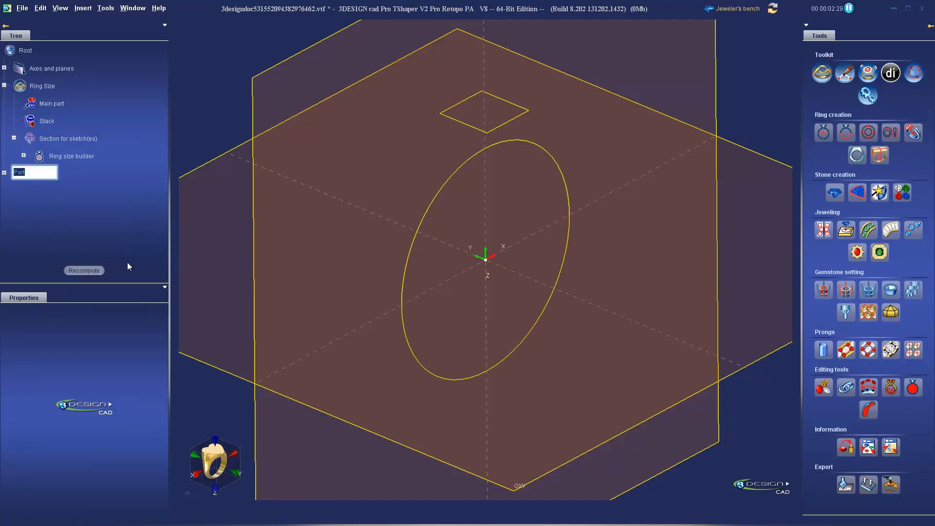
pyautogui.write('Cross Sections')
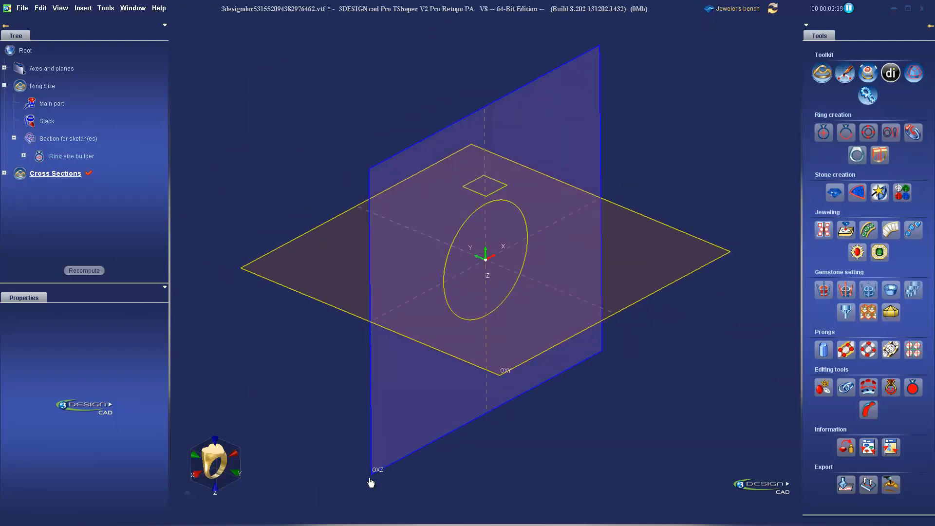
pyautogui.moveTo(845, 72)
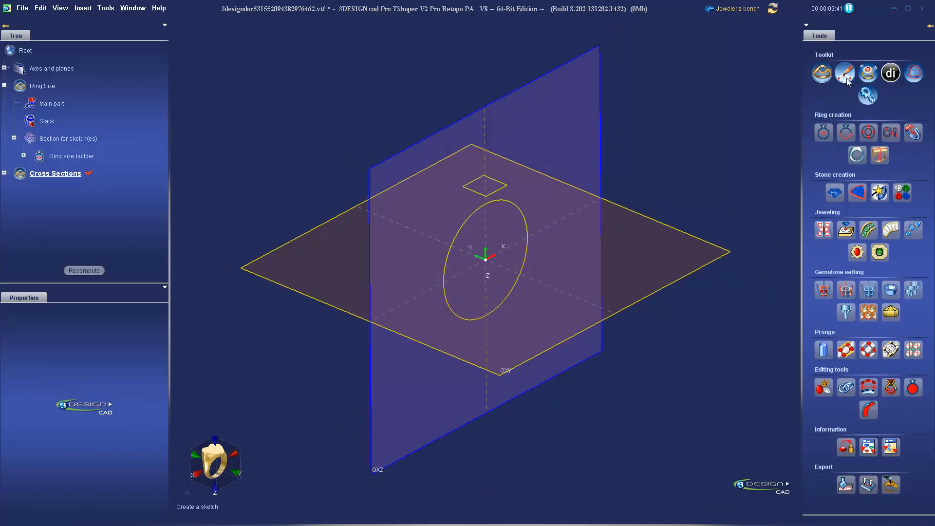
# Create a sketch holding two cross-section profile outlines, then collapse the Cross Sections branch.
pyautogui.click(845, 72)
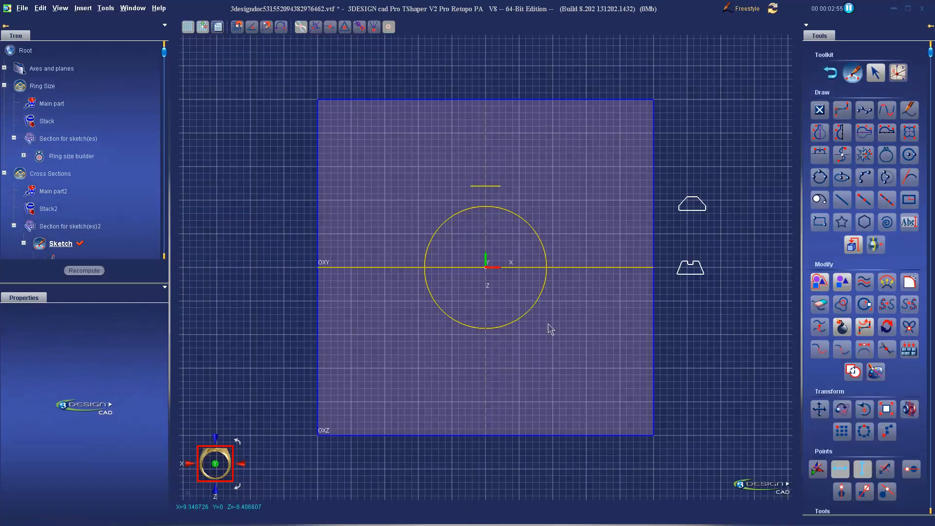
pyautogui.moveTo(774, 159)
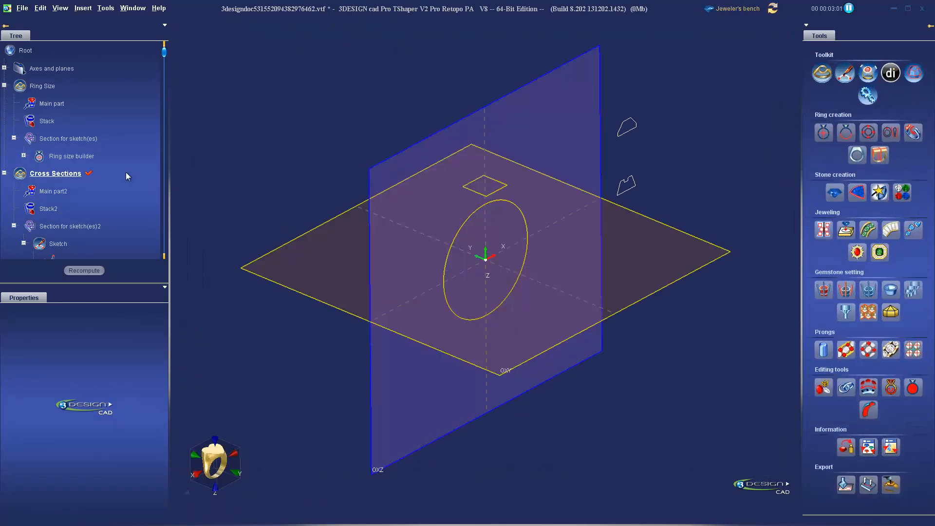
pyautogui.click(4, 173)
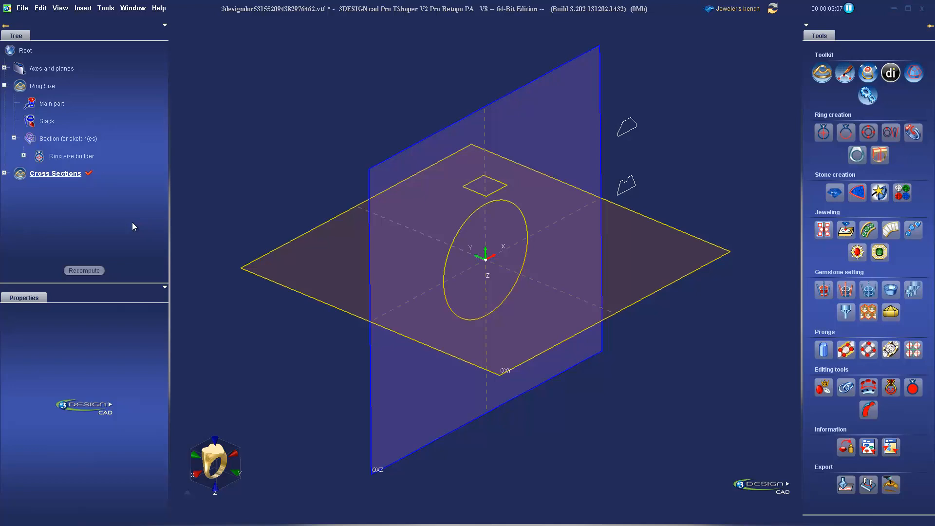
pyautogui.moveTo(117, 219)
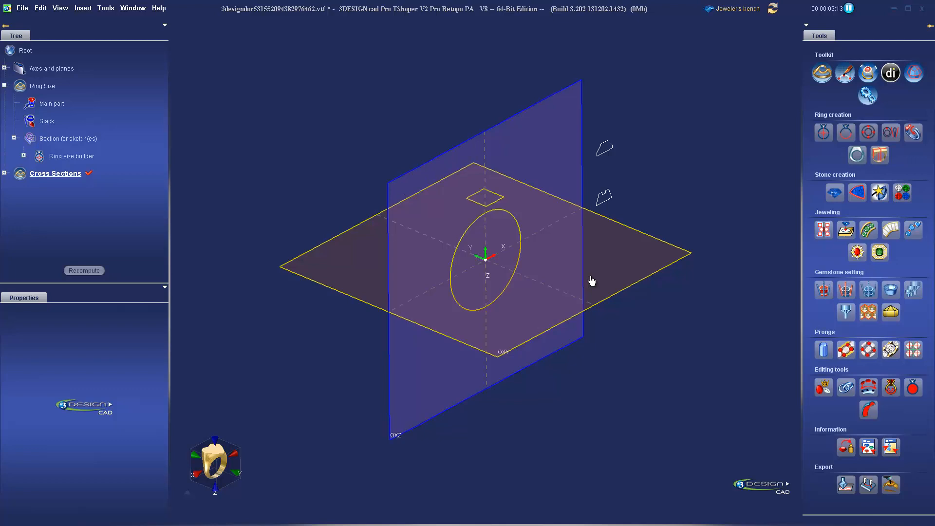
pyautogui.moveTo(530, 245)
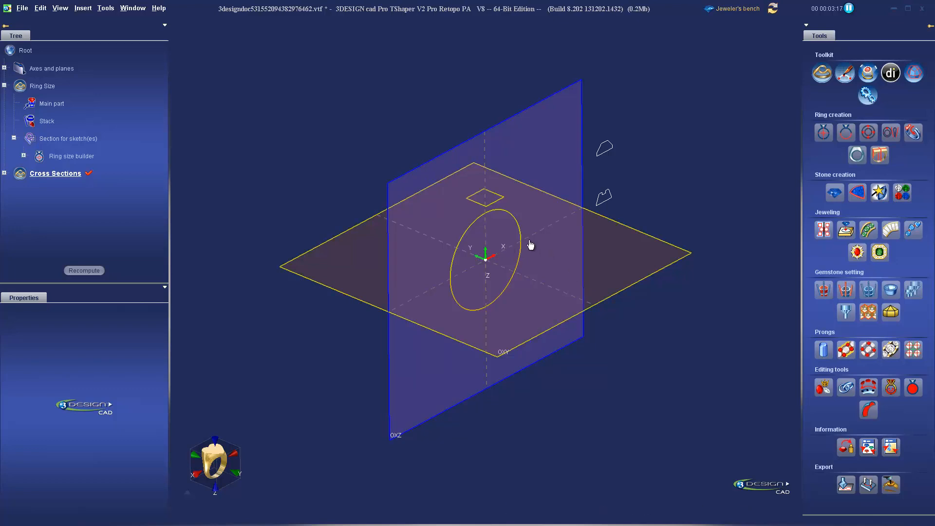
# Add a third Part, dismiss the part-changed warning, and name it 'Setting #1'.
pyautogui.click(822, 72)
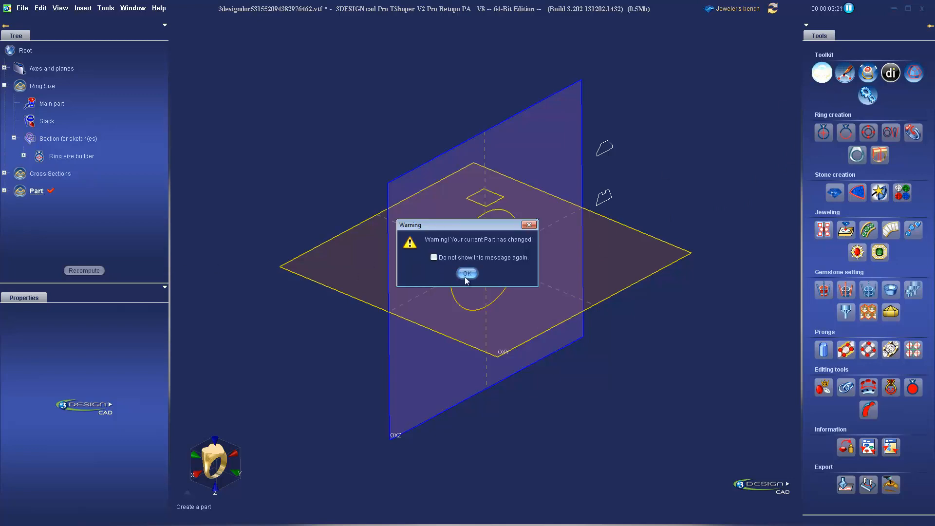
pyautogui.click(467, 274)
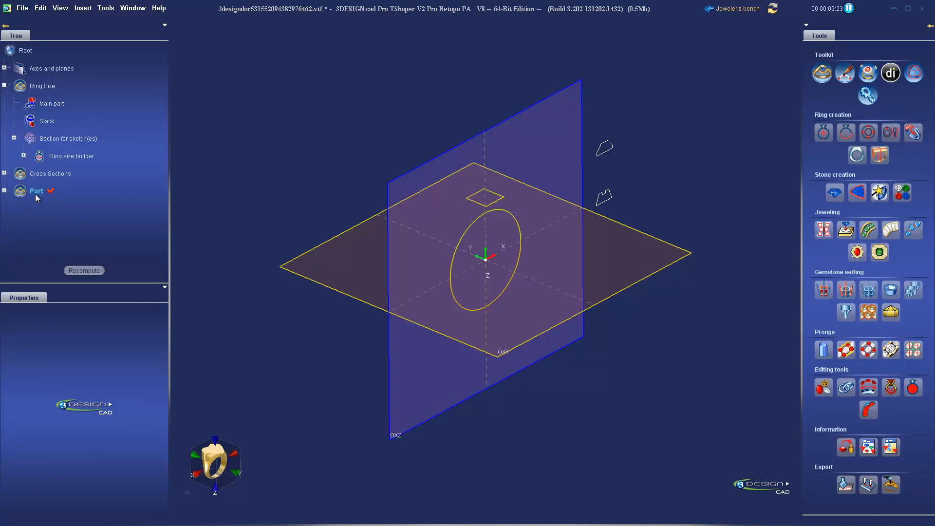
pyautogui.doubleClick(36, 191)
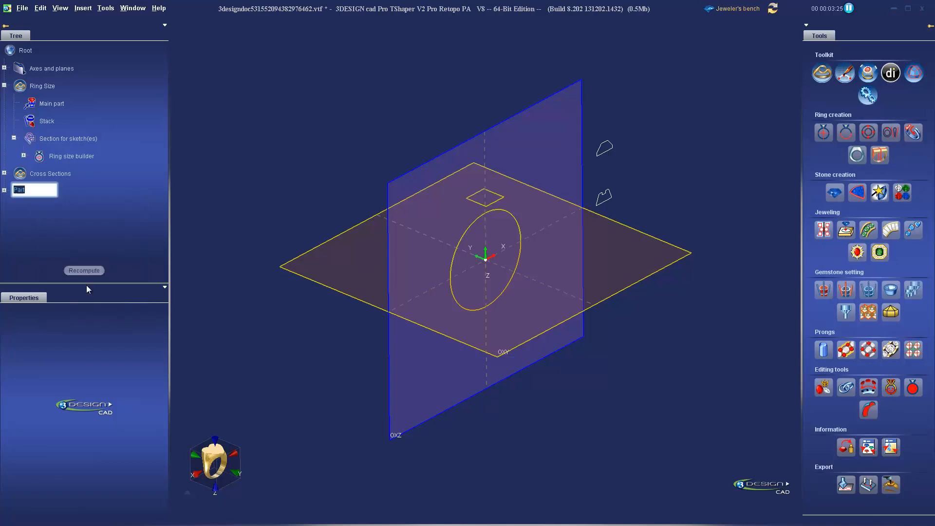
pyautogui.moveTo(130, 257)
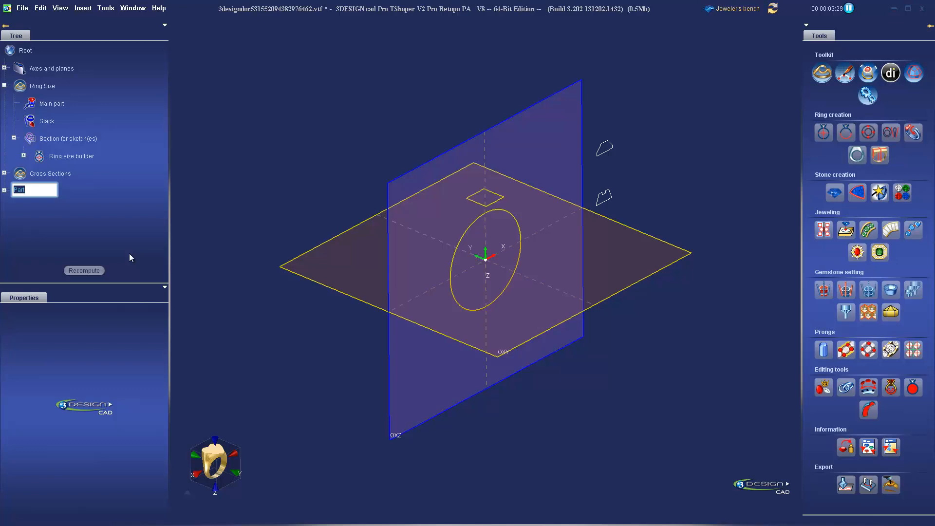
pyautogui.write('Setti')
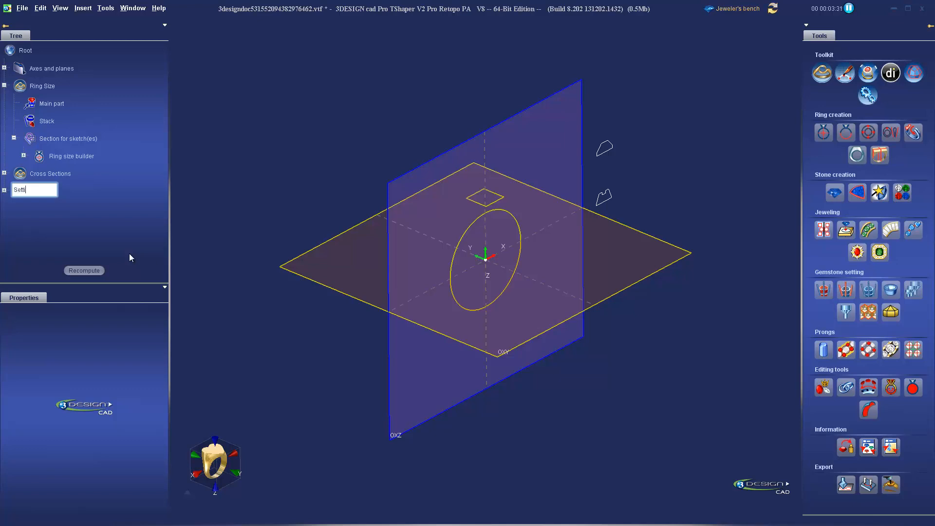
pyautogui.write('ng')
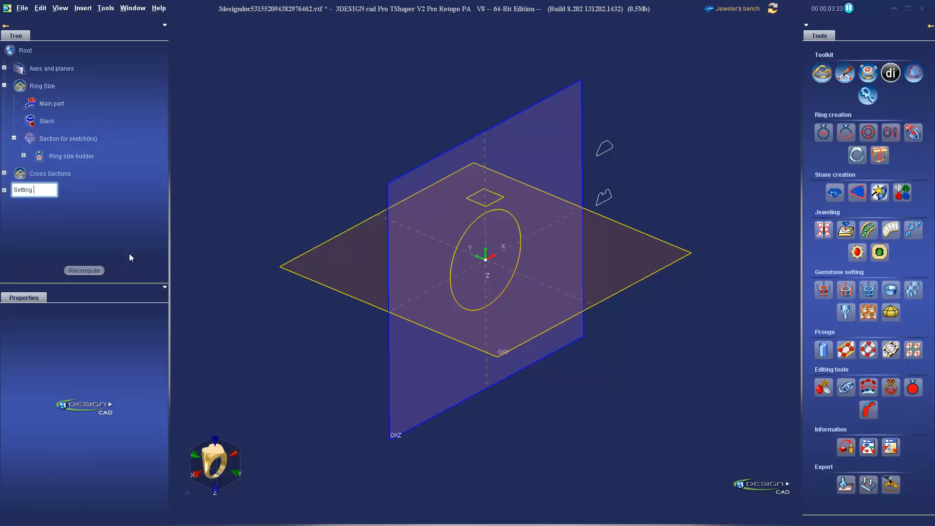
pyautogui.write('# 1')
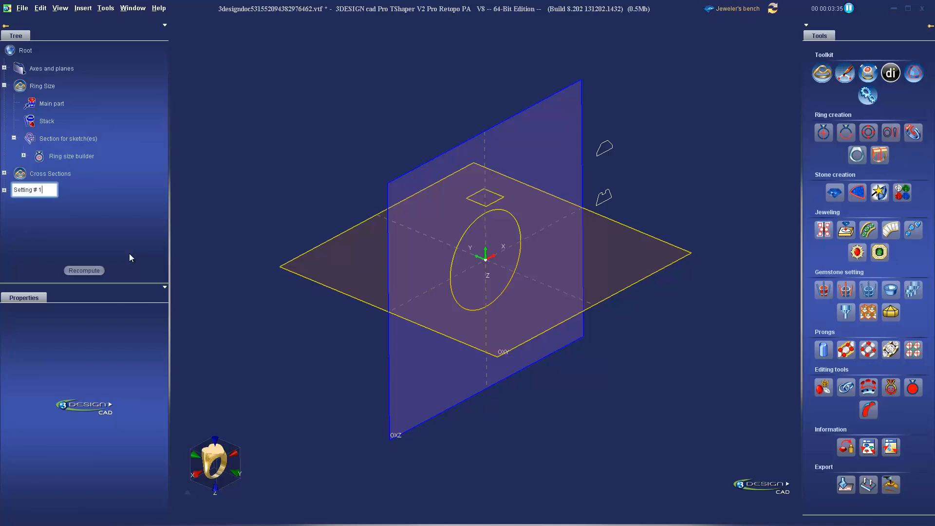
pyautogui.press('Return')
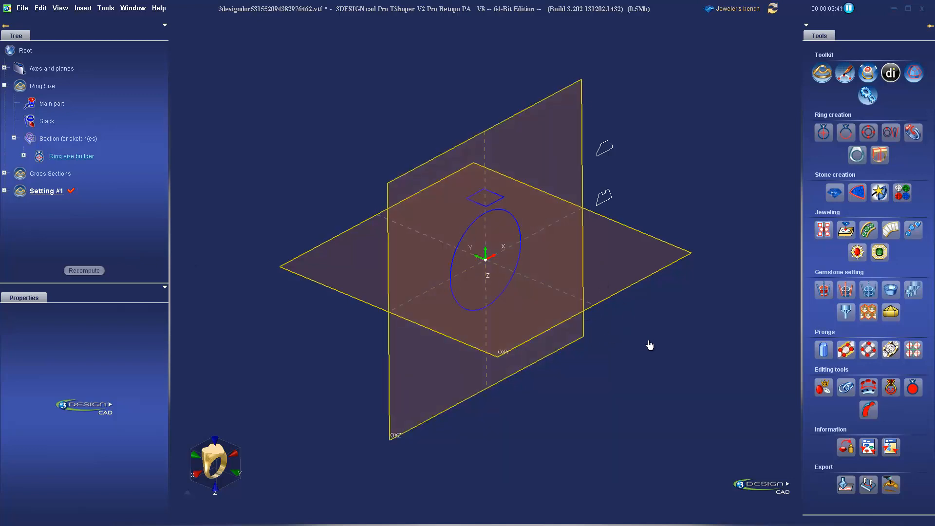
pyautogui.moveTo(834, 192)
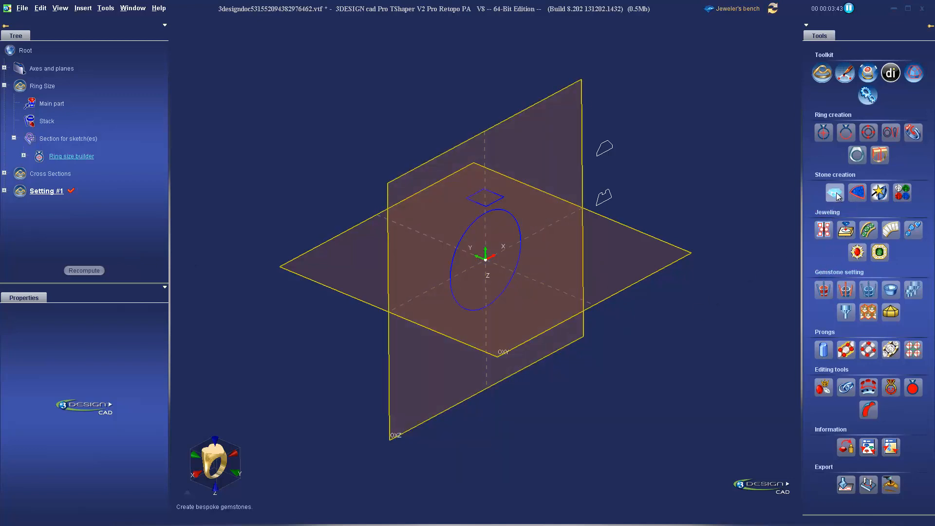
# Add a brilliant stone on the ring size builder inside a filleted pink gold 18K bezel.
pyautogui.click(835, 192)
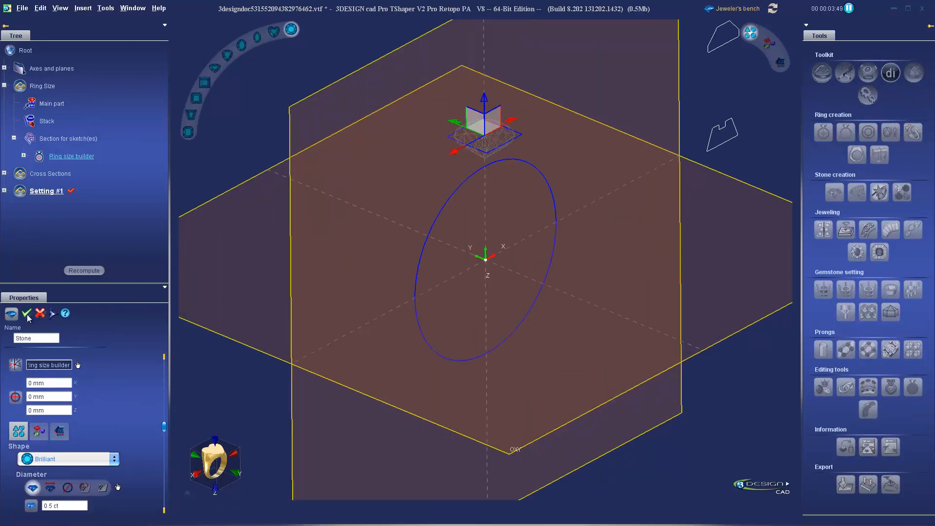
pyautogui.click(27, 314)
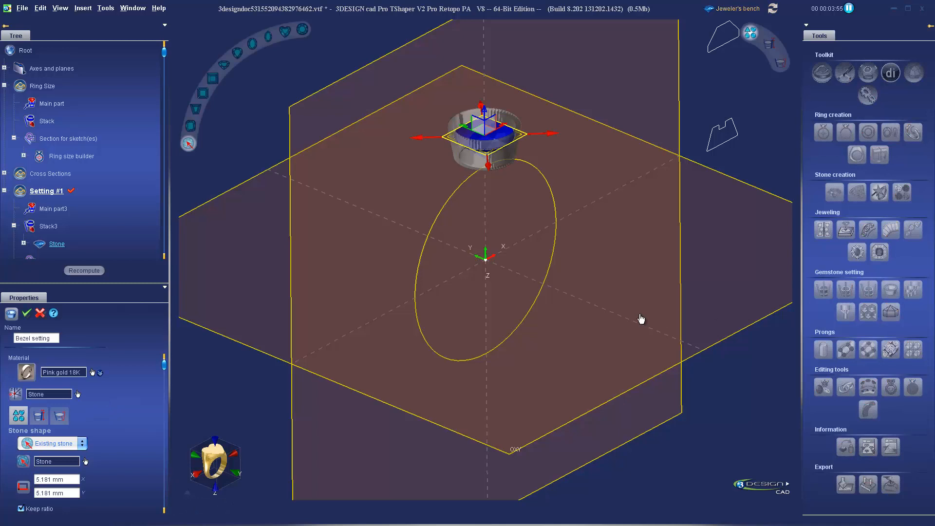
pyautogui.moveTo(247, 470)
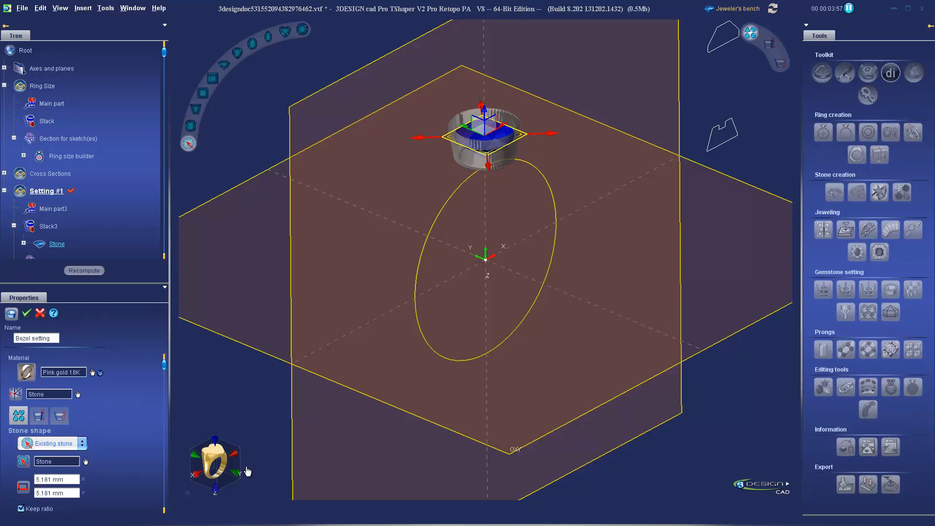
pyautogui.moveTo(317, 434)
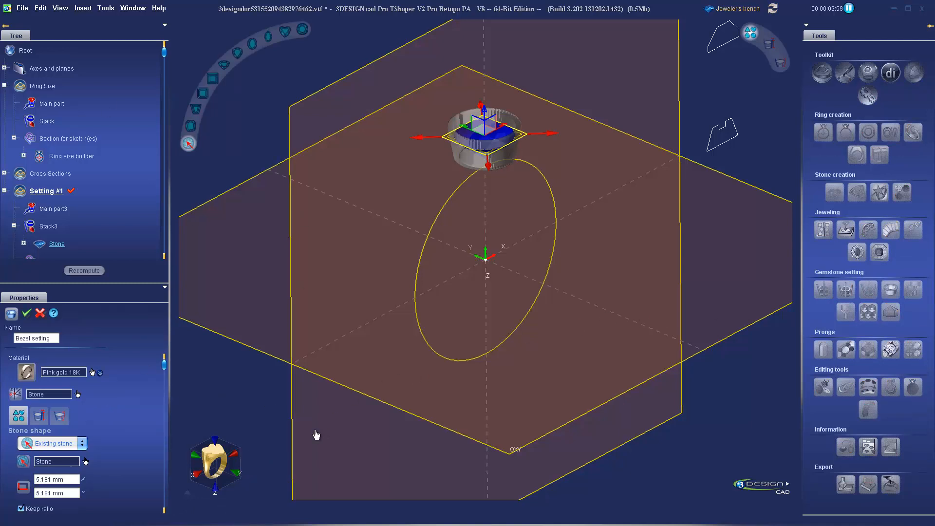
pyautogui.moveTo(337, 422)
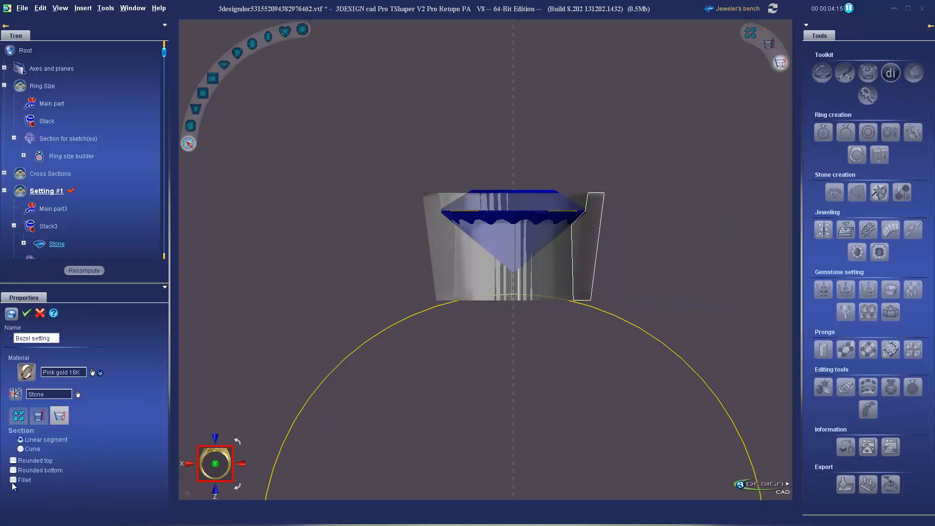
pyautogui.click(14, 479)
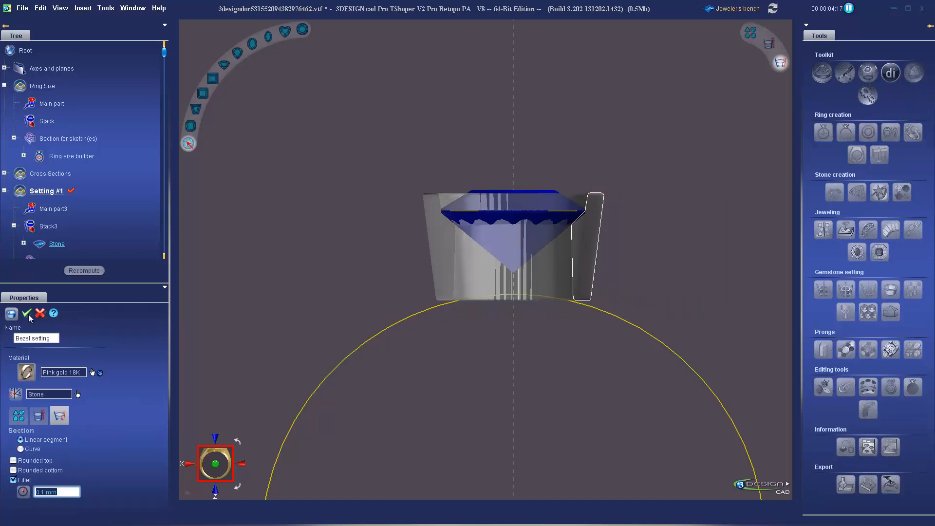
pyautogui.click(27, 314)
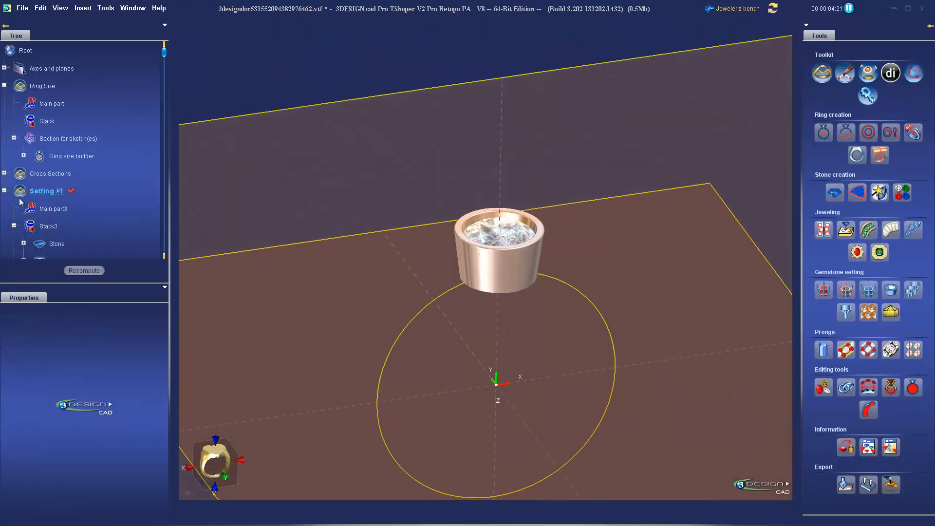
pyautogui.click(4, 191)
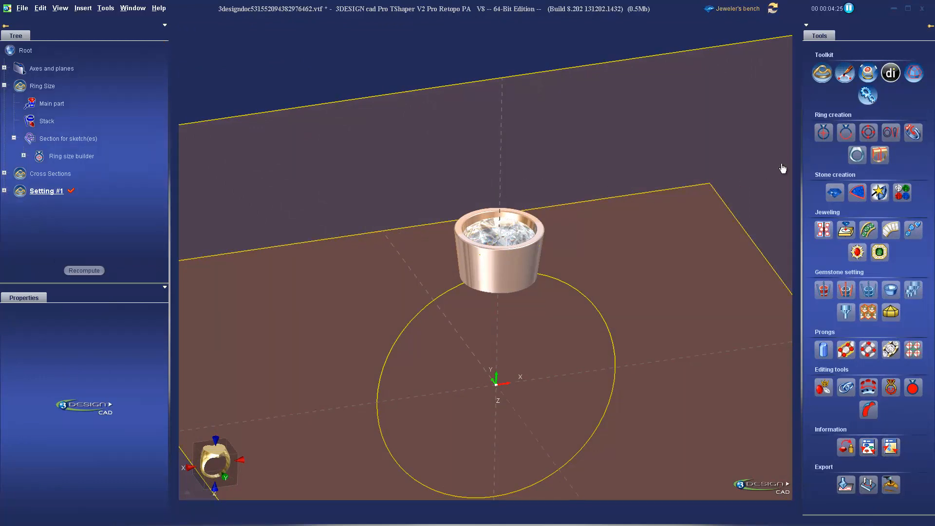
pyautogui.moveTo(824, 169)
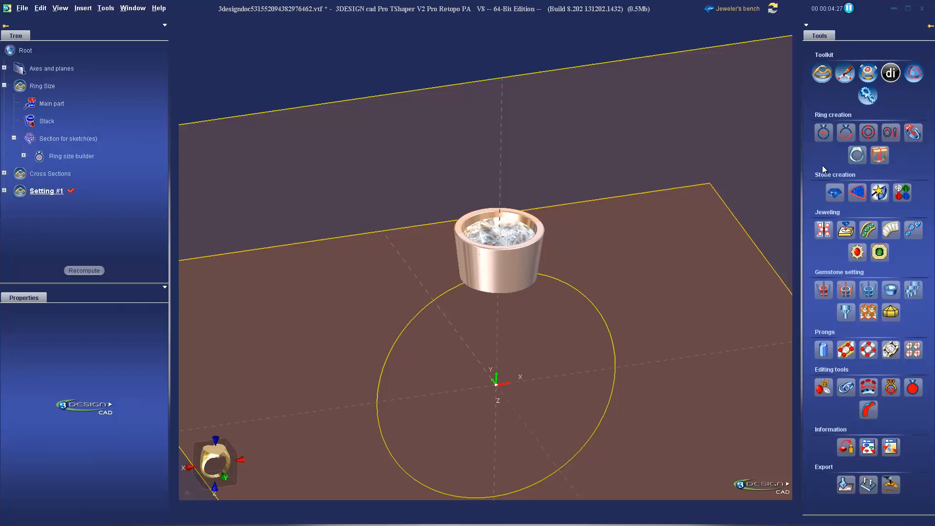
# Create a fourth Part named 'Setting #2' and hide Setting #1's geometry.
pyautogui.click(822, 72)
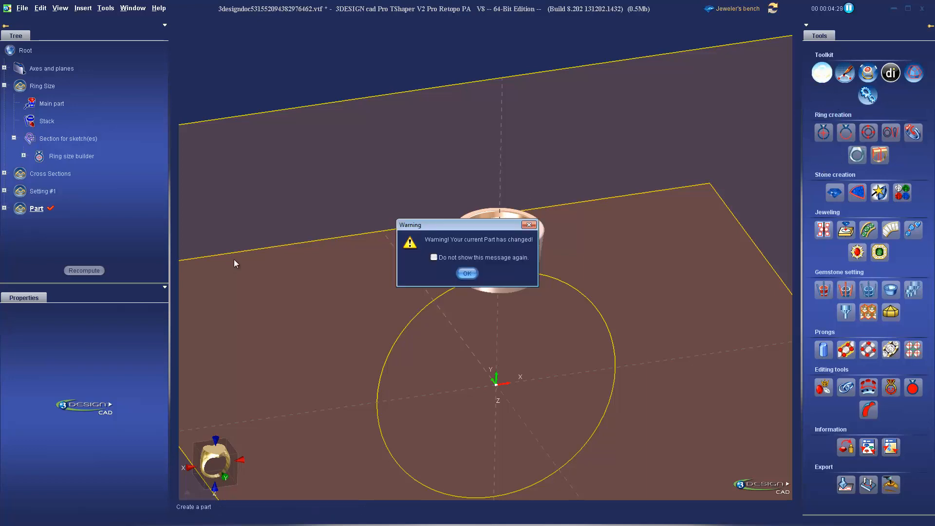
pyautogui.click(467, 273)
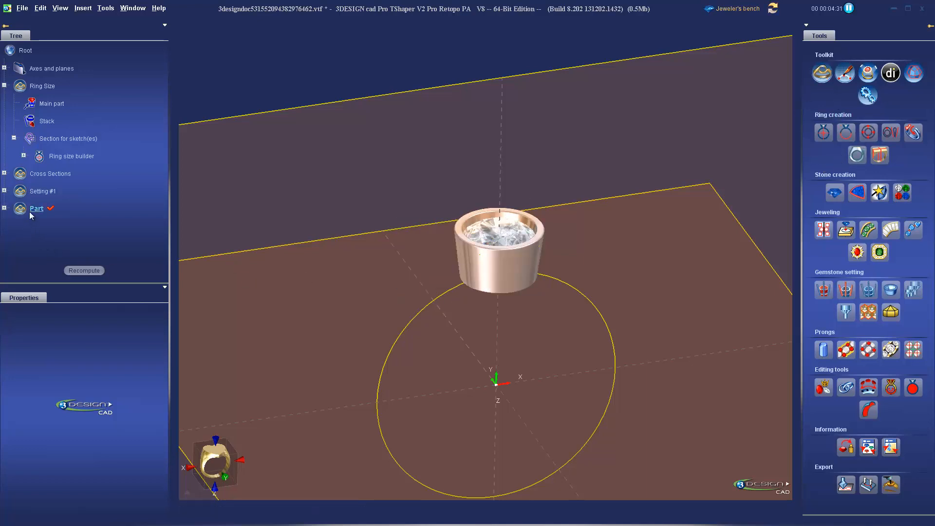
pyautogui.doubleClick(37, 208)
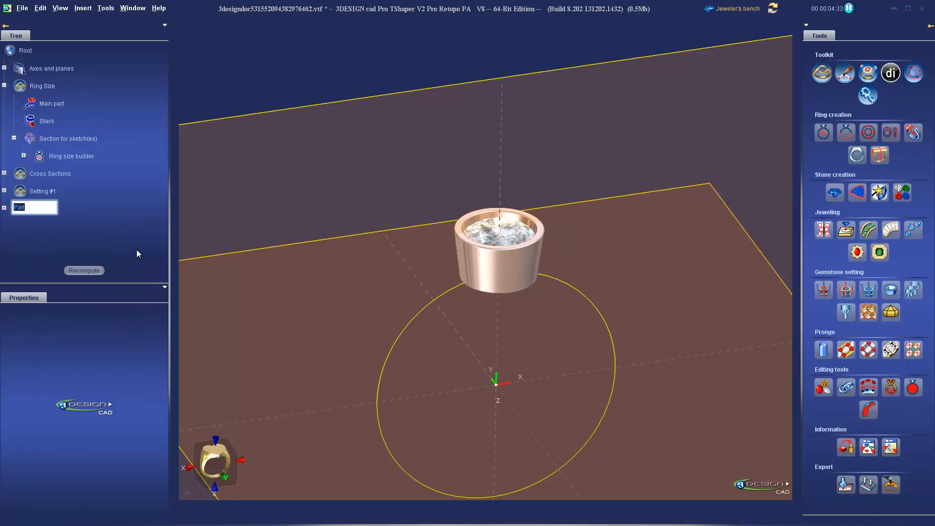
pyautogui.write('Setting #2')
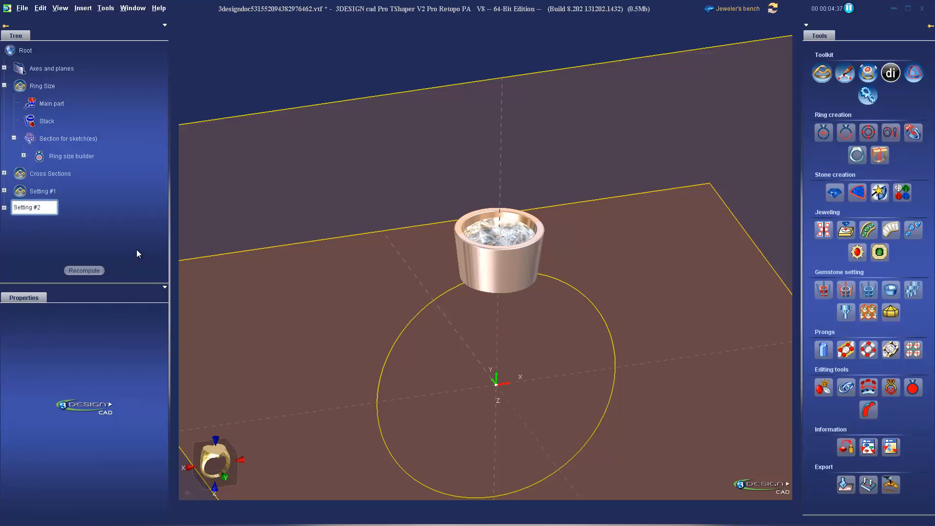
pyautogui.press('Return')
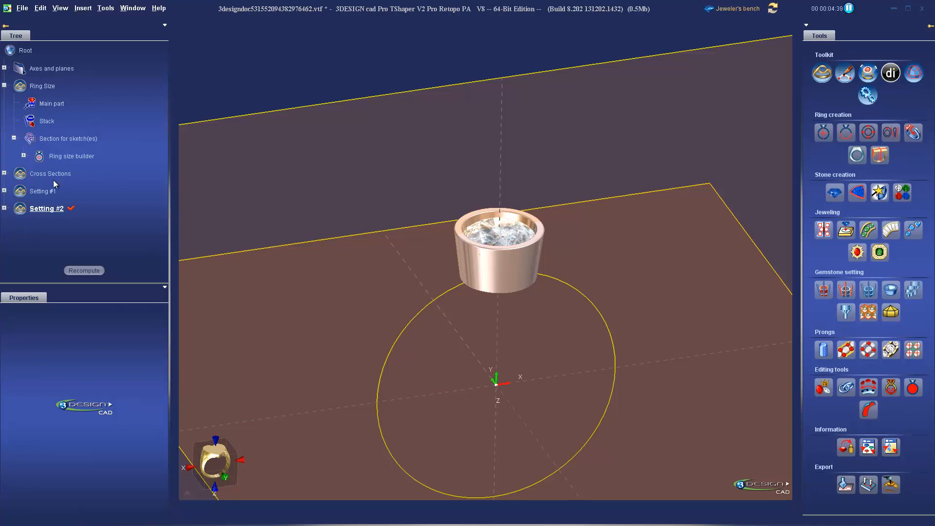
pyautogui.rightClick(47, 208)
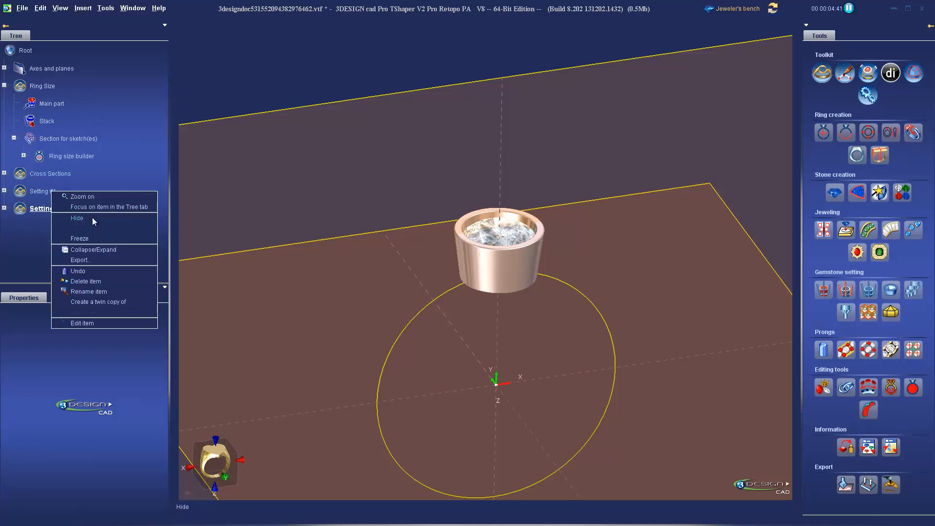
pyautogui.click(77, 218)
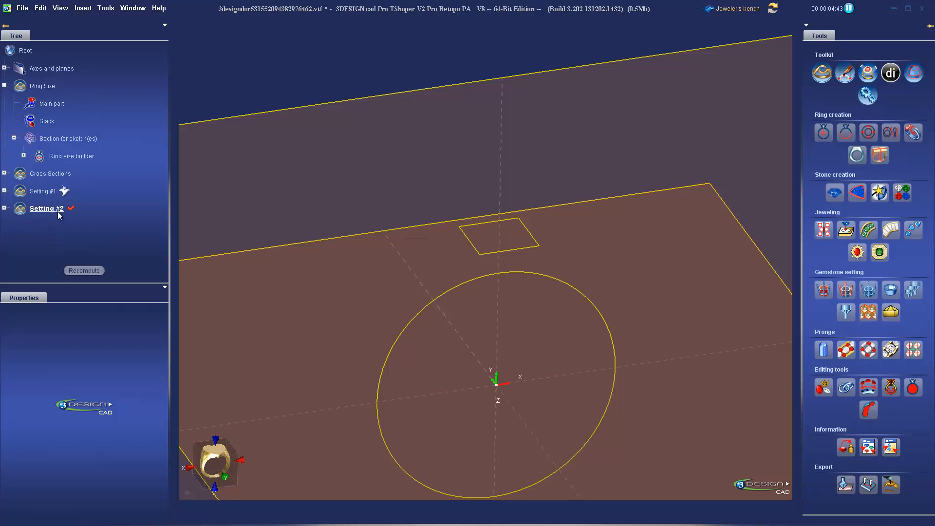
pyautogui.moveTo(835, 192)
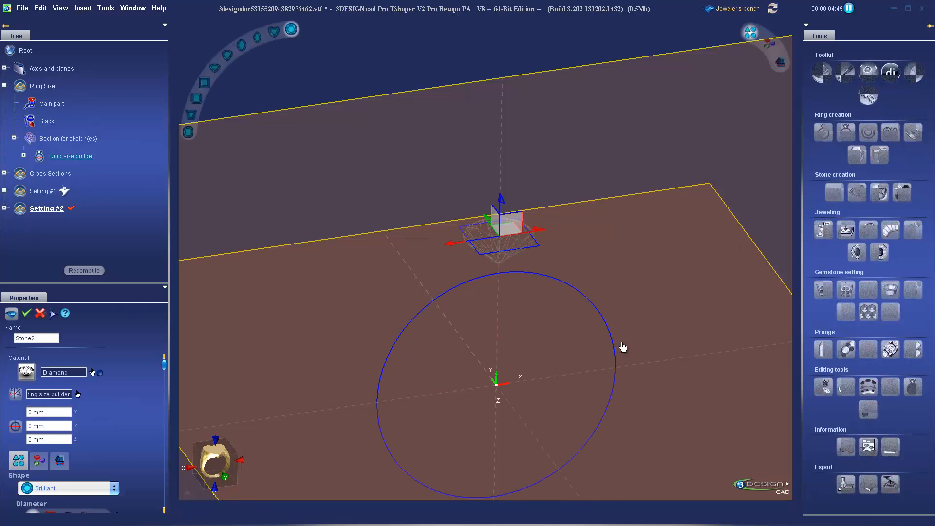
# Create an oval-cut diamond stone.
pyautogui.click(67, 489)
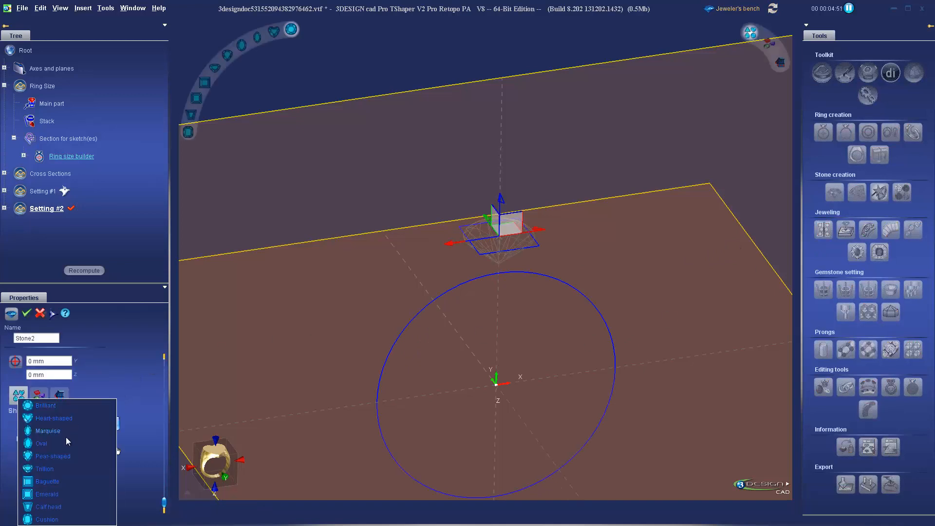
pyautogui.click(42, 443)
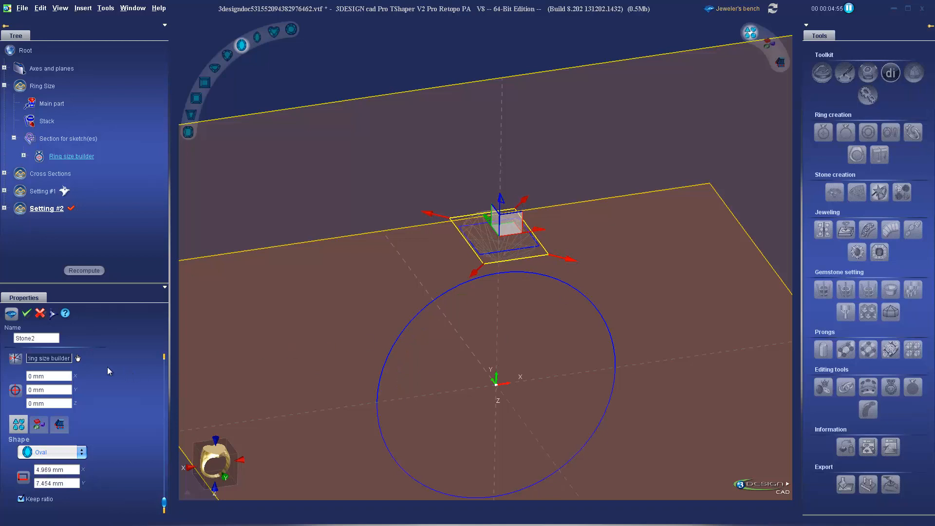
pyautogui.click(26, 313)
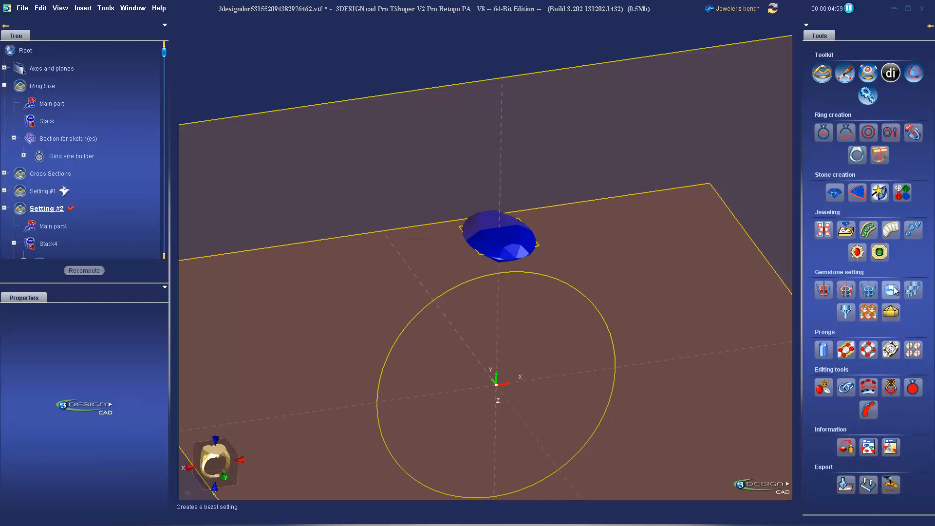
# Add a pink gold 18K bezel setting with a filleted section profile.
pyautogui.click(823, 289)
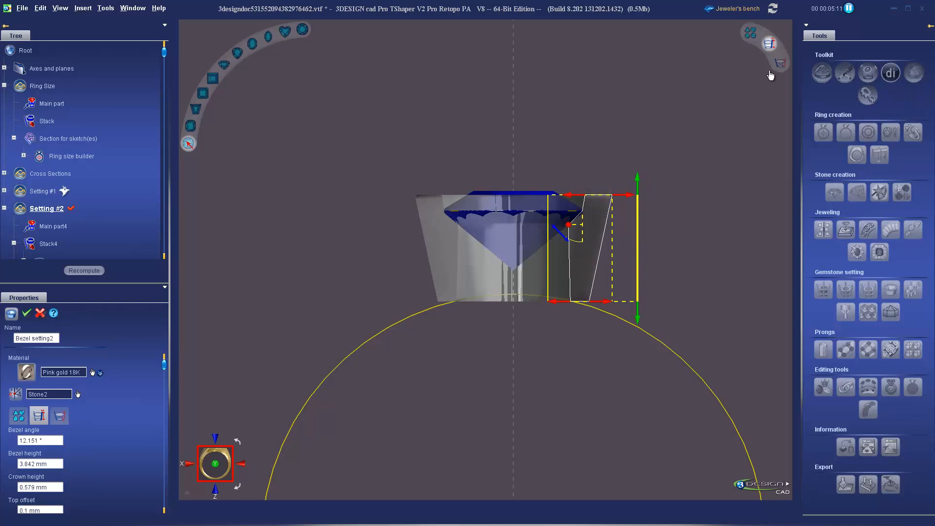
pyautogui.click(38, 415)
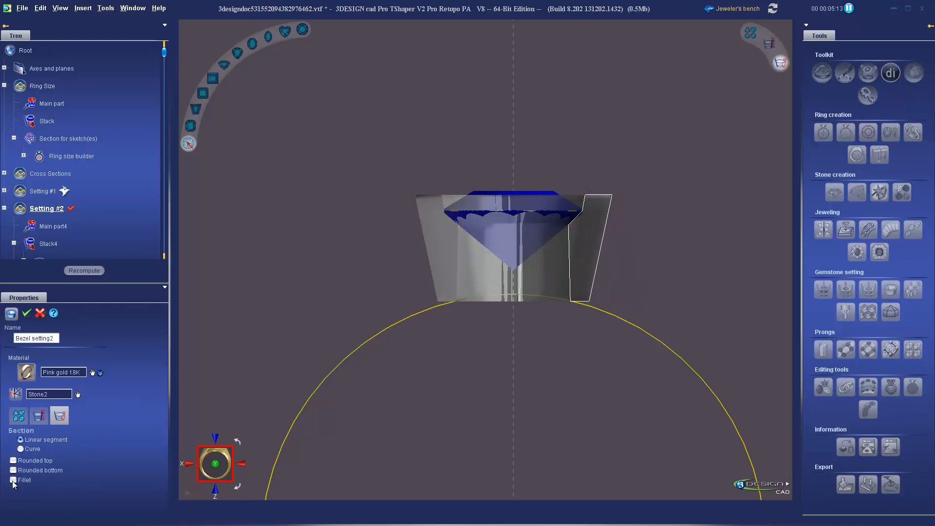
pyautogui.click(13, 481)
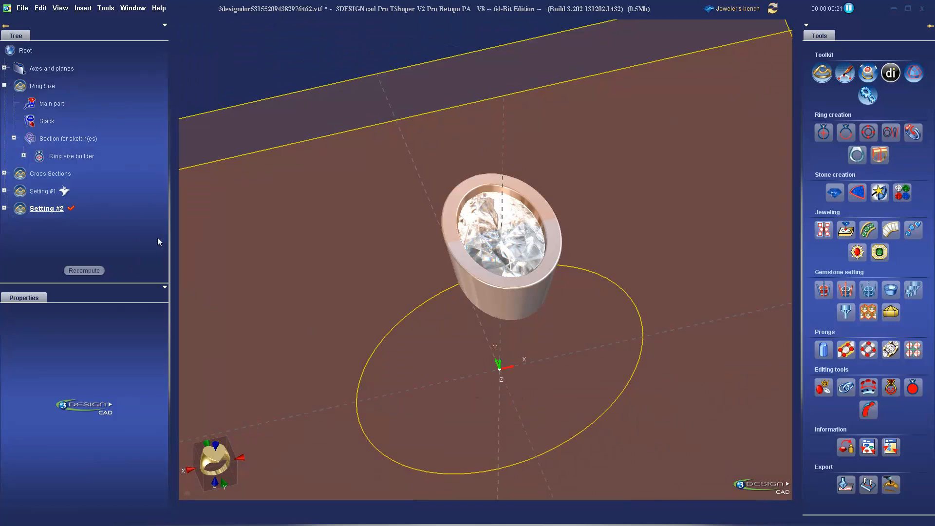
# Hide Setting #2 and add a new part named 'Shank #1'.
pyautogui.rightClick(47, 208)
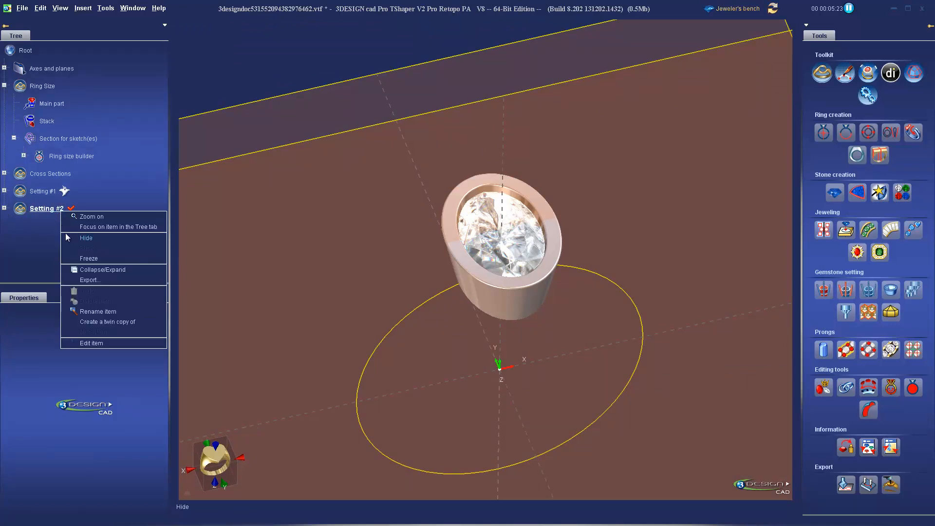
pyautogui.click(86, 238)
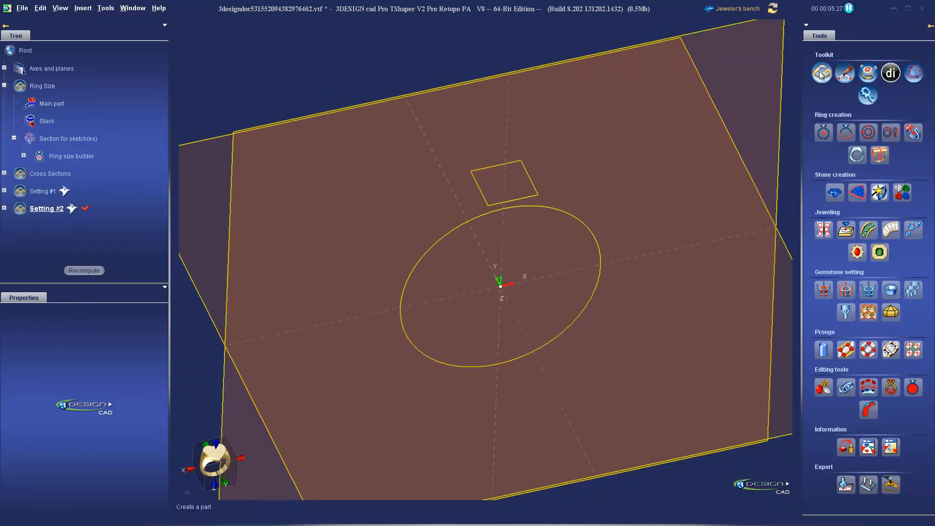
pyautogui.moveTo(822, 73)
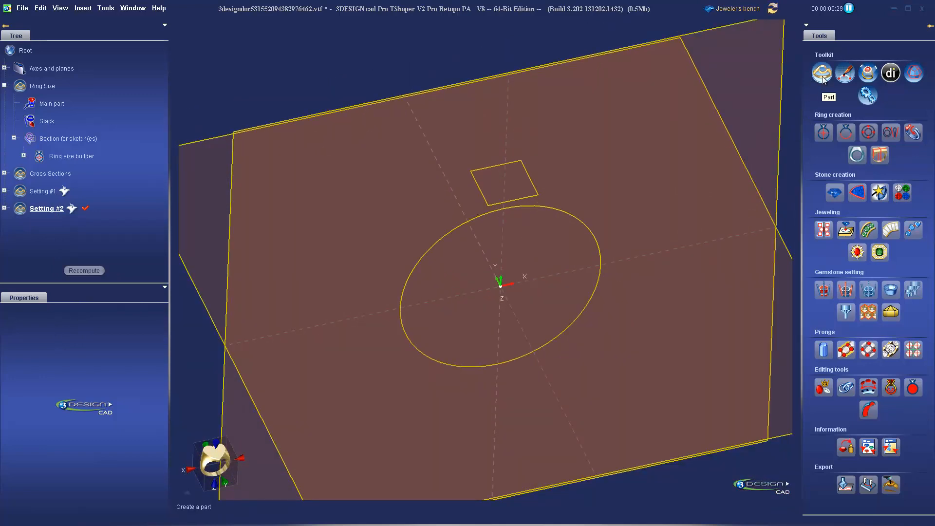
pyautogui.click(822, 72)
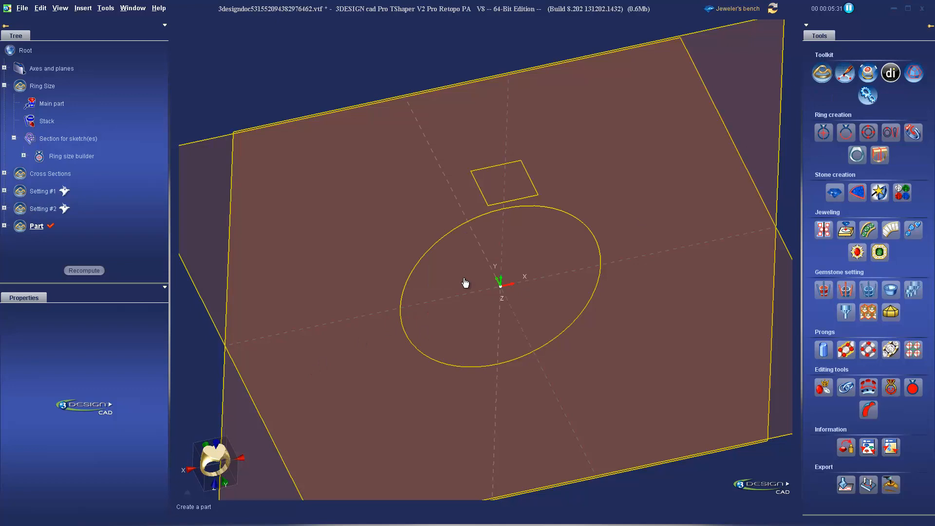
pyautogui.rightClick(37, 225)
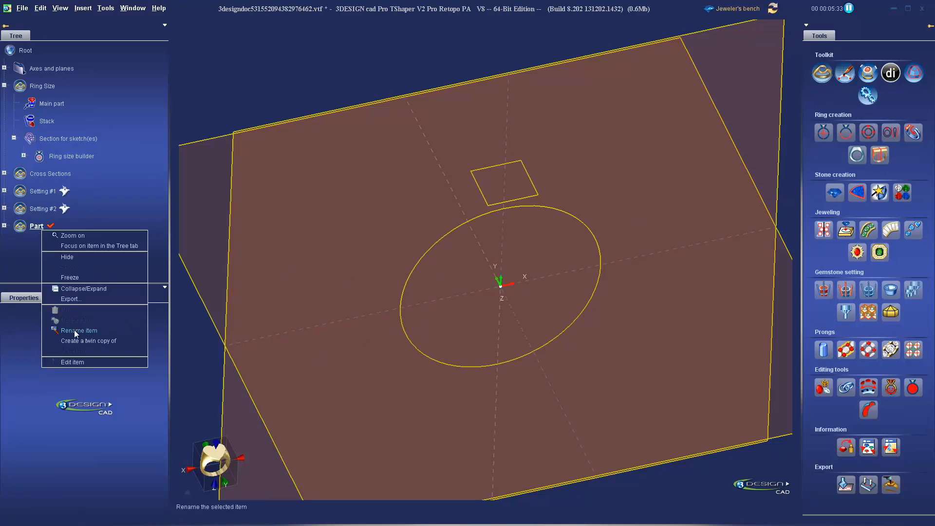
pyautogui.click(78, 330)
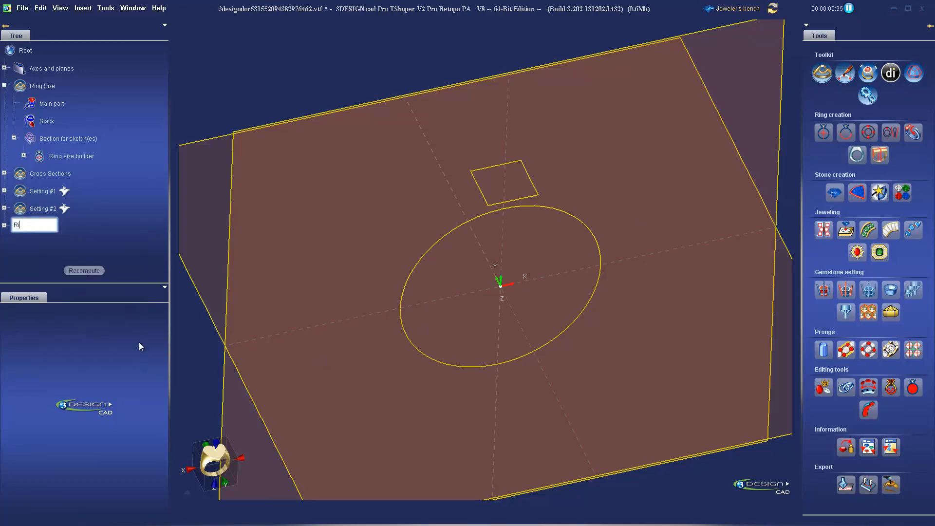
pyautogui.write('S')
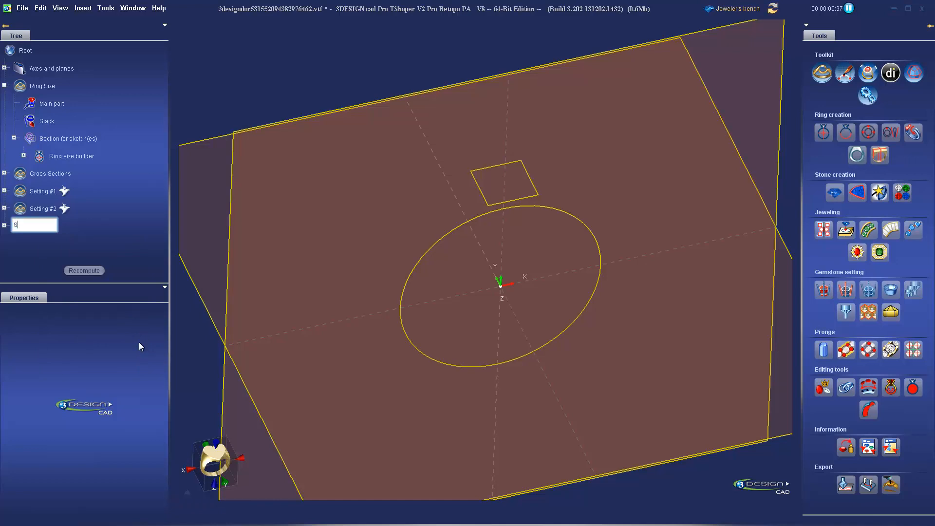
pyautogui.write('hank #1')
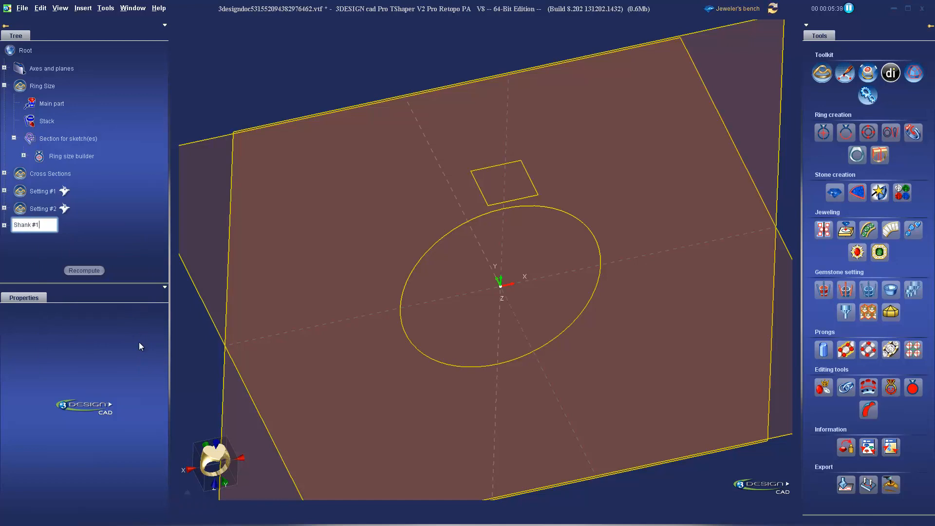
pyautogui.press('Return')
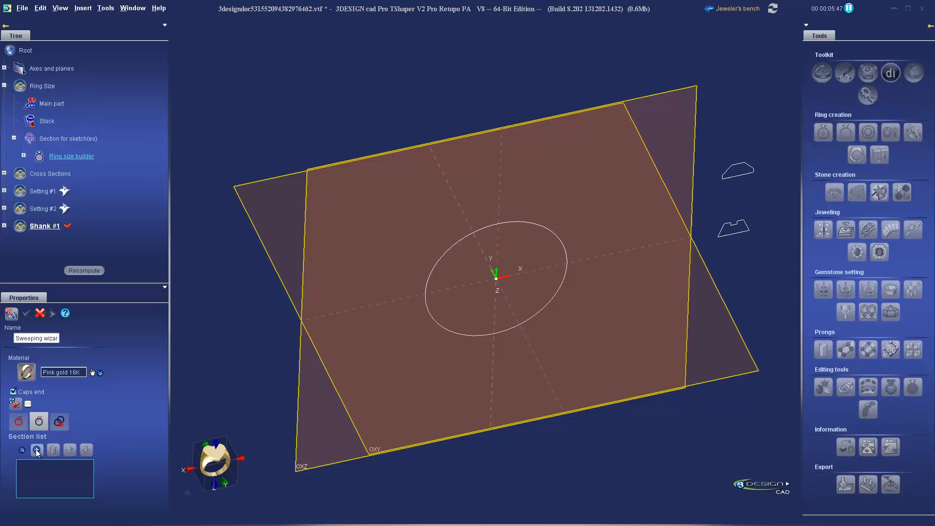
# Sweep a pink gold band with Curve1 as section around the ring-size circle.
pyautogui.click(37, 449)
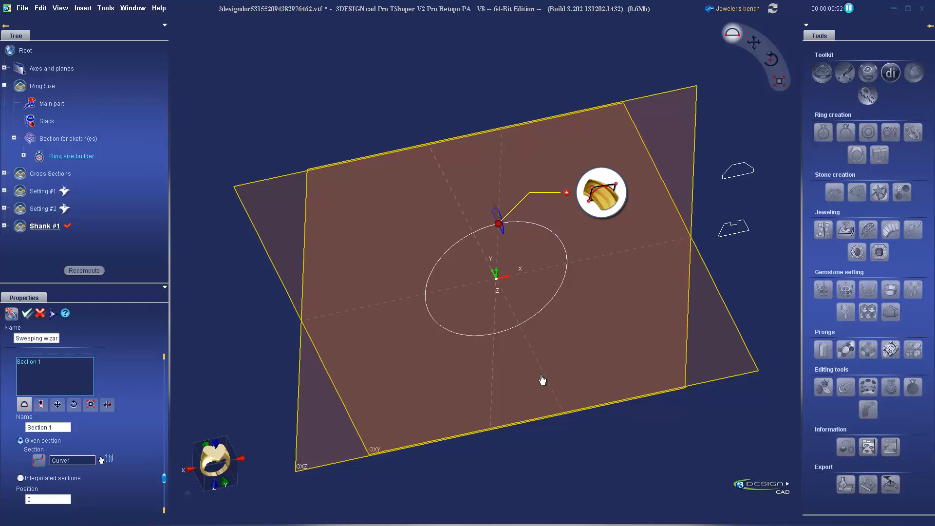
pyautogui.click(27, 313)
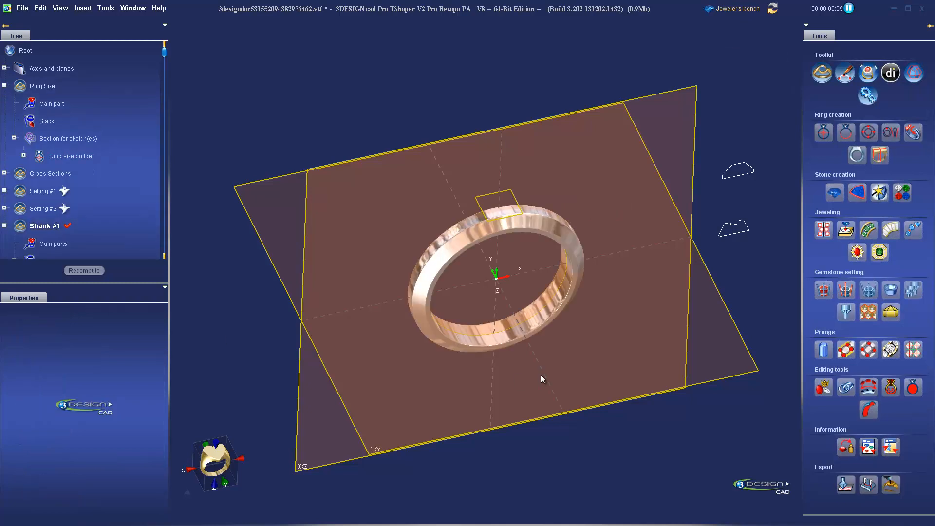
pyautogui.moveTo(360, 245)
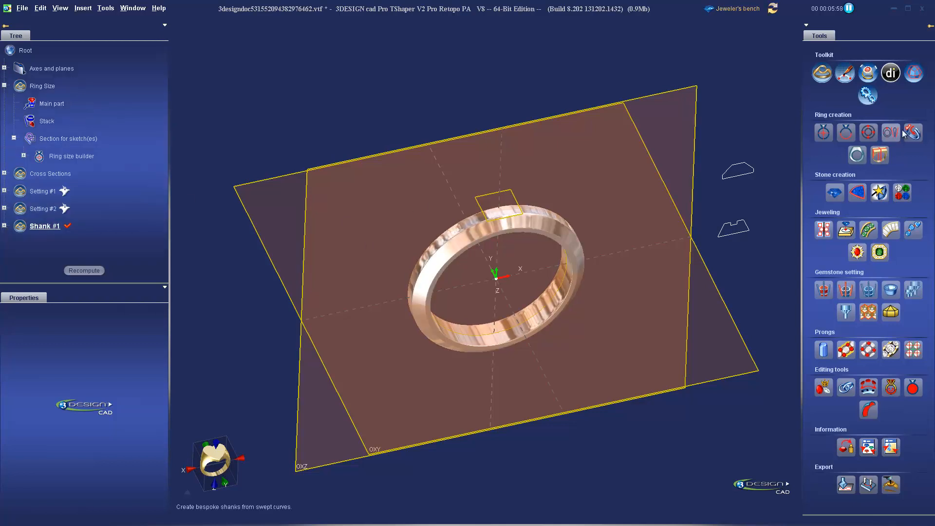
pyautogui.moveTo(822, 73)
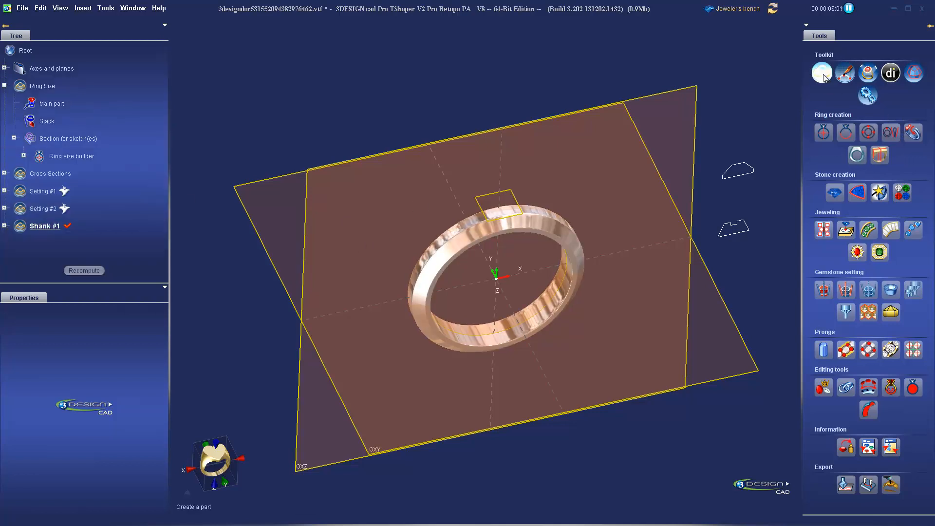
# Add a new part and start renaming it Shank #2.
pyautogui.click(823, 73)
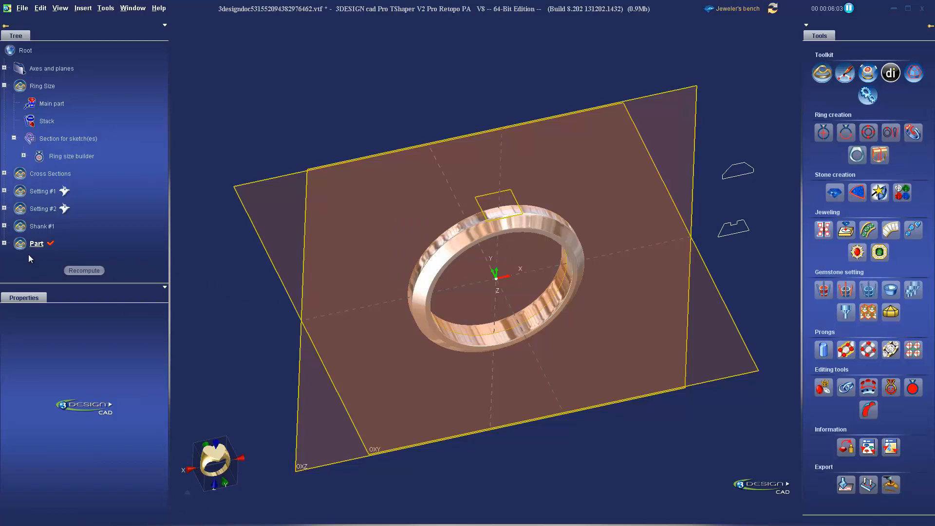
pyautogui.doubleClick(37, 242)
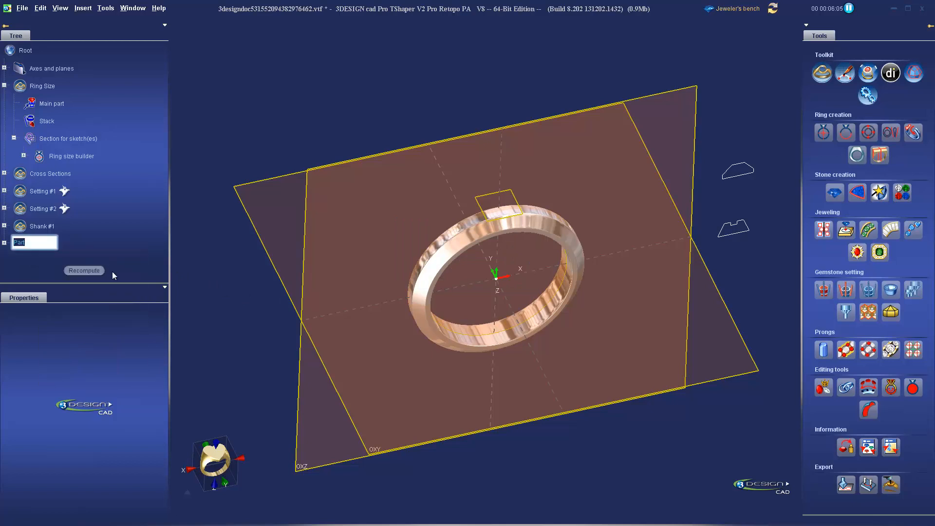
pyautogui.write('Shank #2')
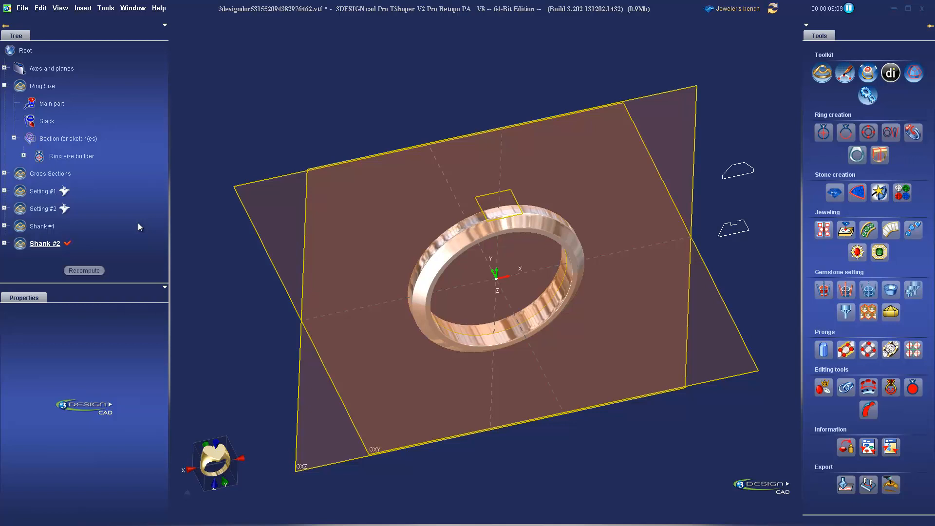
pyautogui.moveTo(92, 218)
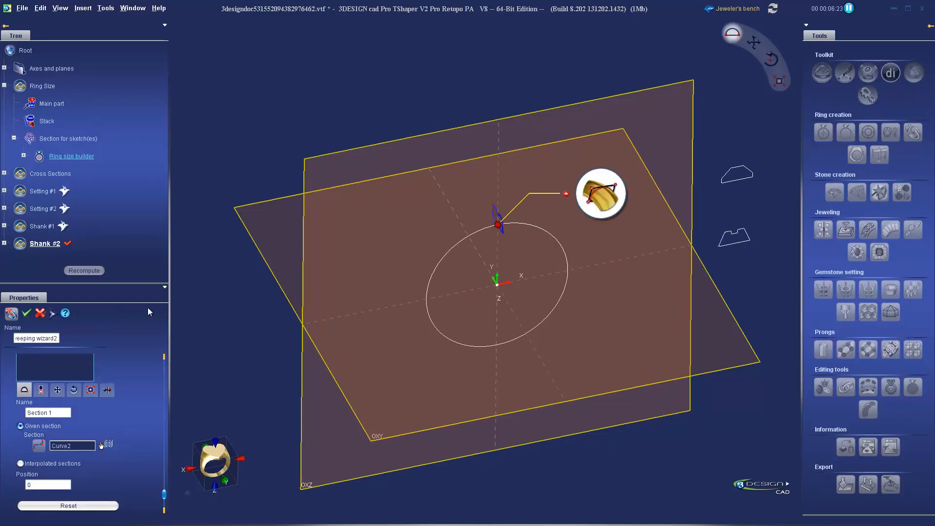
pyautogui.moveTo(470, 382)
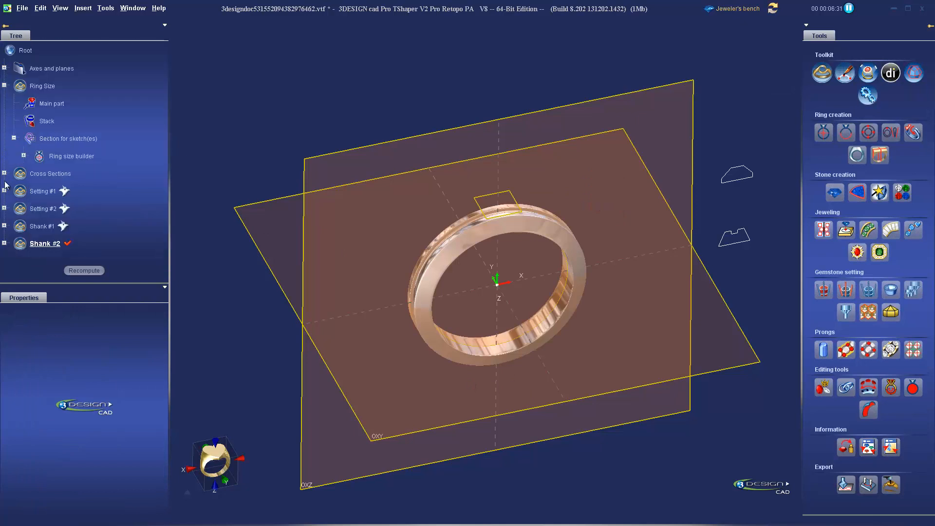
# Hide Shank #2 so only the sketch outlines remain visible.
pyautogui.rightClick(45, 243)
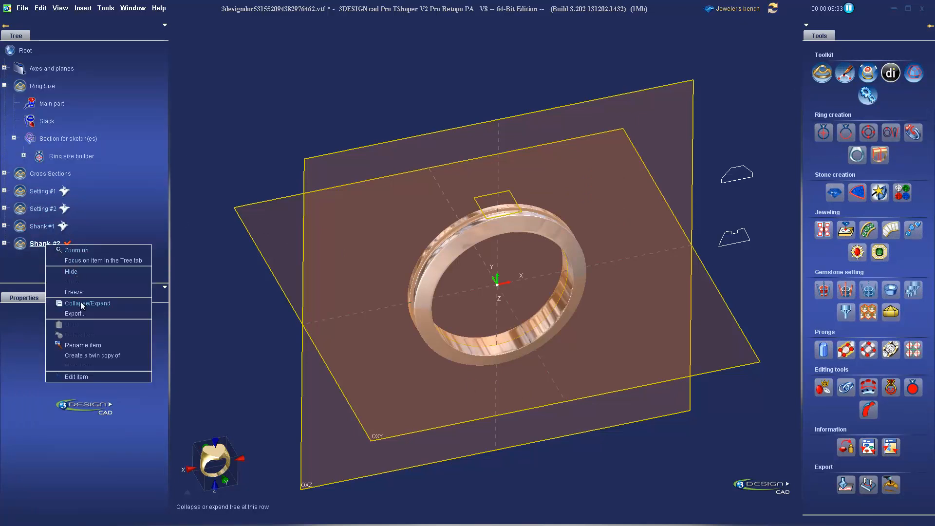
pyautogui.moveTo(71, 272)
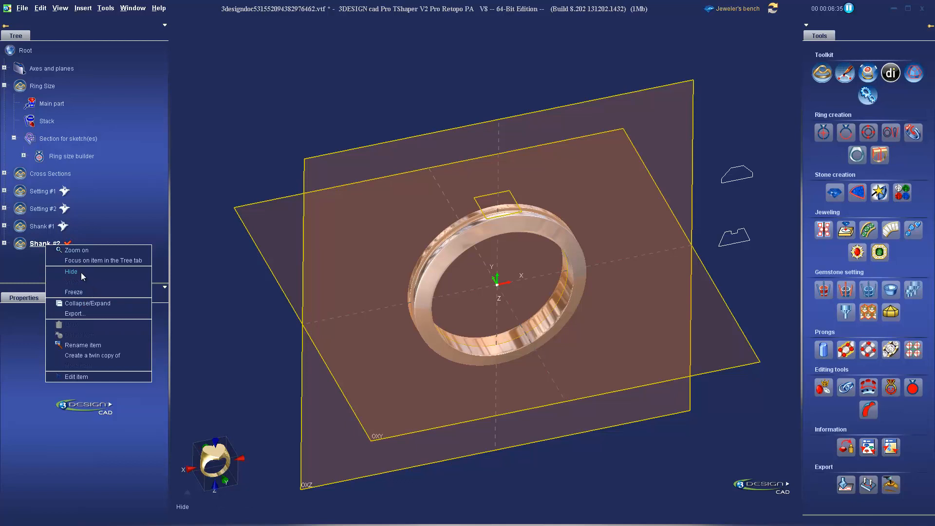
pyautogui.click(71, 271)
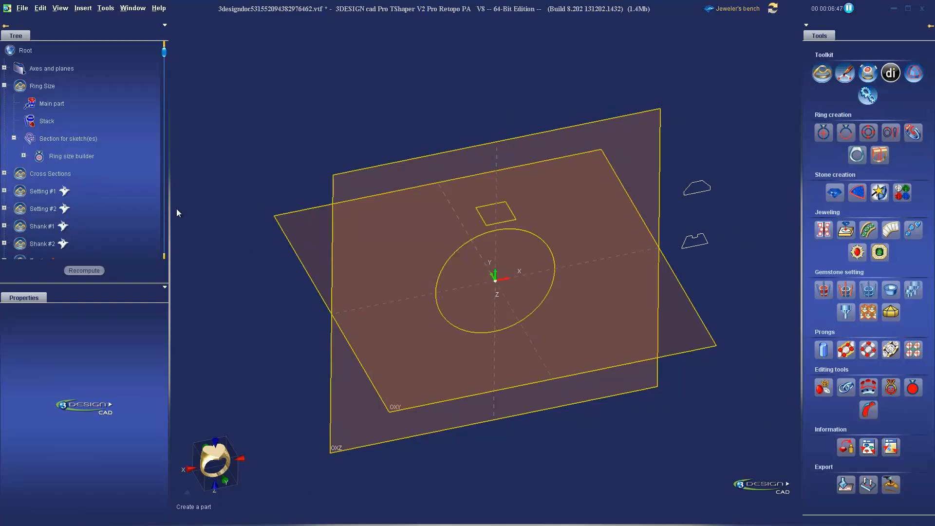
# Rename the new part to 'Assembly #1' and start showing Setting #1 and Shank #1.
pyautogui.rightClick(36, 251)
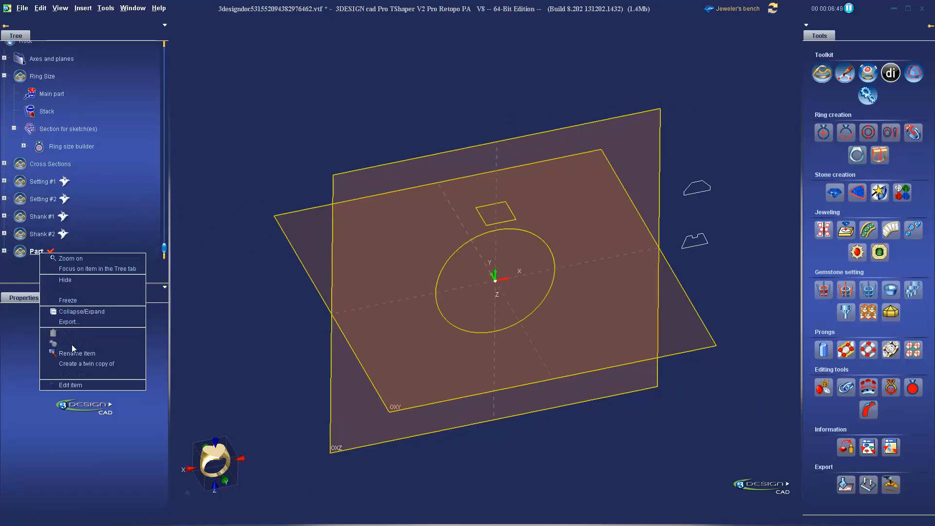
pyautogui.moveTo(82, 296)
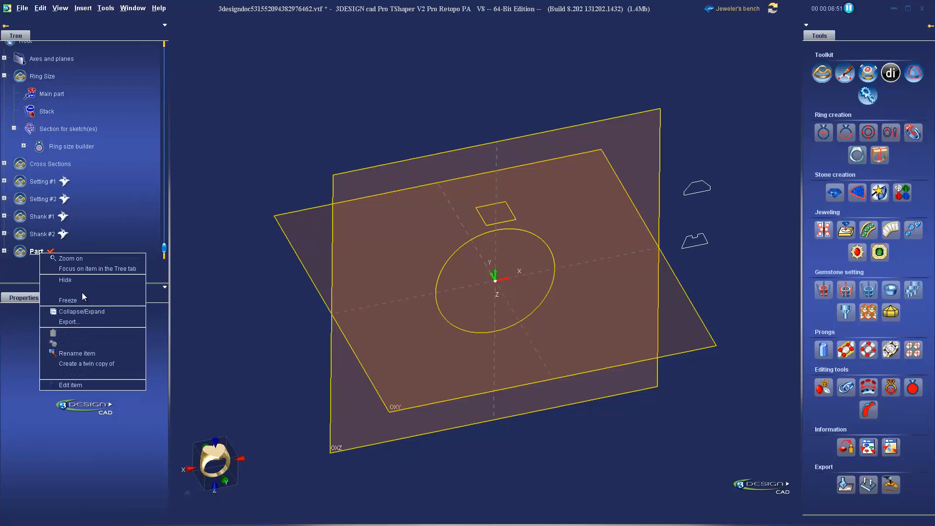
pyautogui.moveTo(76, 353)
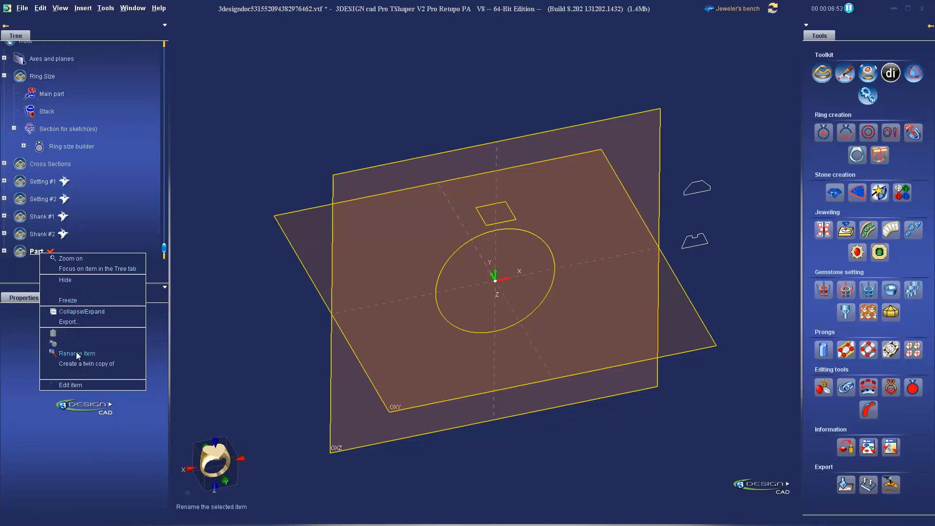
pyautogui.click(76, 354)
pyautogui.write('Assembly #1')
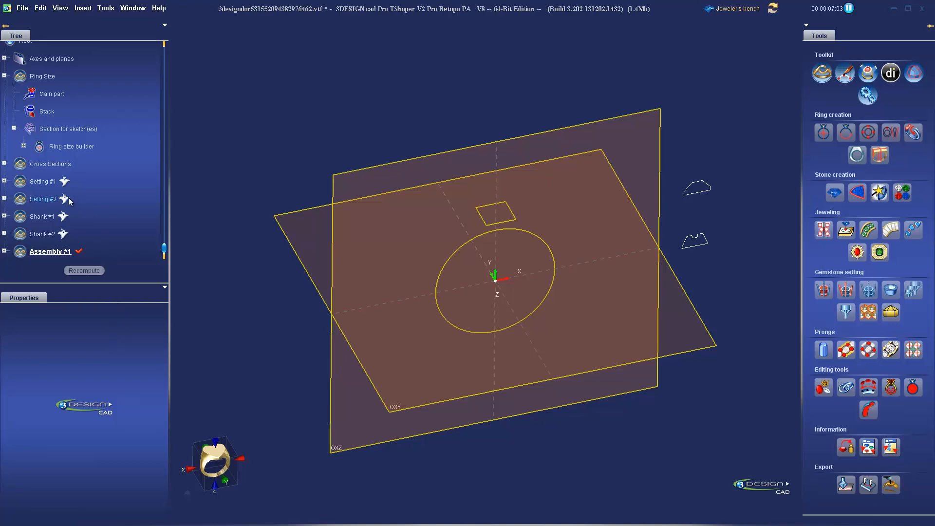
pyautogui.rightClick(42, 199)
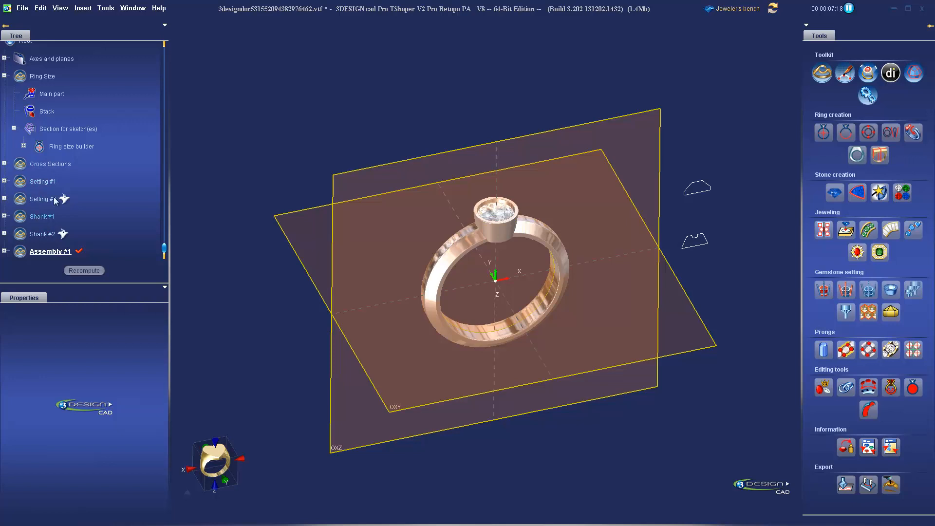
# Move a copy of Setting #1 and Shank #1 left of the construction planes.
pyautogui.click(507, 254)
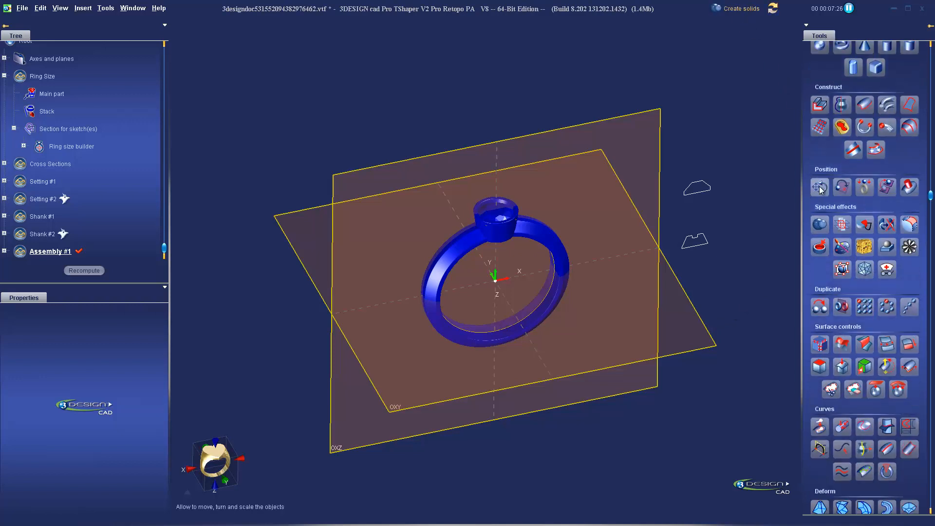
pyautogui.click(820, 186)
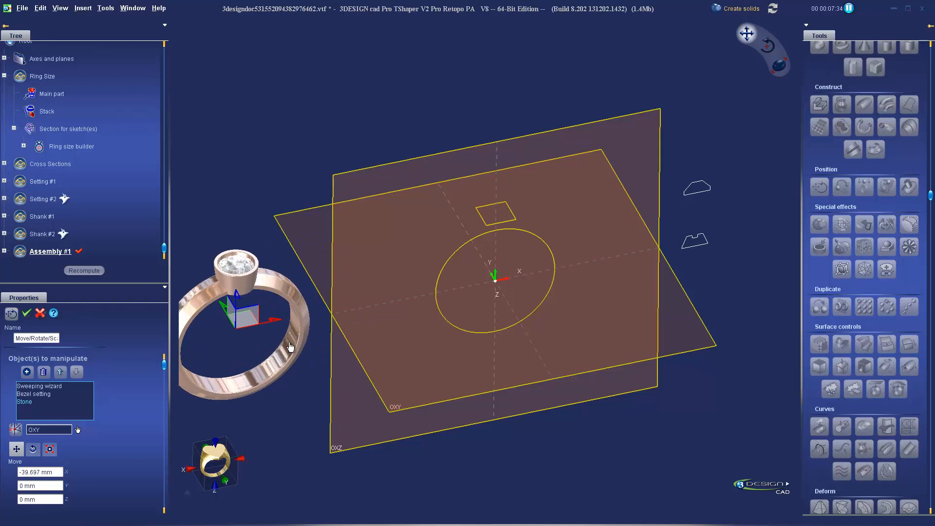
pyautogui.click(27, 313)
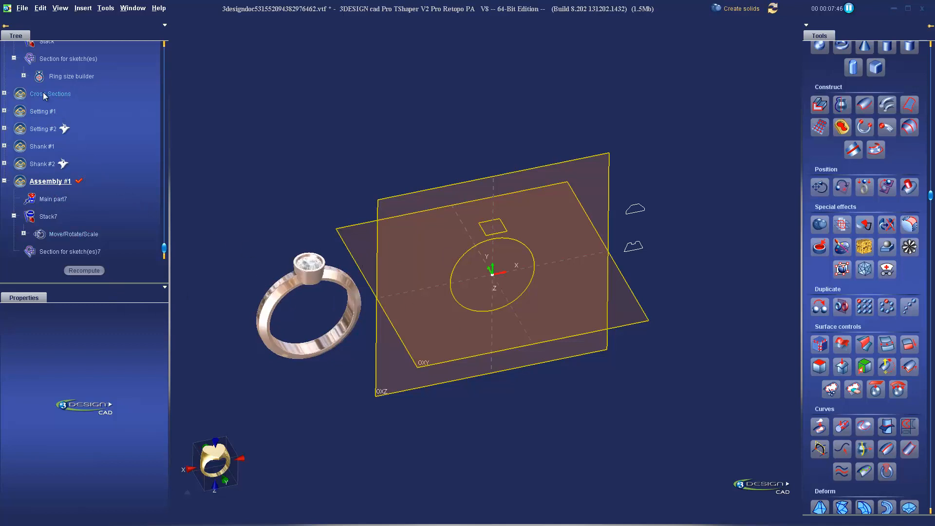
pyautogui.moveTo(99, 149)
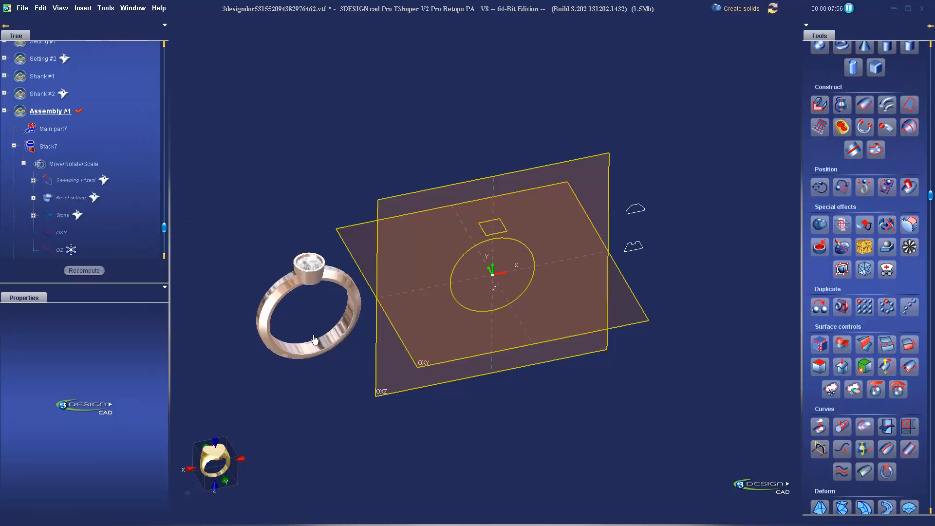
pyautogui.moveTo(314, 288)
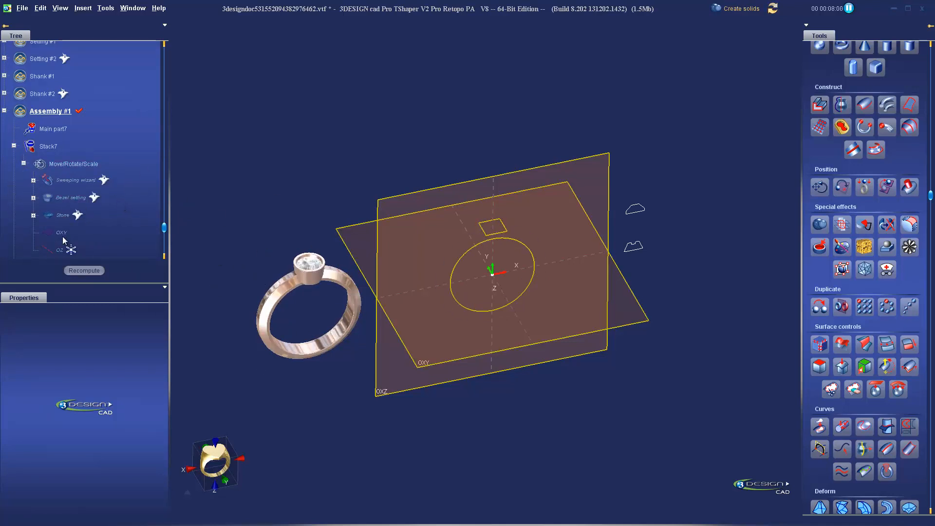
pyautogui.click(62, 215)
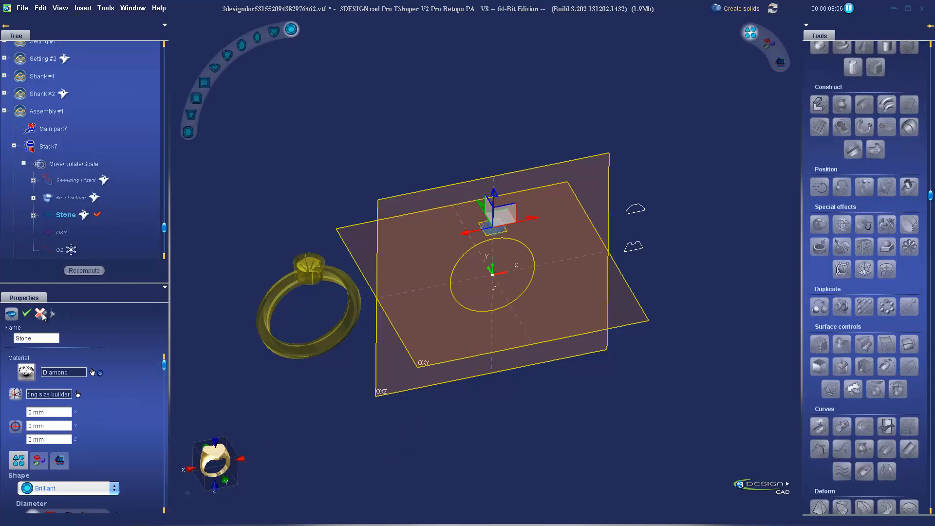
pyautogui.click(26, 313)
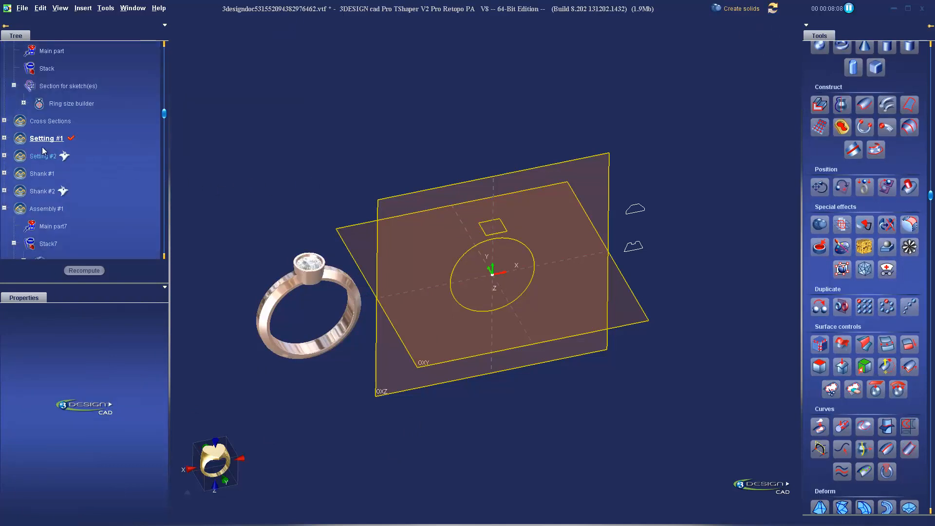
pyautogui.moveTo(114, 143)
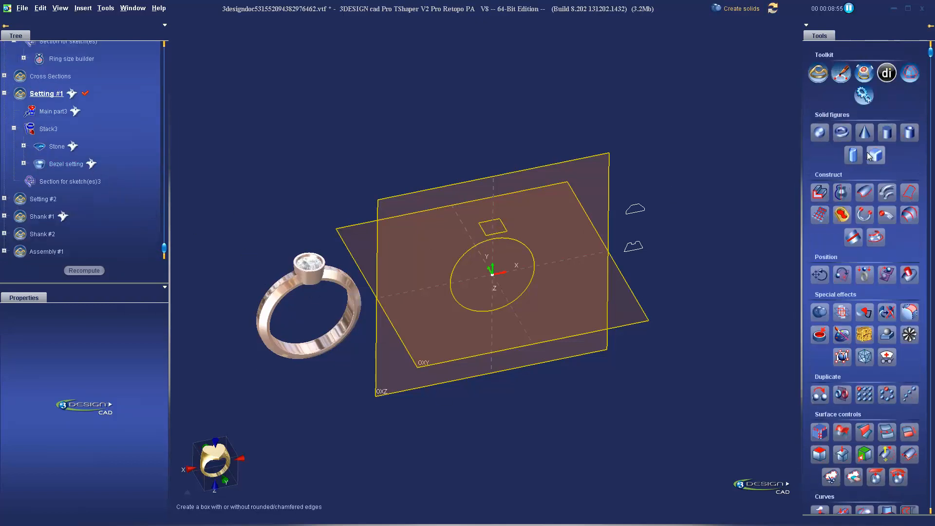
# Create a new part, dismiss the part-changed warning, and rename it 'Assembly #2'.
pyautogui.click(817, 73)
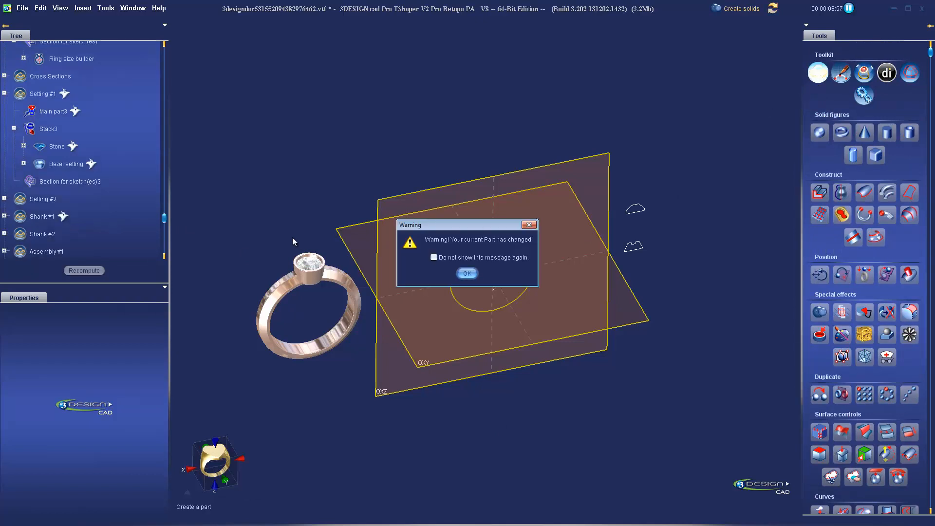
pyautogui.click(467, 274)
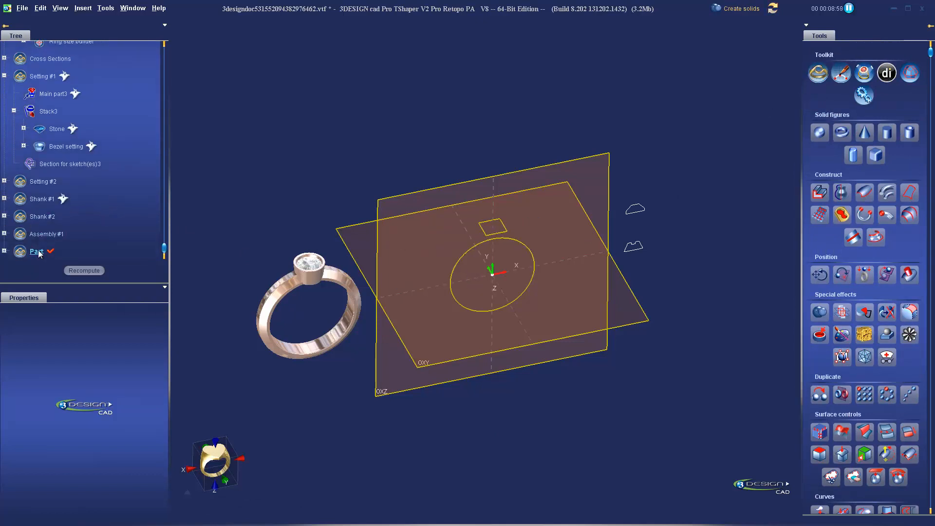
pyautogui.doubleClick(37, 250)
pyautogui.write('Assembly #2')
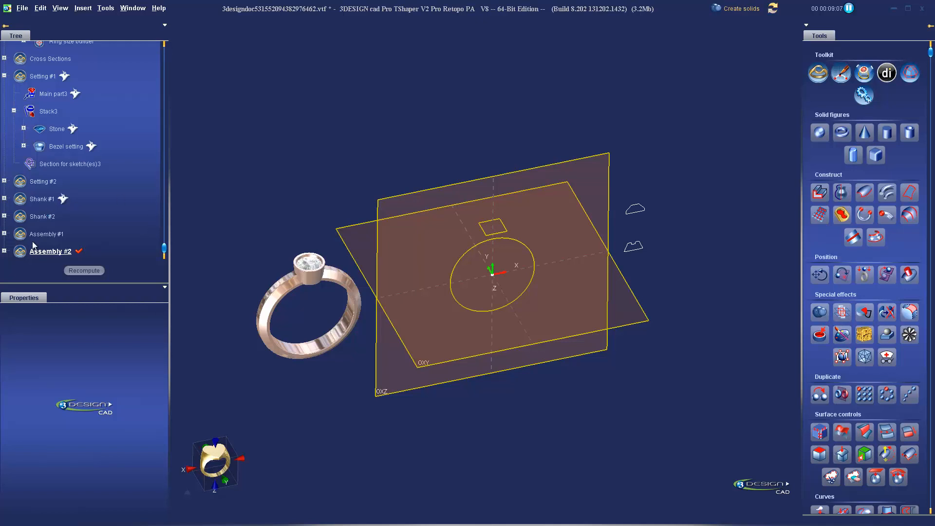
pyautogui.moveTo(204, 246)
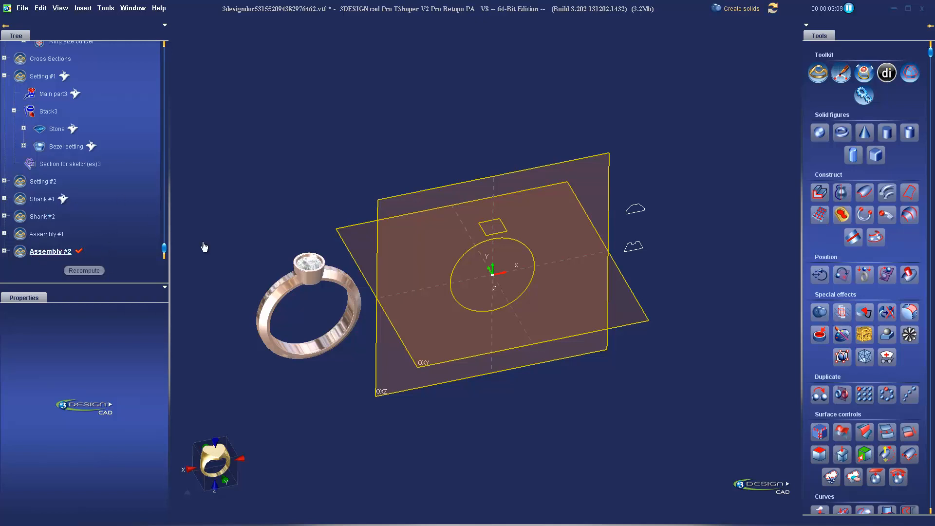
pyautogui.scroll(3)
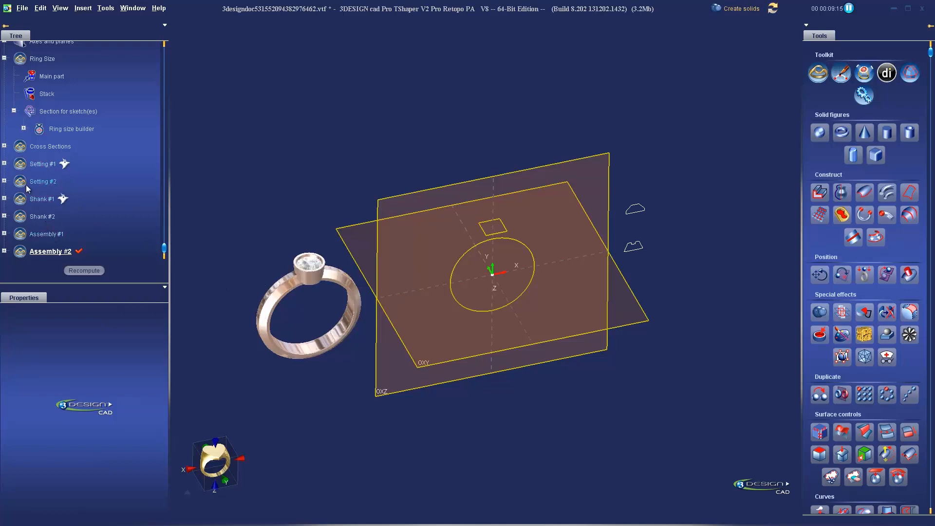
# Show Setting #2 and Shank #2, move them beside the first ring, and check Assembly #2.
pyautogui.rightClick(43, 181)
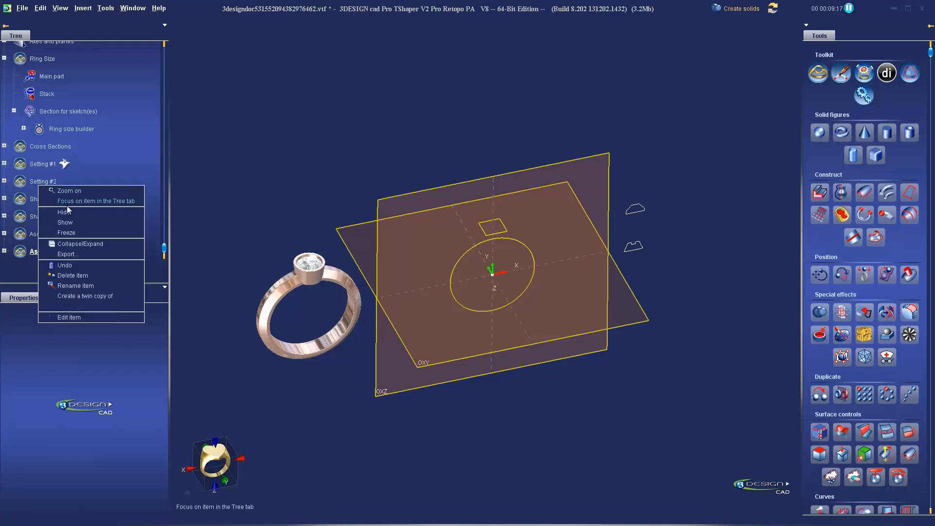
pyautogui.click(64, 222)
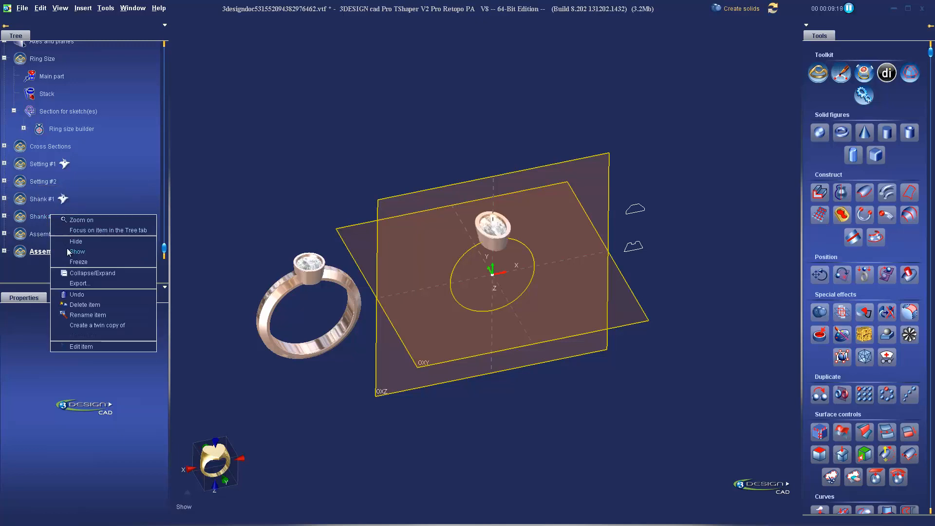
pyautogui.click(77, 251)
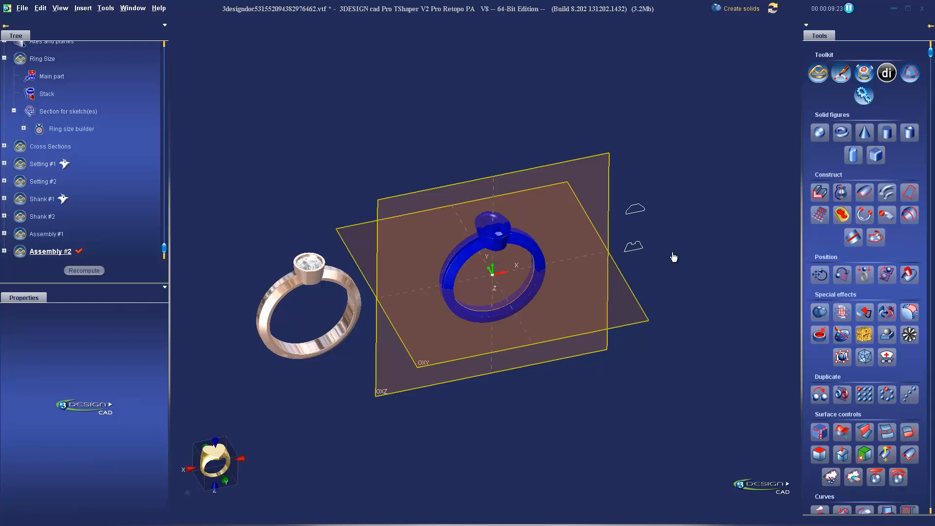
pyautogui.moveTo(820, 275)
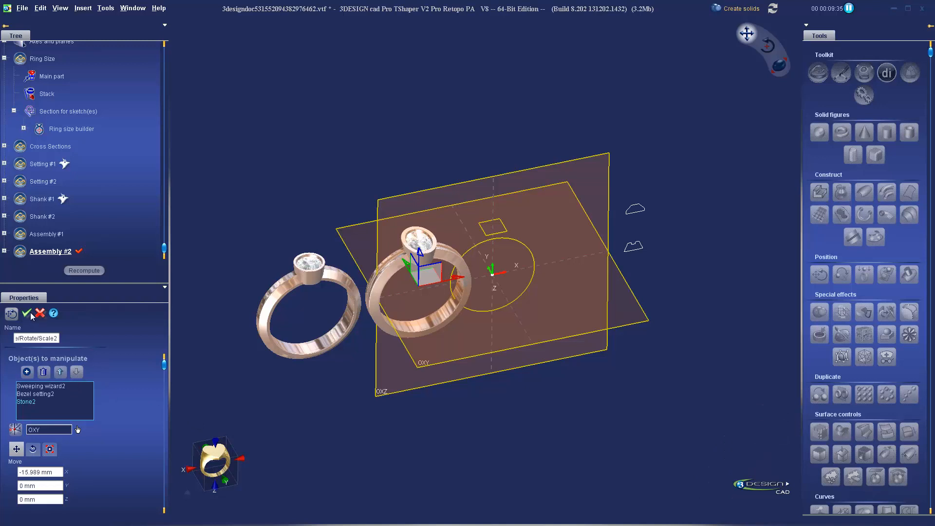
pyautogui.click(26, 313)
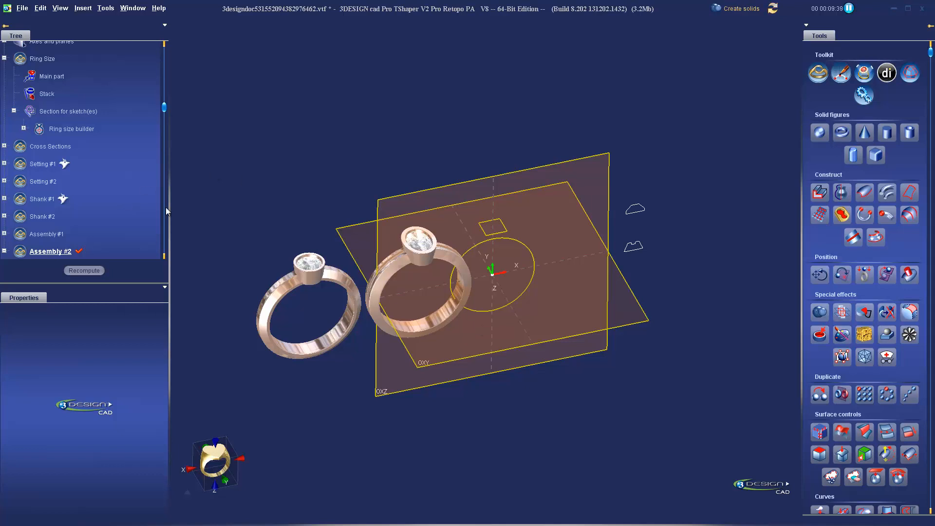
pyautogui.moveTo(173, 173)
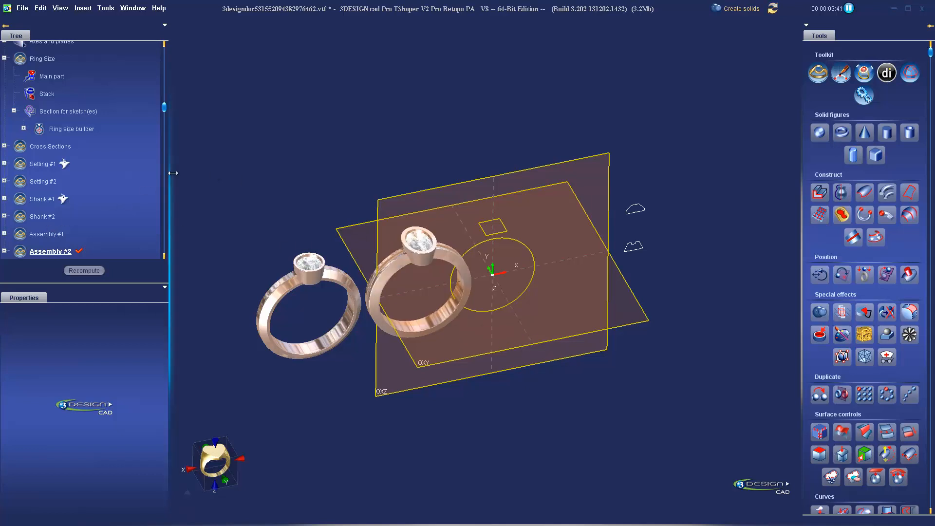
pyautogui.click(449, 280)
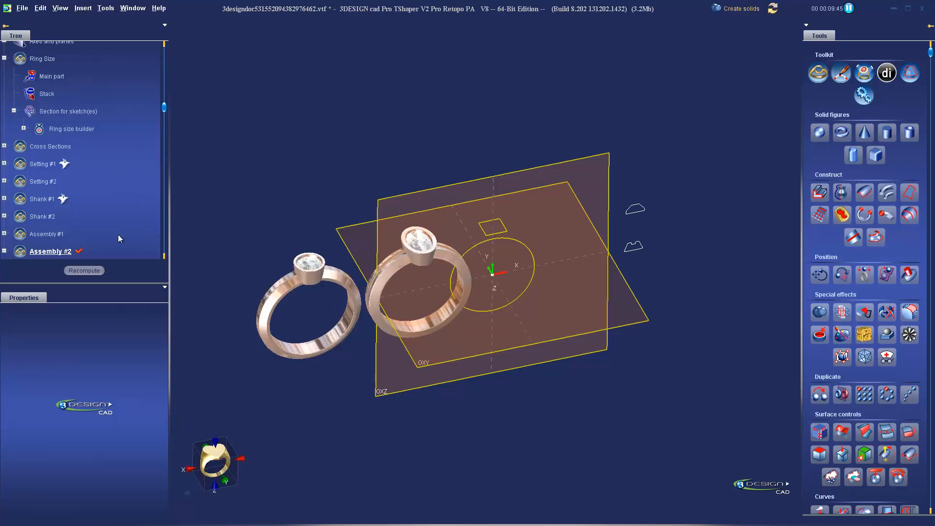
pyautogui.click(5, 181)
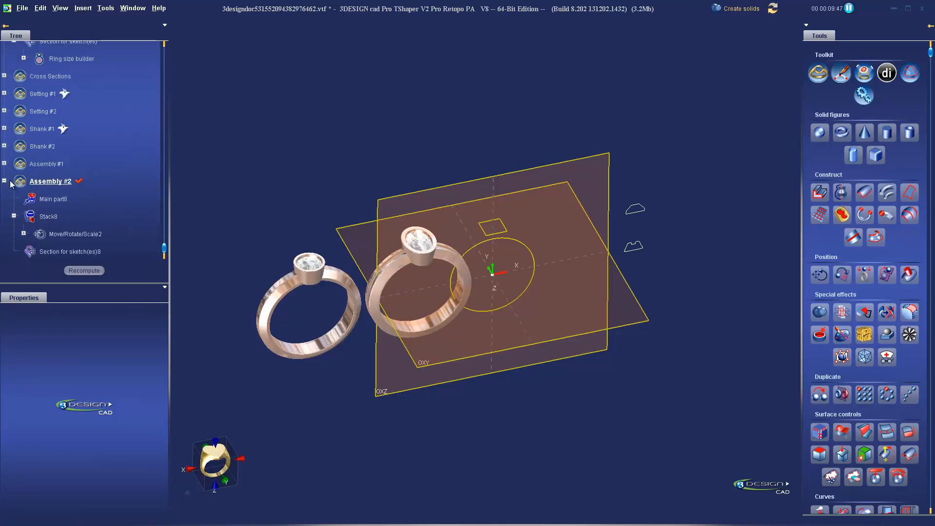
pyautogui.scroll(3)
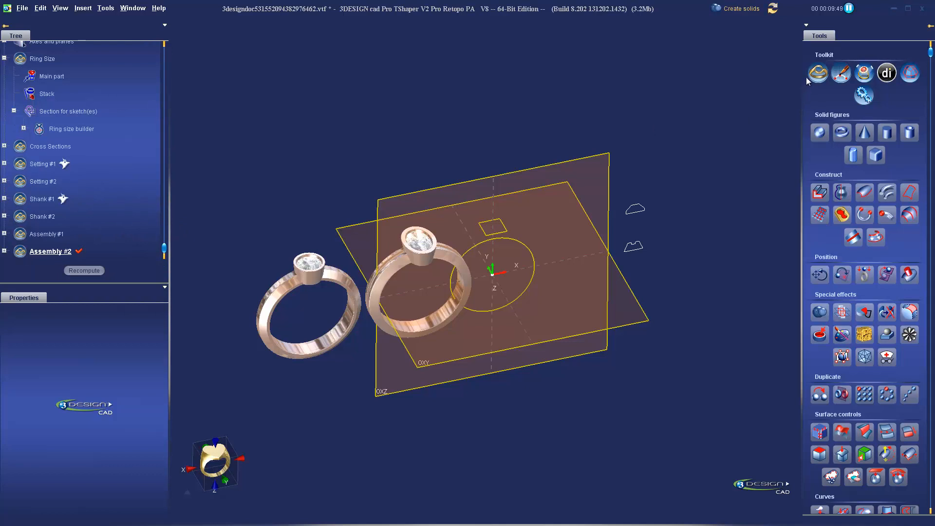
# Create Assembly #3, show Setting #1 and Shank #2, and move them 15.149 mm along X.
pyautogui.click(817, 72)
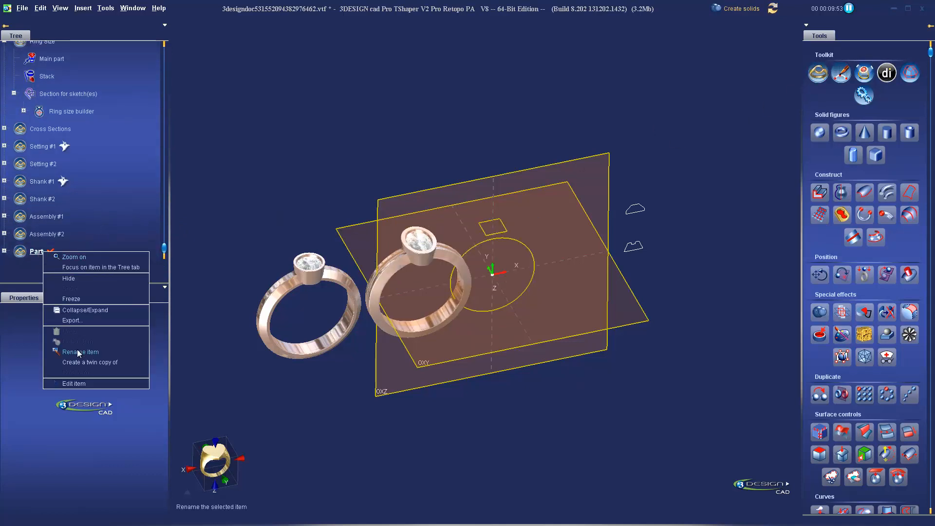
pyautogui.click(80, 351)
pyautogui.write('Assembly #3')
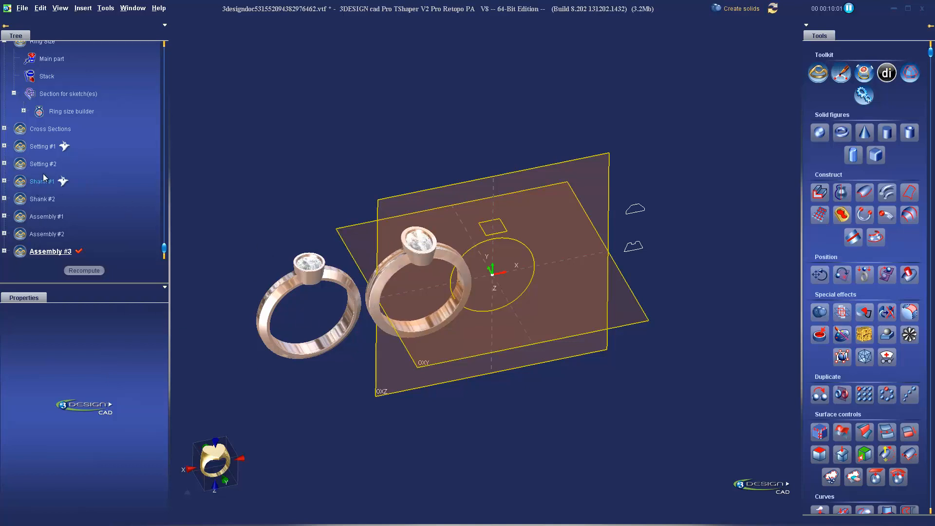
pyautogui.rightClick(47, 216)
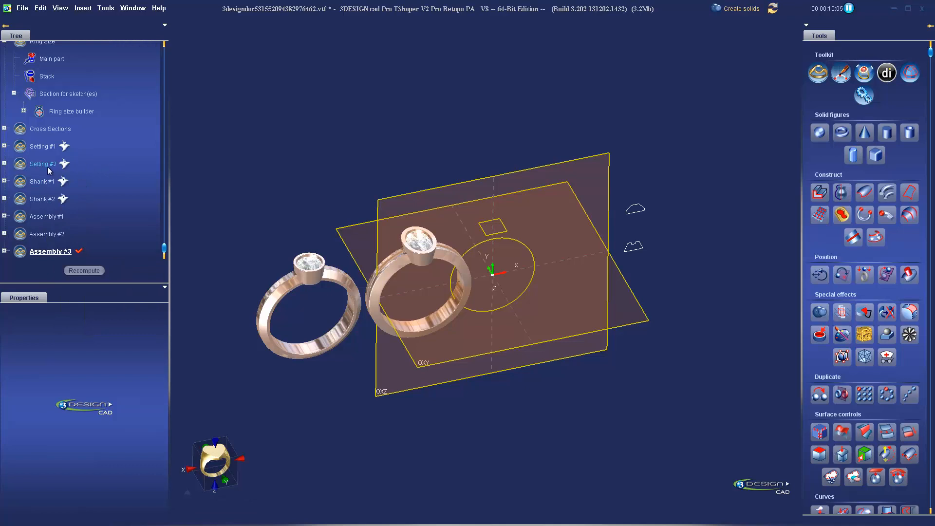
pyautogui.moveTo(54, 159)
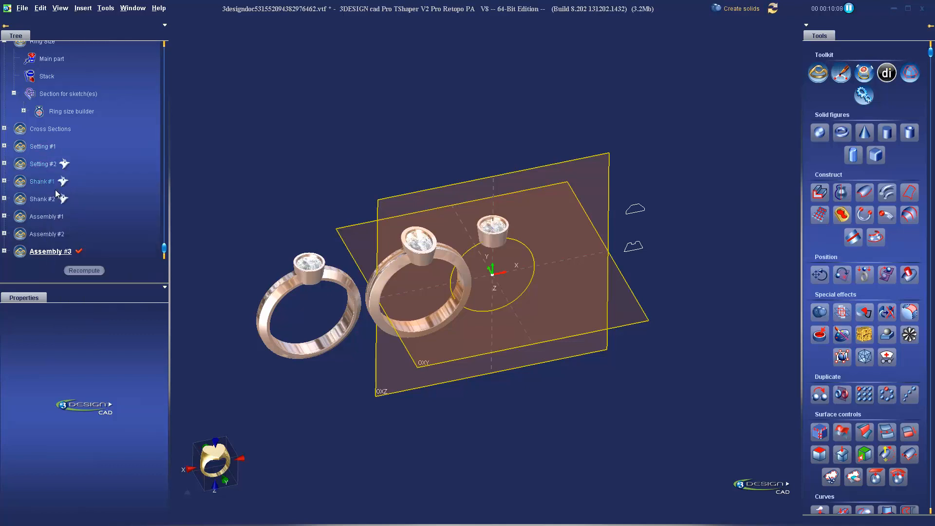
pyautogui.rightClick(42, 199)
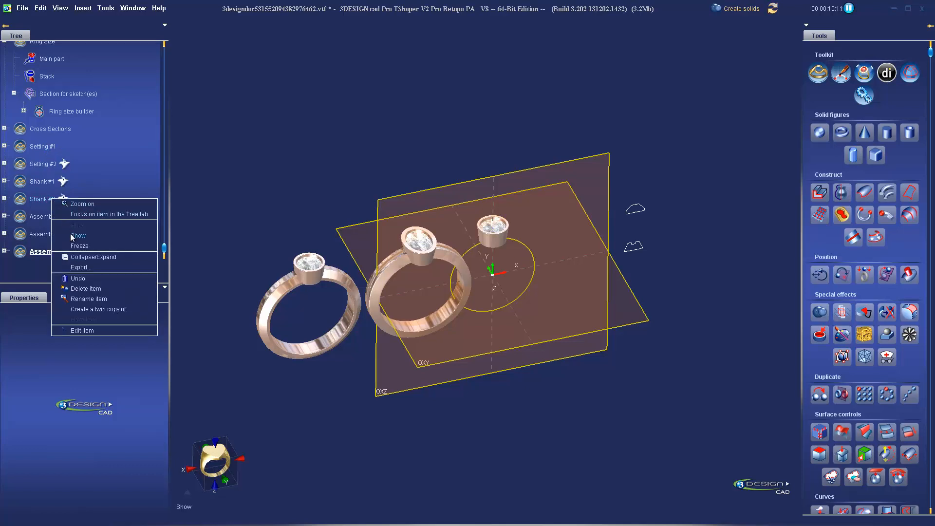
pyautogui.click(78, 235)
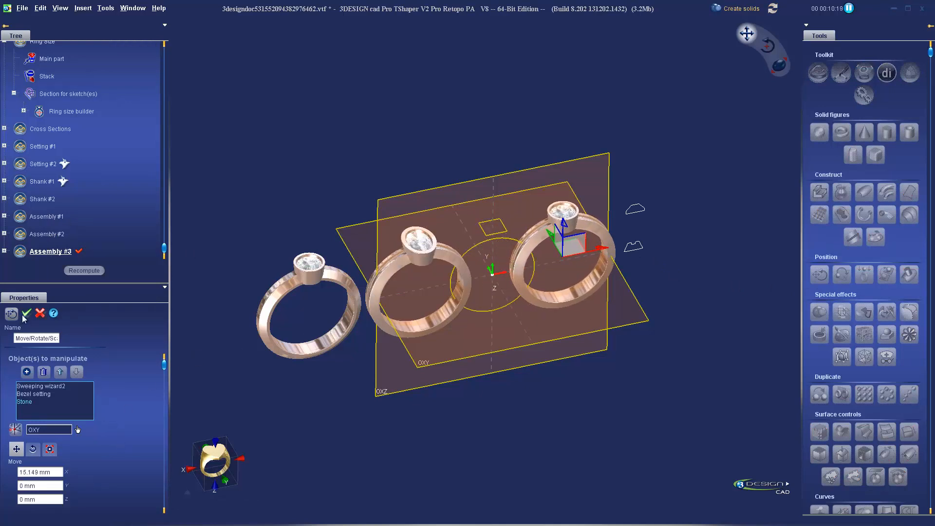
pyautogui.click(27, 313)
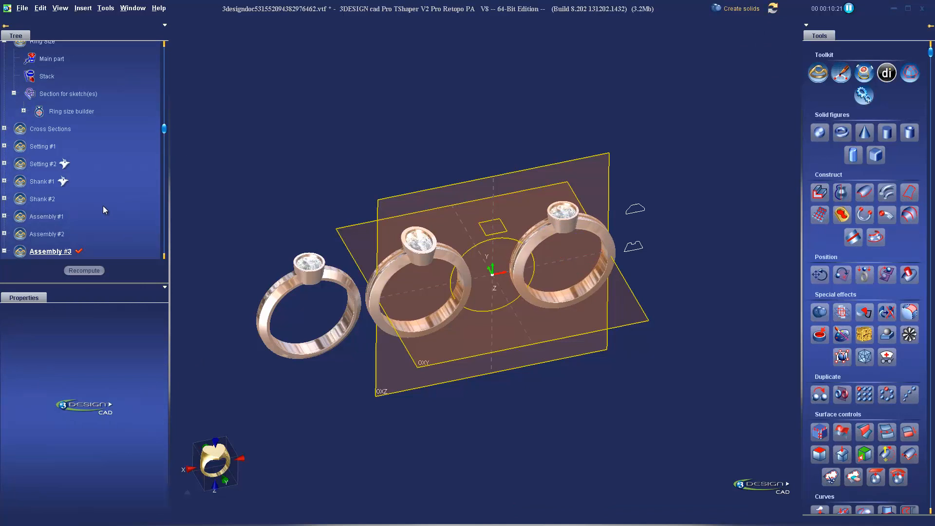
pyautogui.moveTo(841, 73)
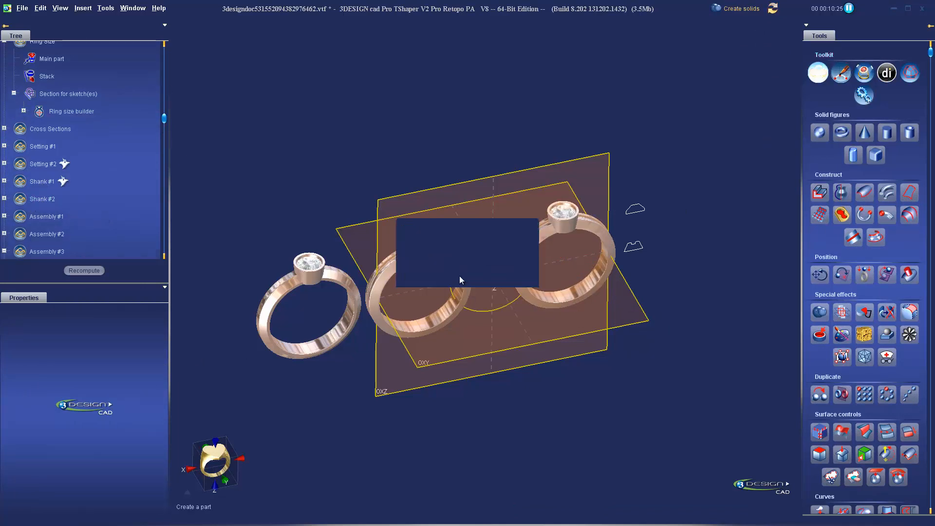
# Rename the new part 'Assembly #4' and move Setting #2 with Shank #1 41.359 mm along X.
pyautogui.rightClick(35, 252)
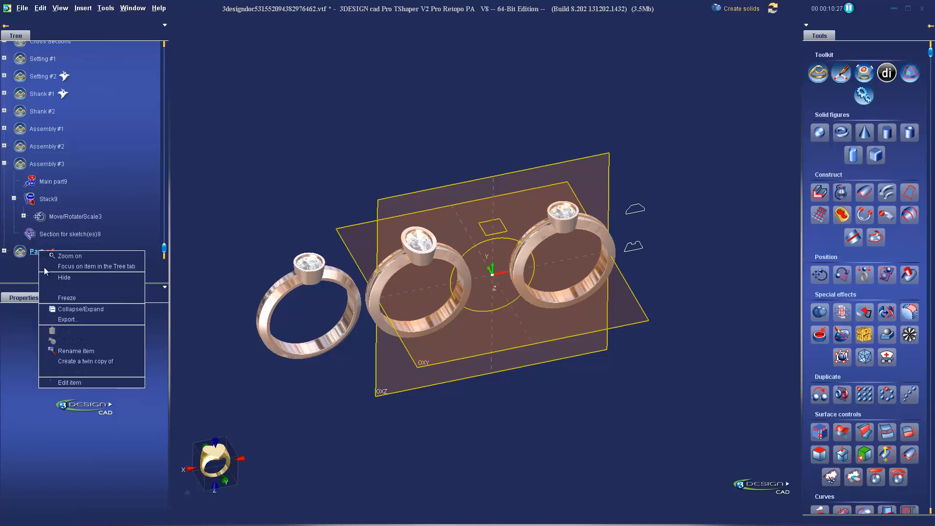
pyautogui.click(76, 351)
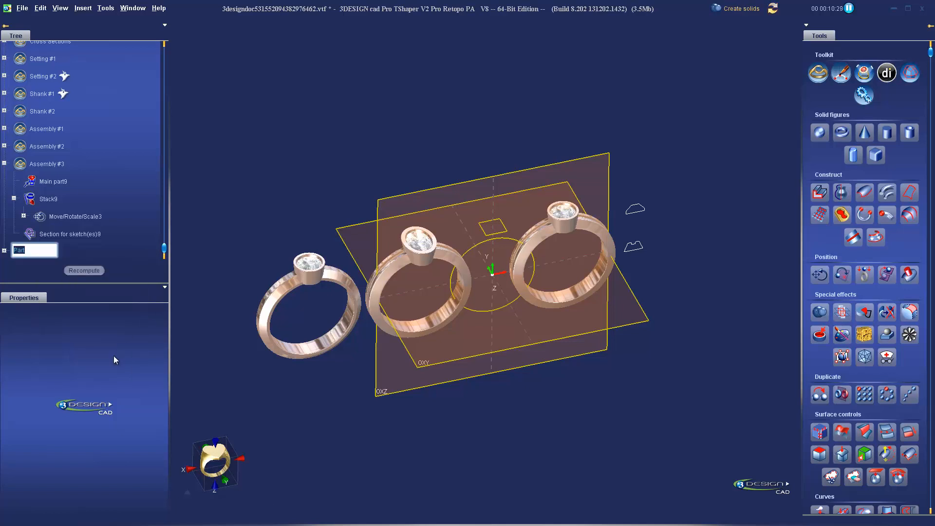
pyautogui.write('Assembly #4')
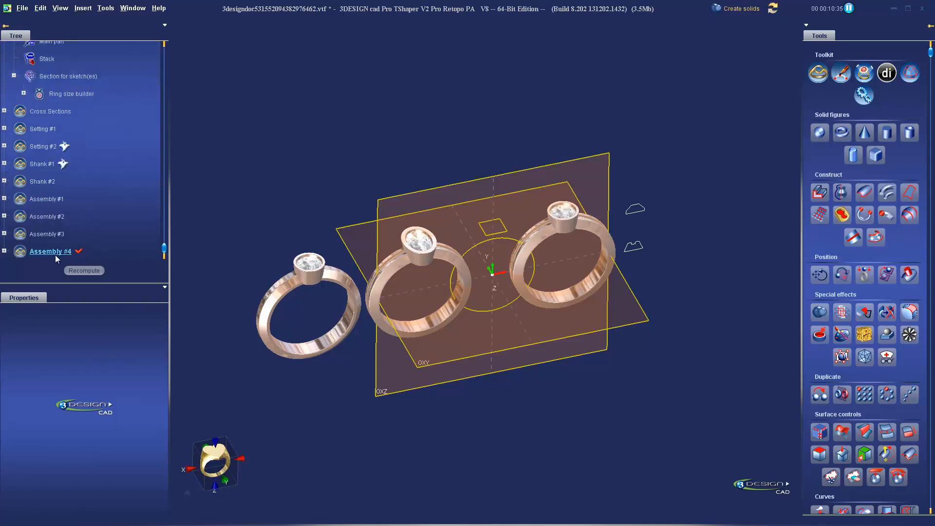
pyautogui.moveTo(42, 147)
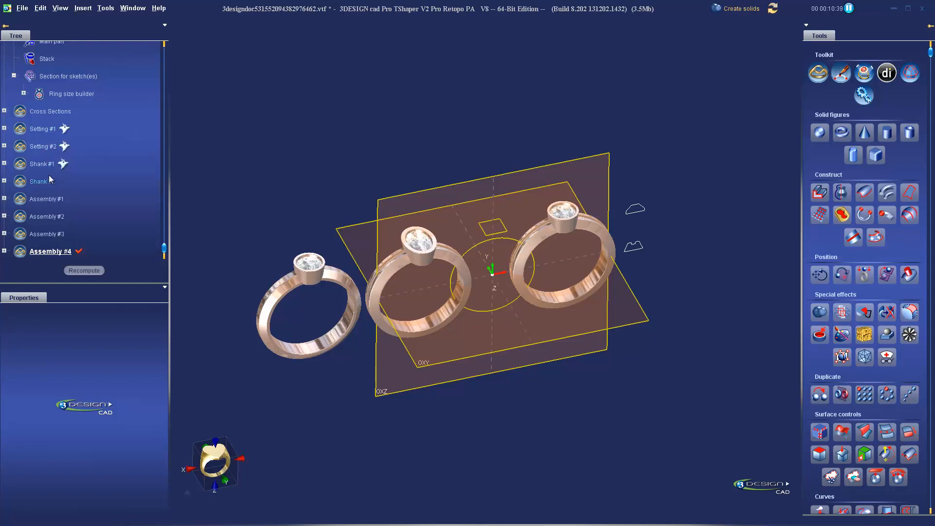
pyautogui.rightClick(38, 181)
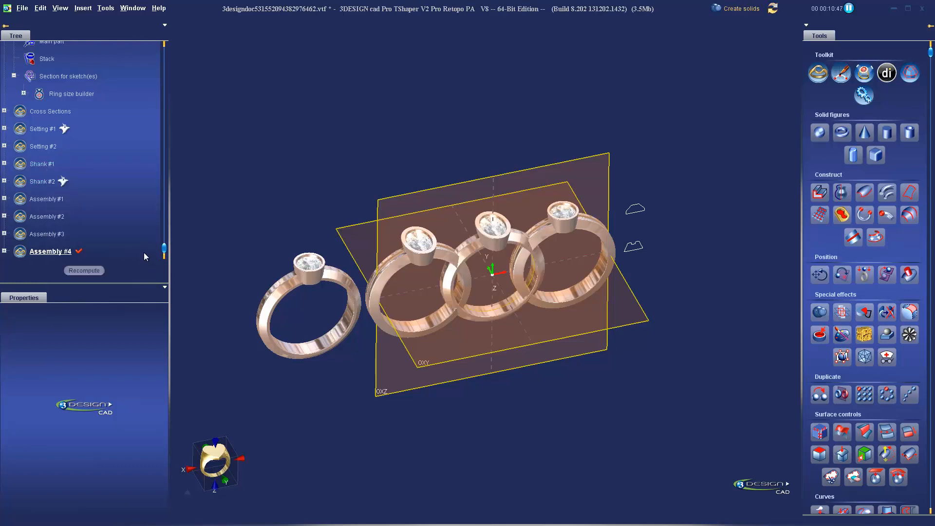
pyautogui.click(494, 247)
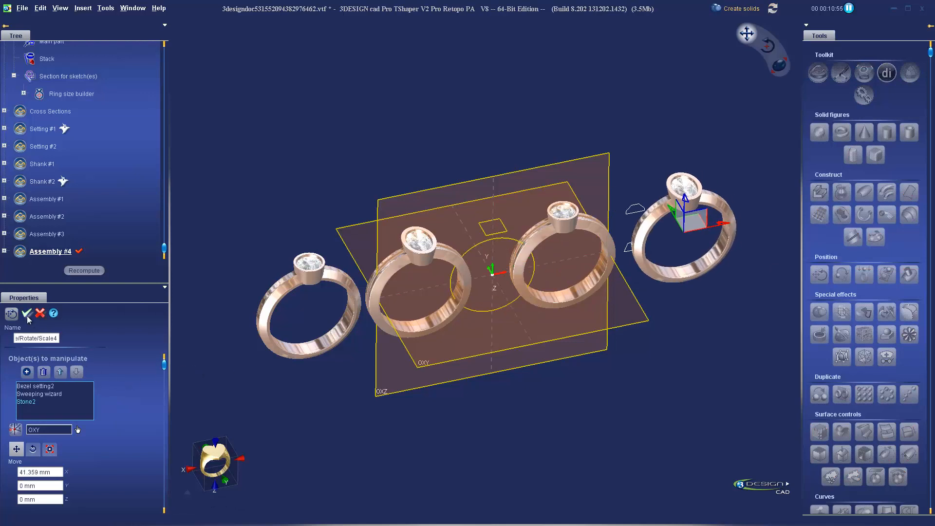
pyautogui.click(27, 313)
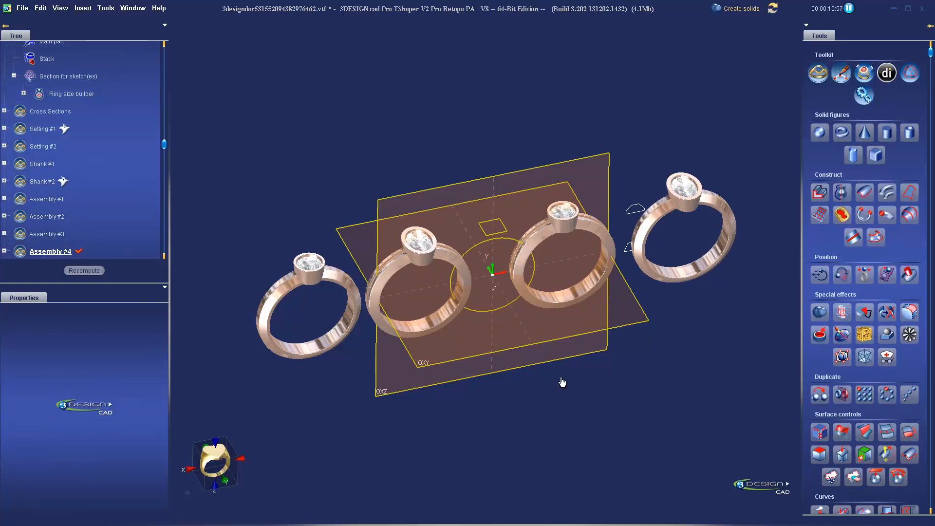
pyautogui.moveTo(87, 176)
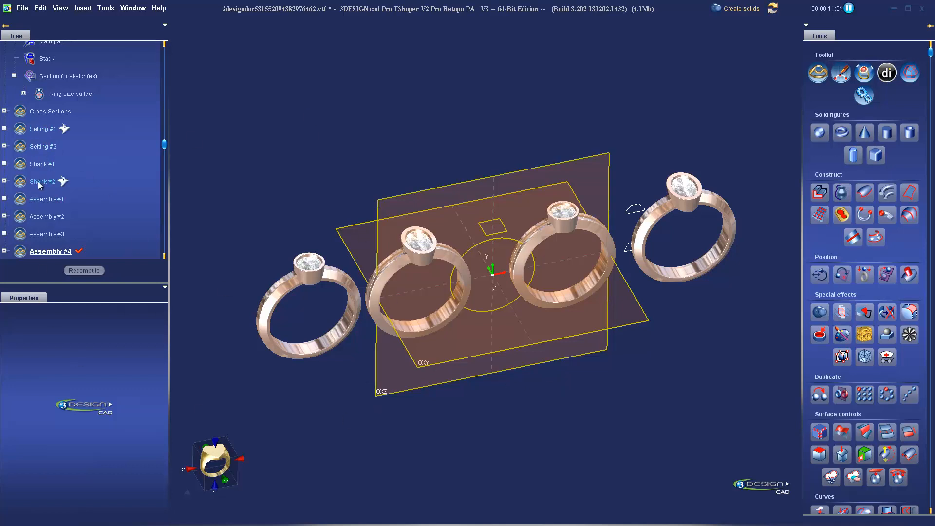
pyautogui.moveTo(31, 216)
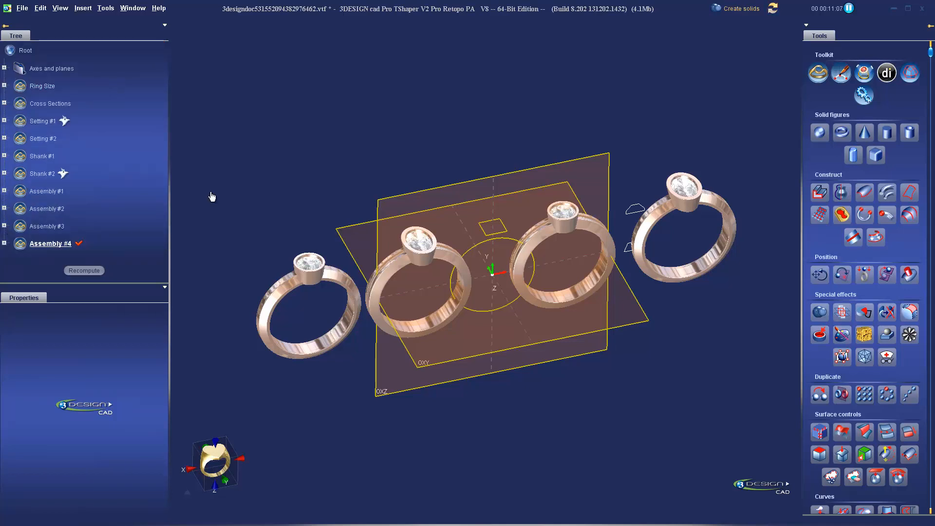
pyautogui.moveTo(100, 170)
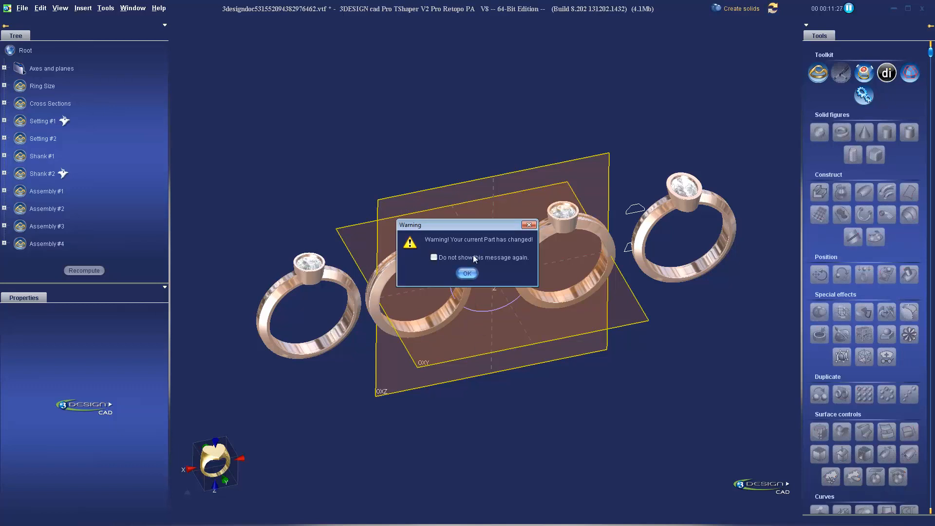
# Validate the edited Ring Size builder and recompute so the four rings regenerate.
pyautogui.click(468, 274)
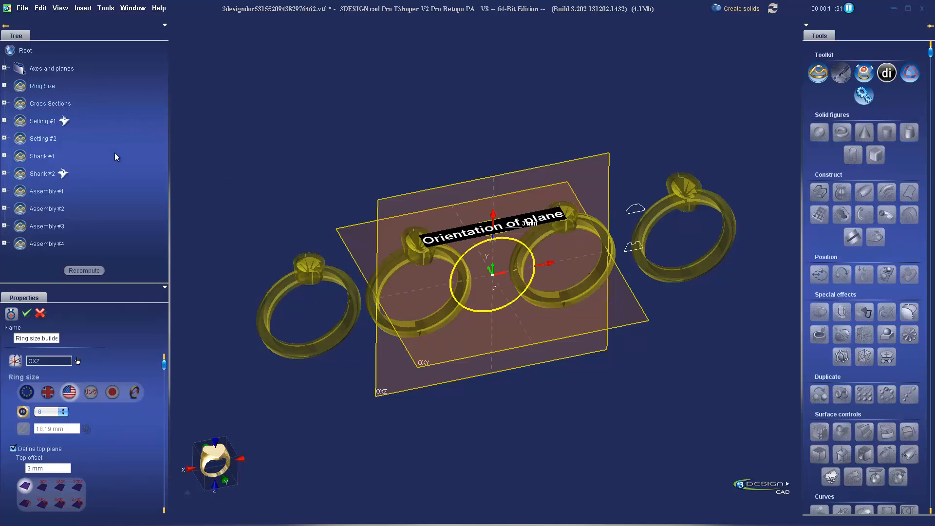
pyautogui.moveTo(132, 375)
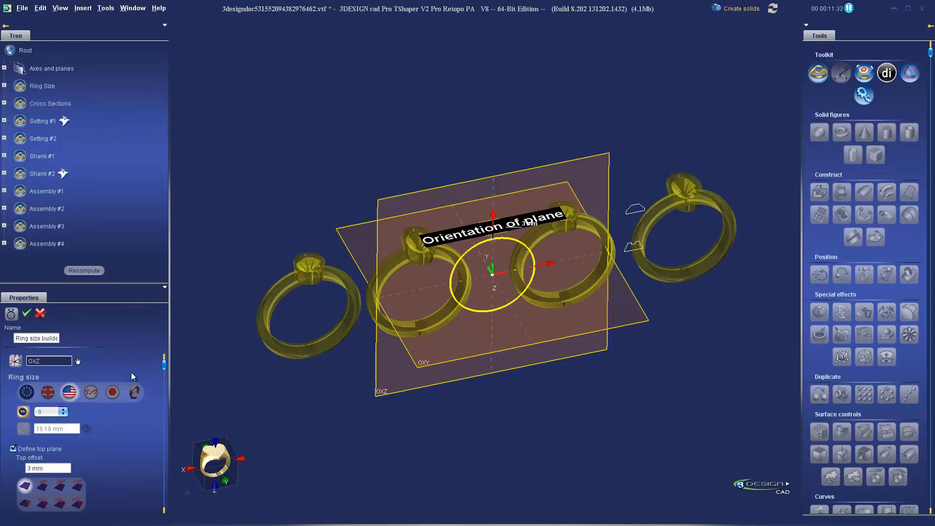
pyautogui.click(4, 85)
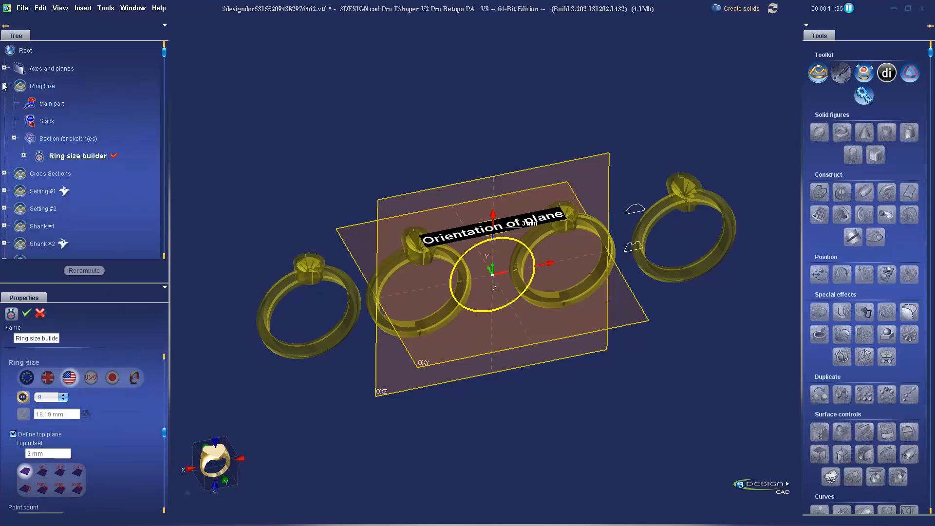
pyautogui.moveTo(20, 97)
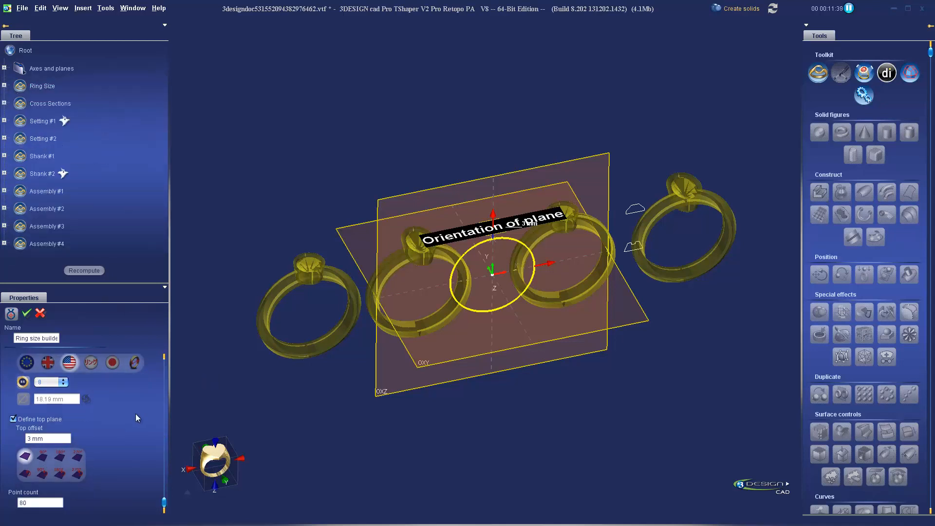
pyautogui.click(67, 382)
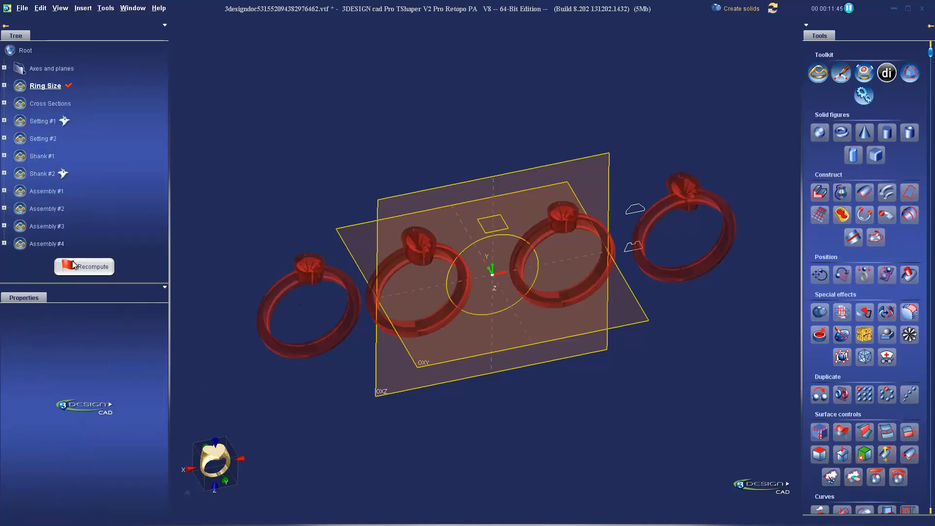
pyautogui.click(84, 266)
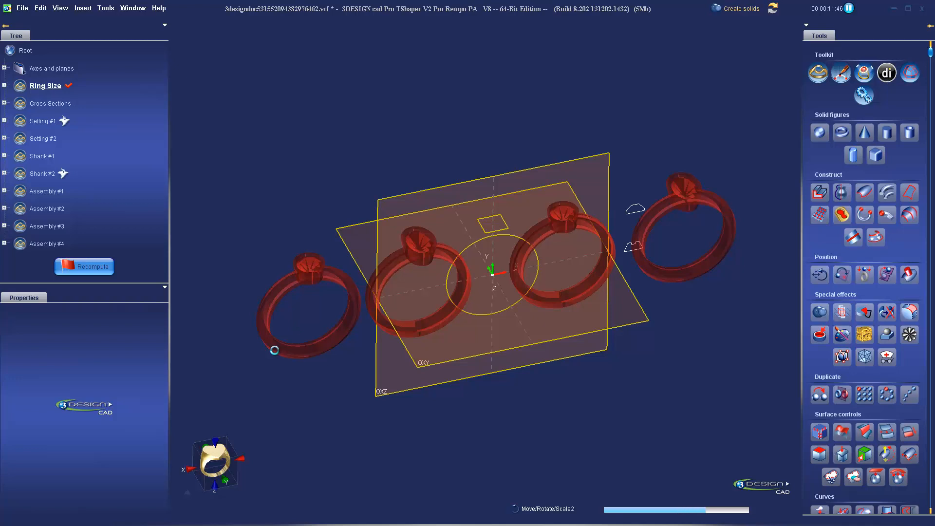
pyautogui.click(83, 267)
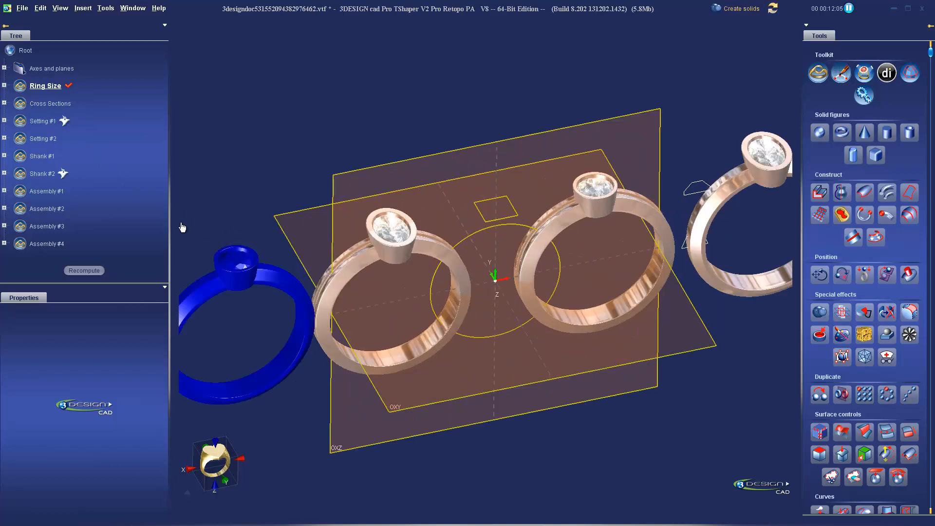
# Set the Setting #1 stone to a 1 ct brilliant, recompute, and collapse Setting #1.
pyautogui.click(5, 121)
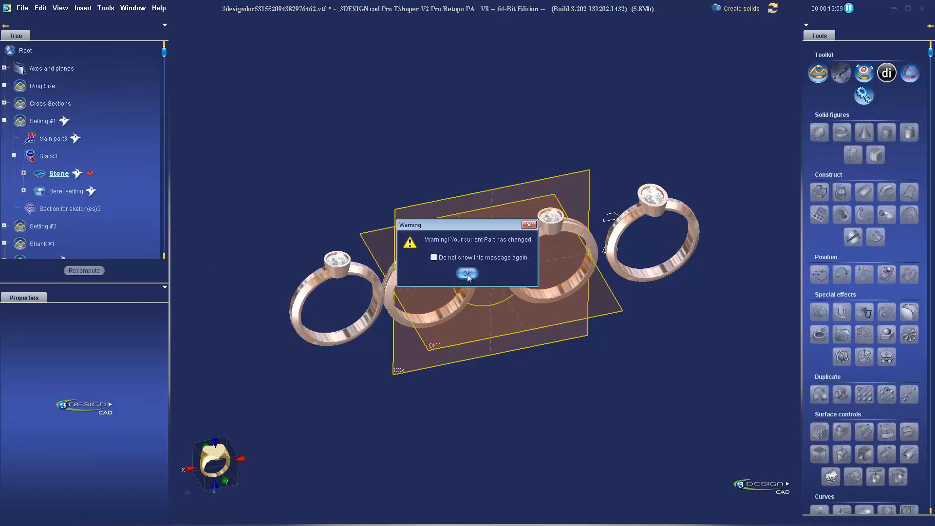
pyautogui.click(467, 273)
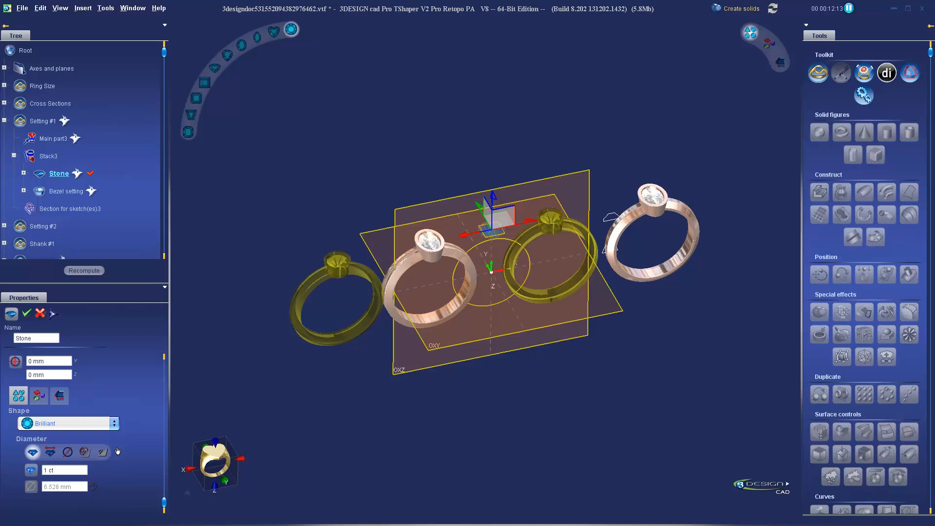
pyautogui.click(46, 120)
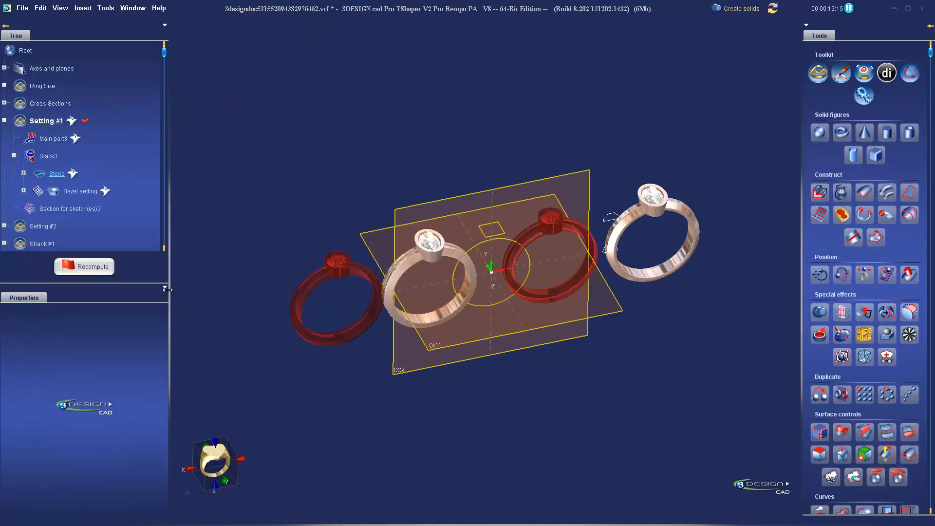
pyautogui.moveTo(548, 231)
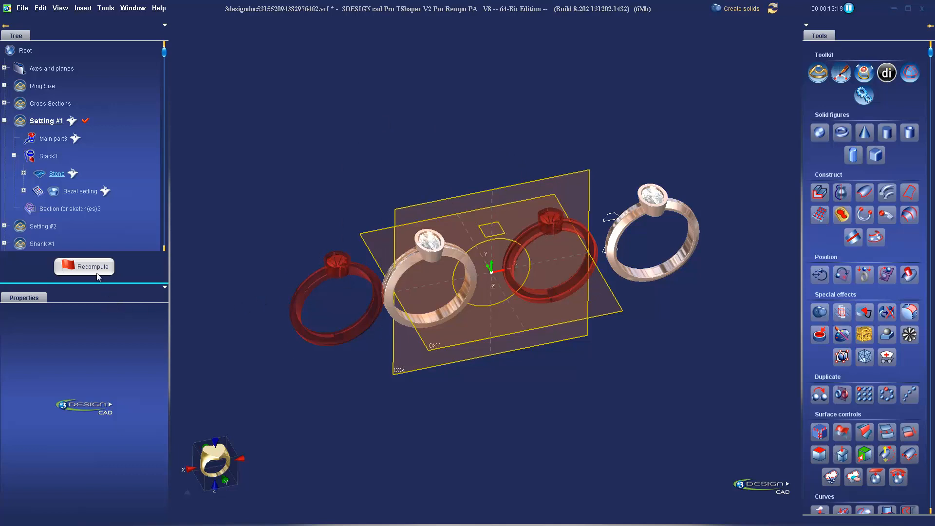
pyautogui.click(83, 266)
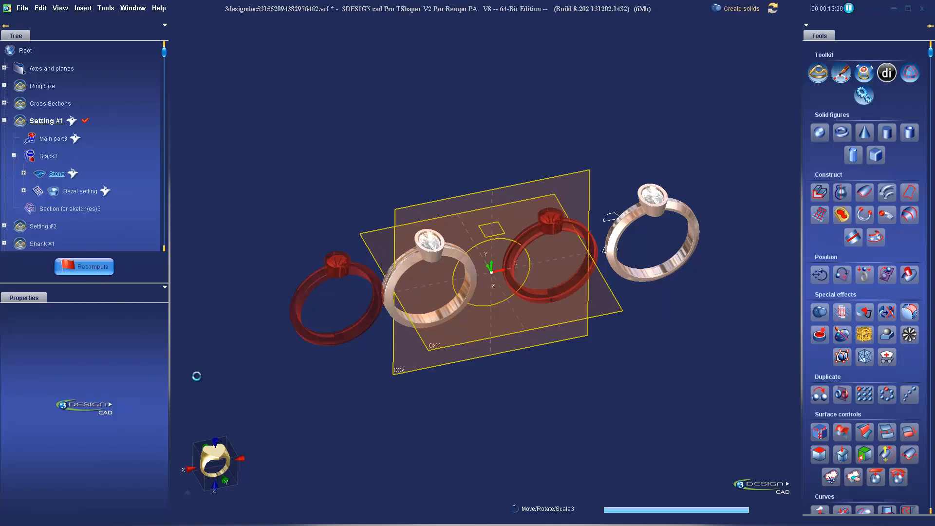
pyautogui.click(84, 266)
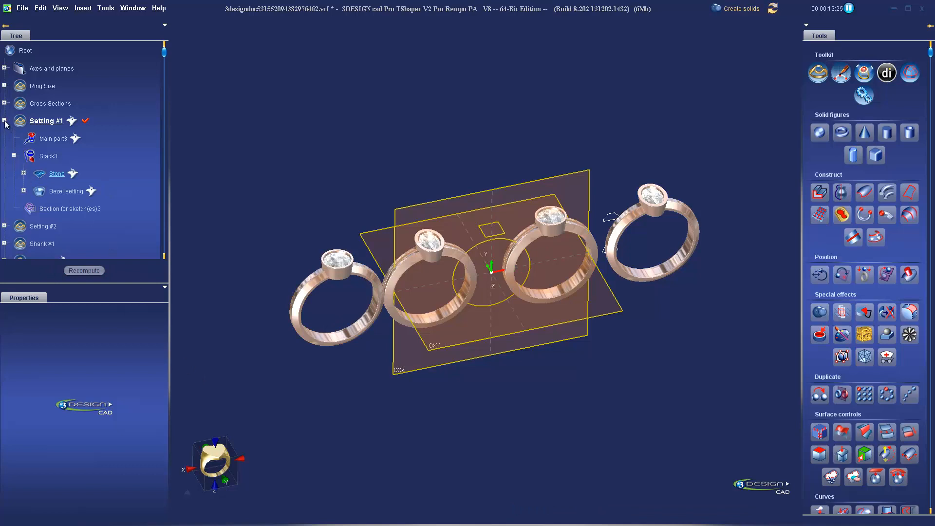
pyautogui.click(5, 124)
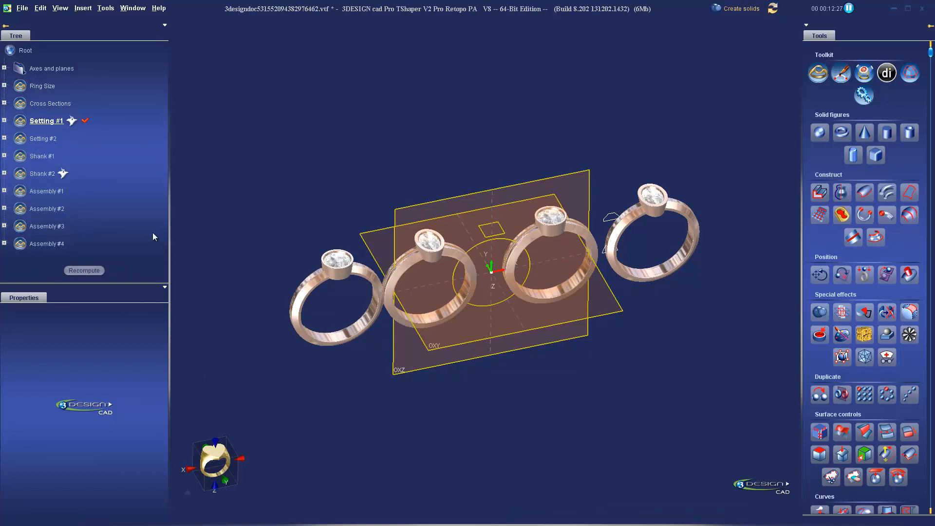